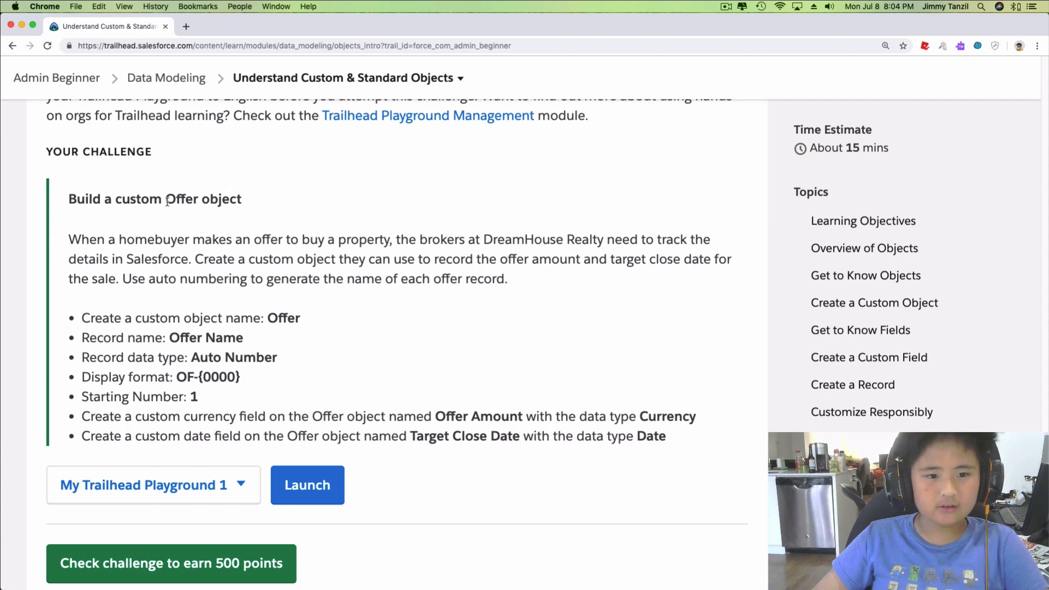
mouse_move(62, 251)
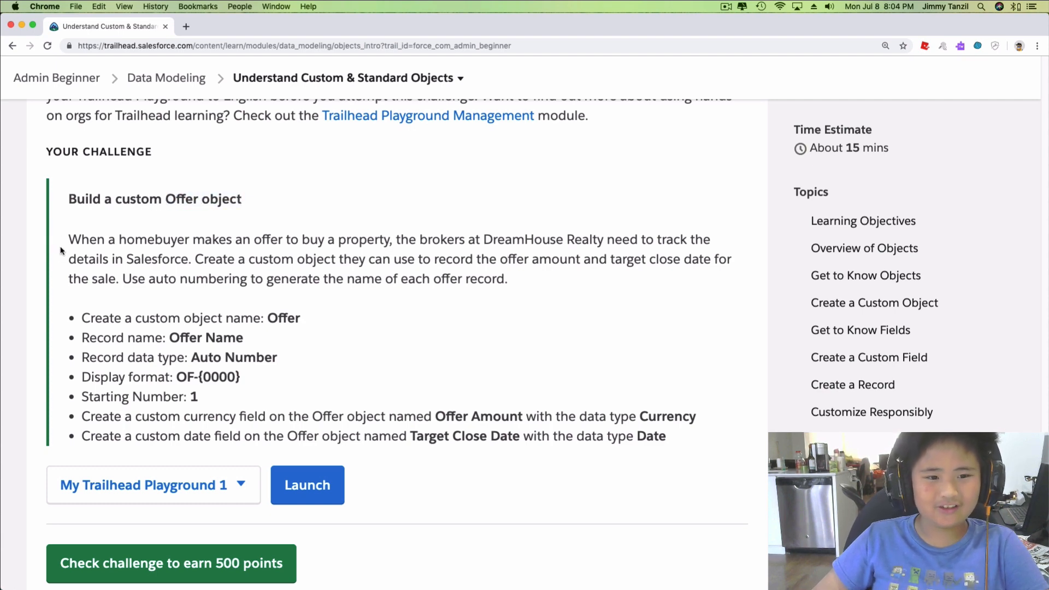
mouse_move(65, 243)
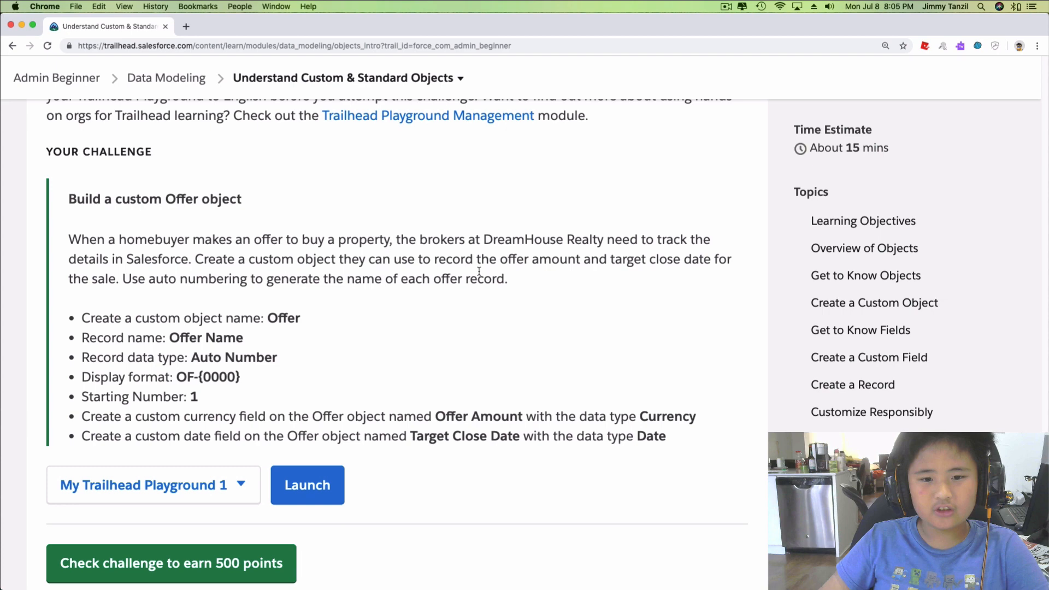
mouse_move(380, 306)
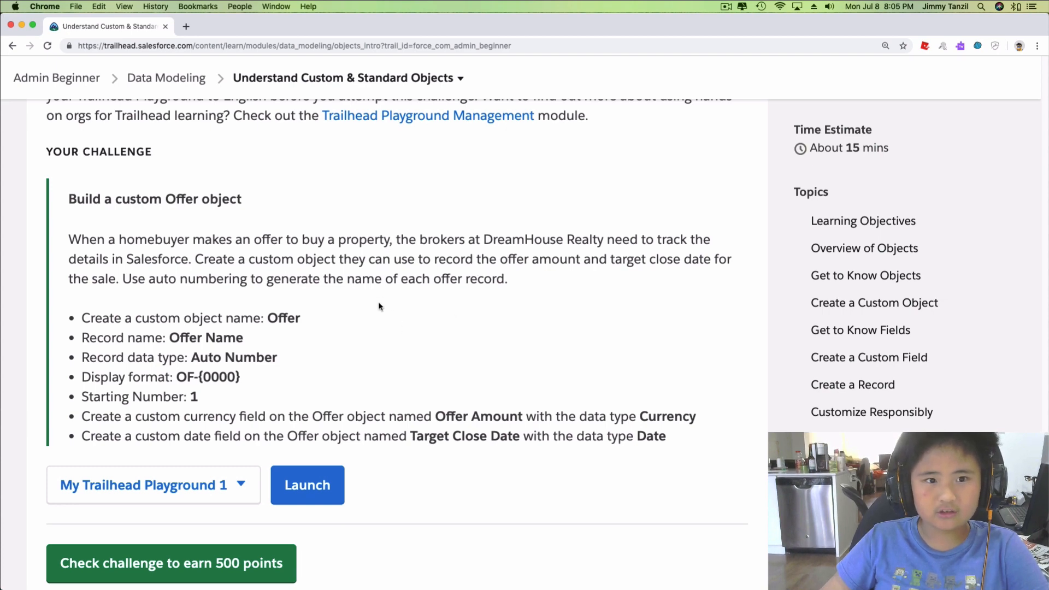
mouse_move(408, 294)
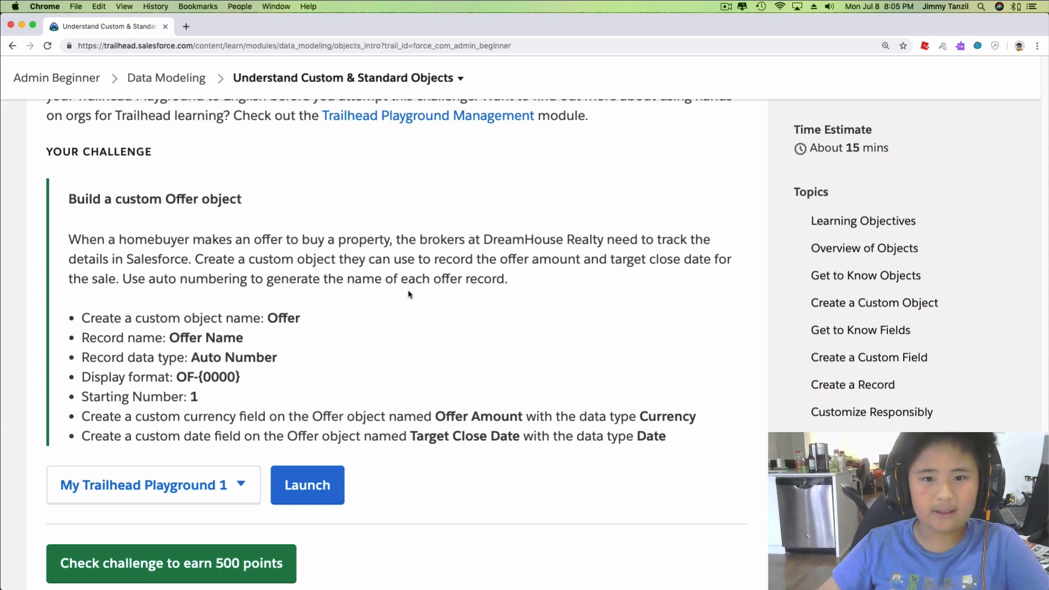
mouse_move(515, 281)
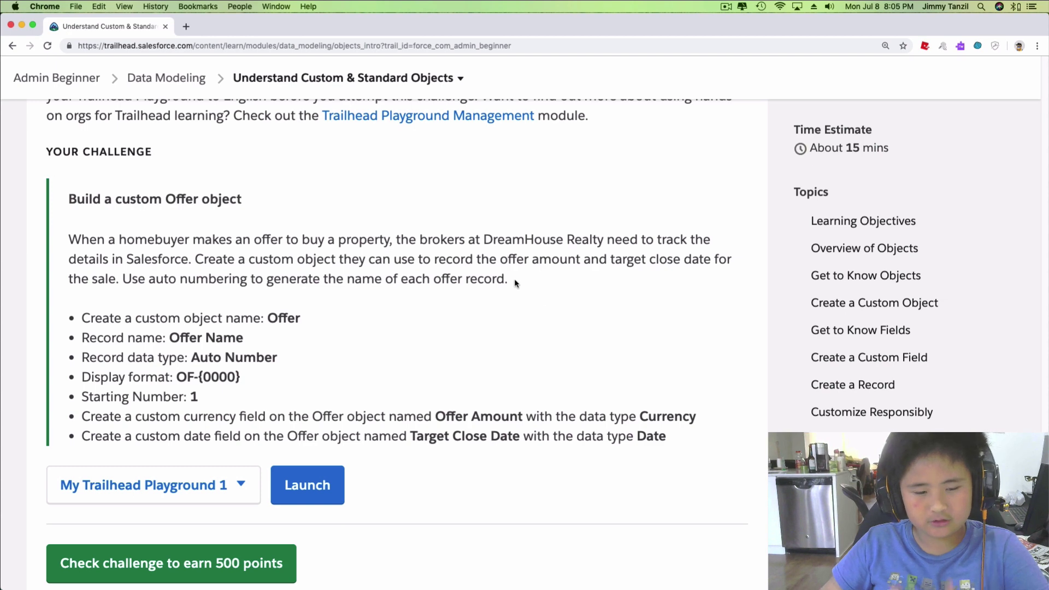
mouse_move(510, 280)
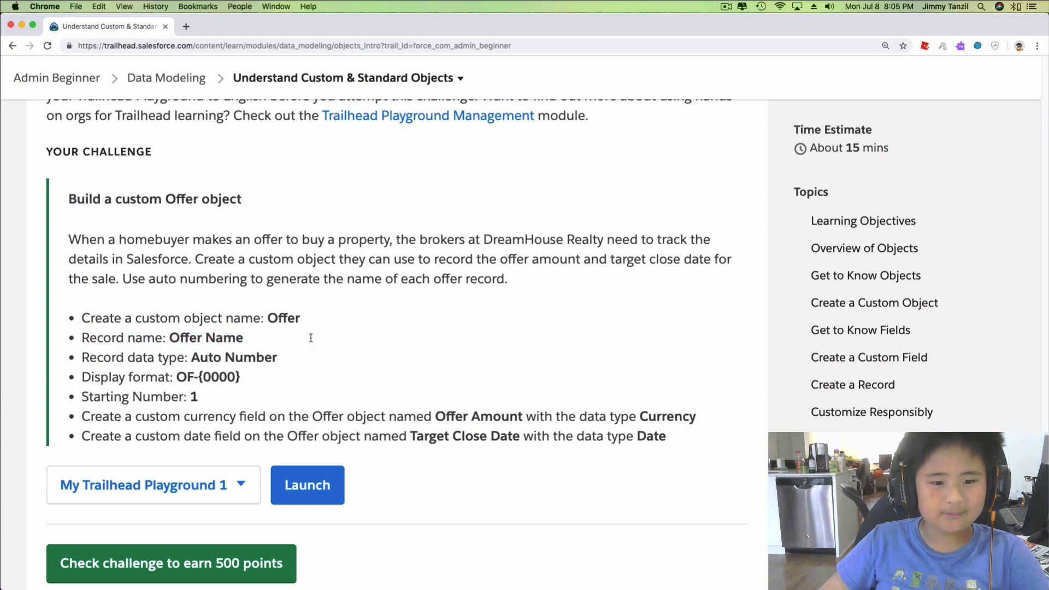
Launch the Trailhead Playground, go to Setup's Object Manager and start the Create menu.
left_click(307, 486)
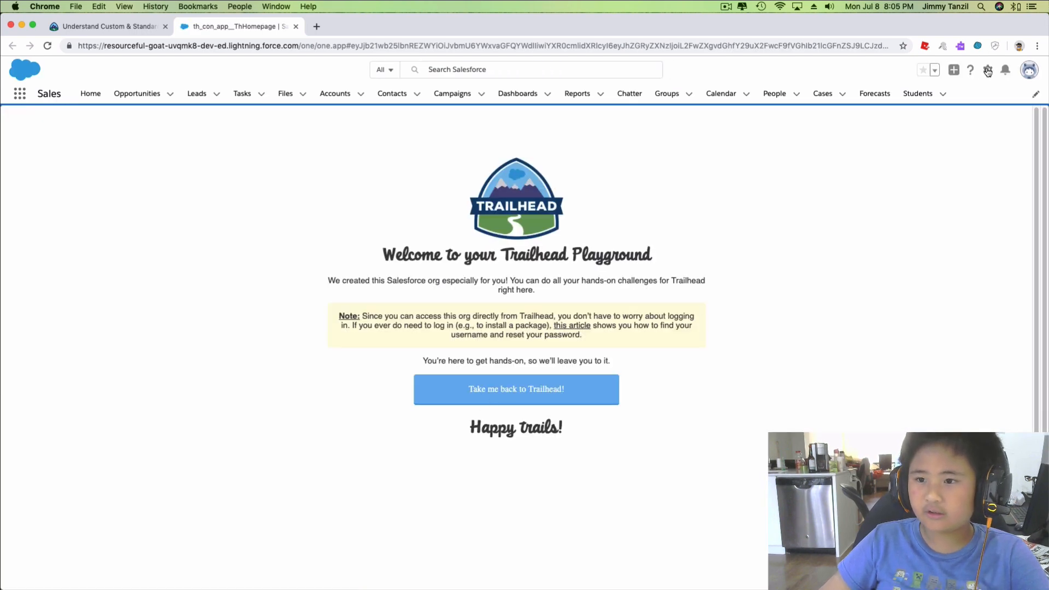
left_click(986, 70)
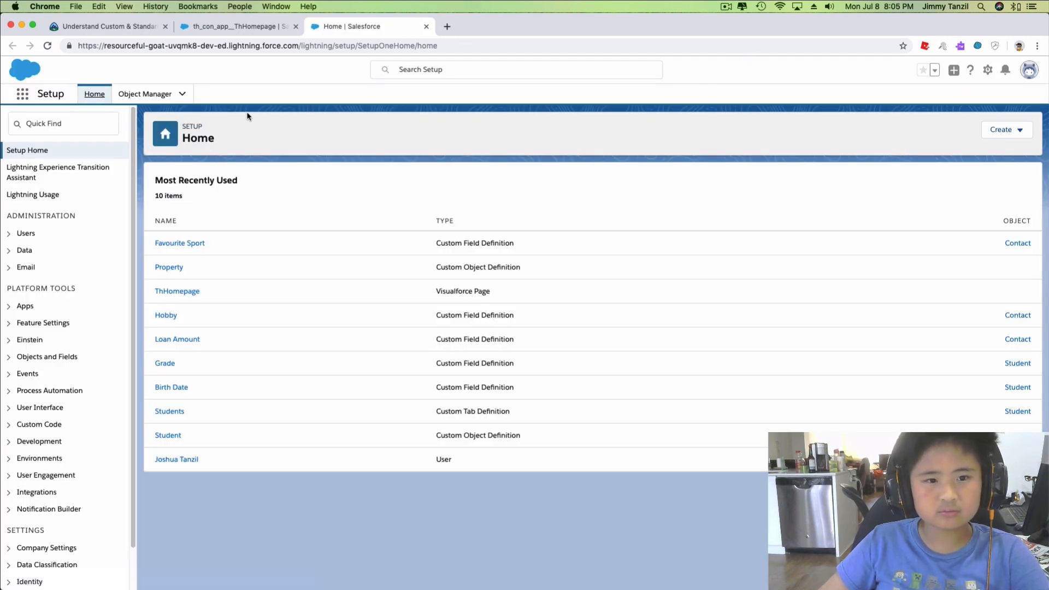
left_click(144, 94)
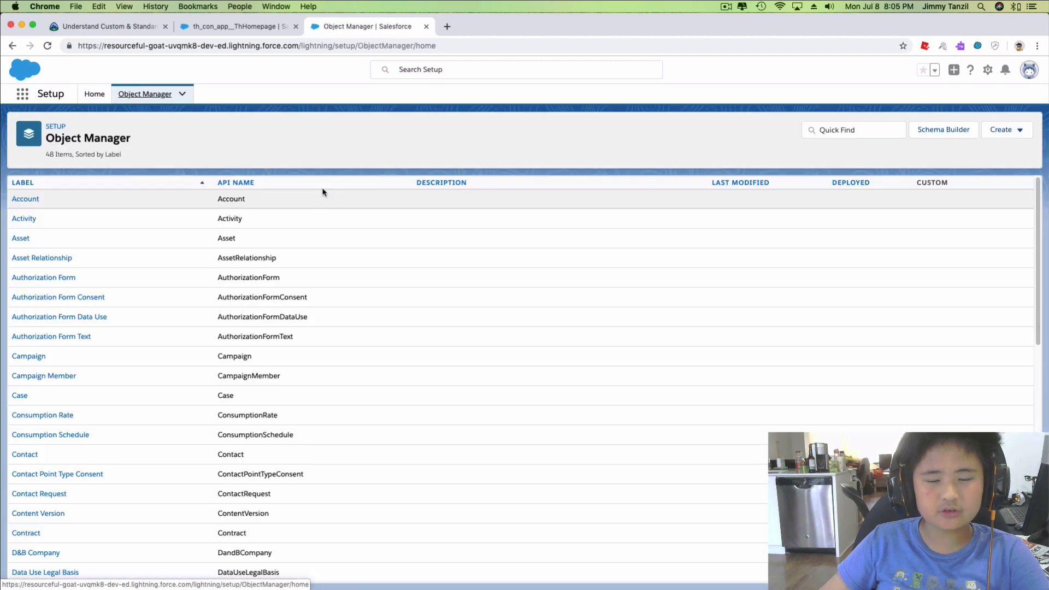
left_click(1005, 129)
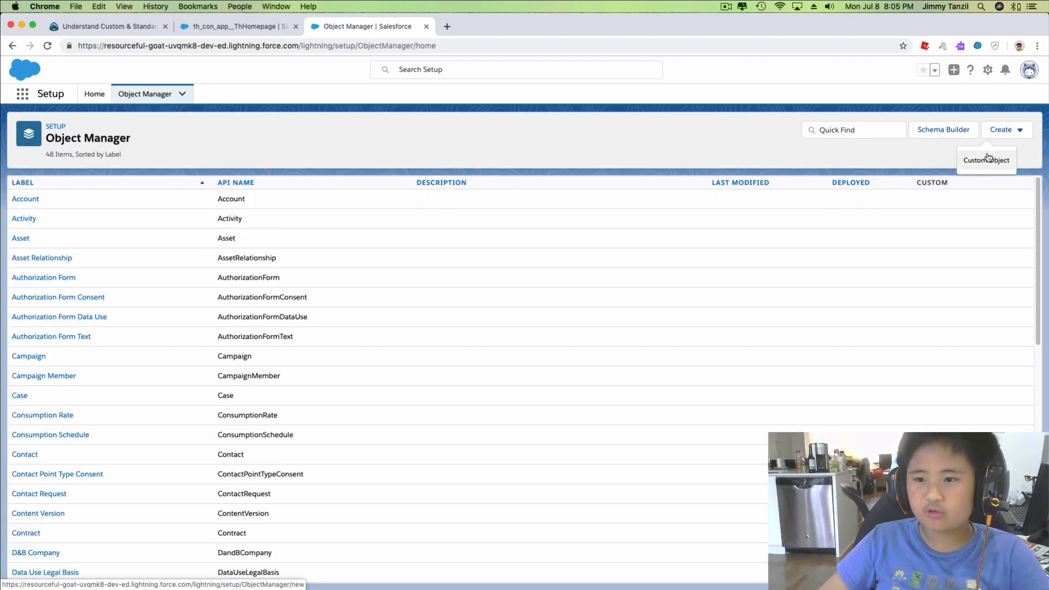
Begin a new custom object labelled Offer (plural Offers) with the placeholder description 'Nothing.'.
left_click(985, 160)
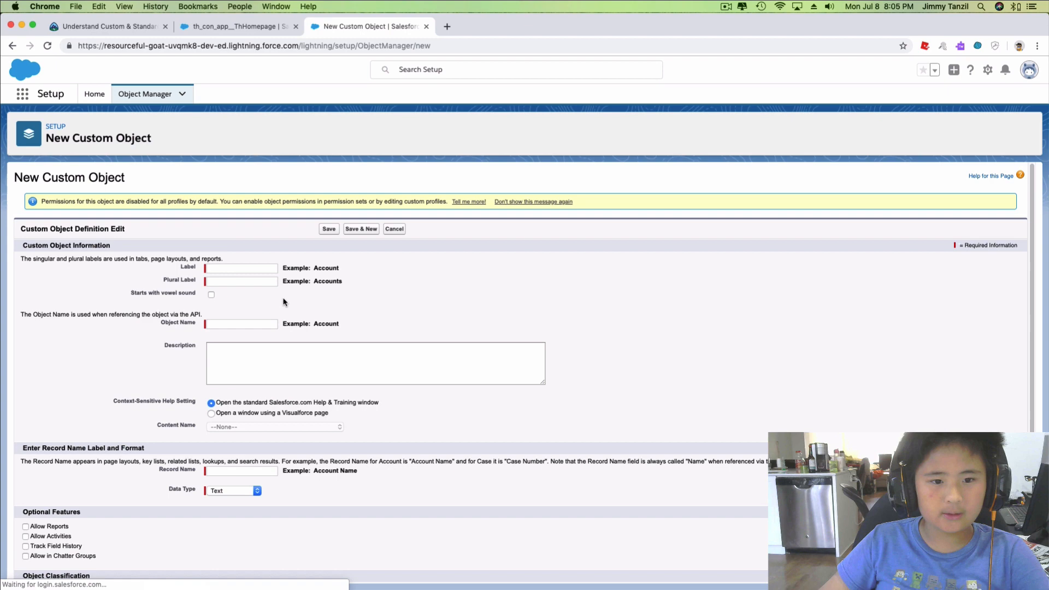
type("Offers")
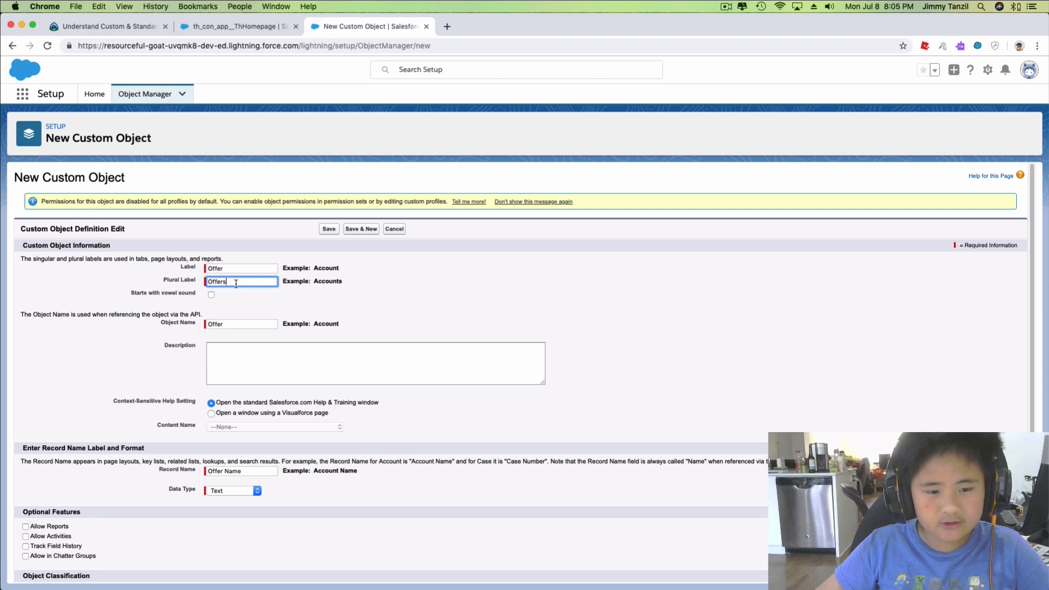
mouse_move(273, 394)
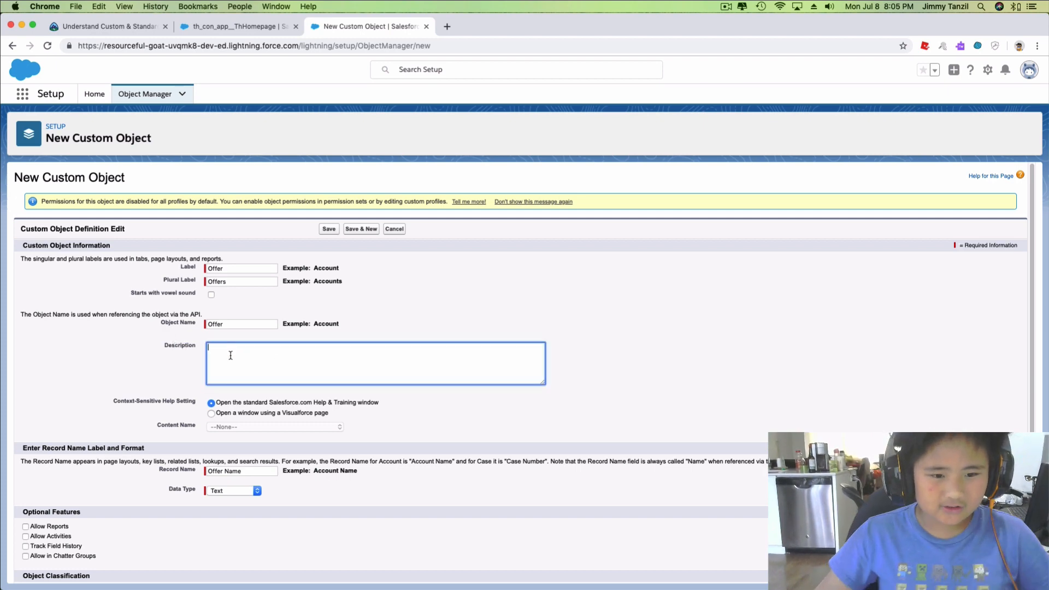
left_click(104, 26)
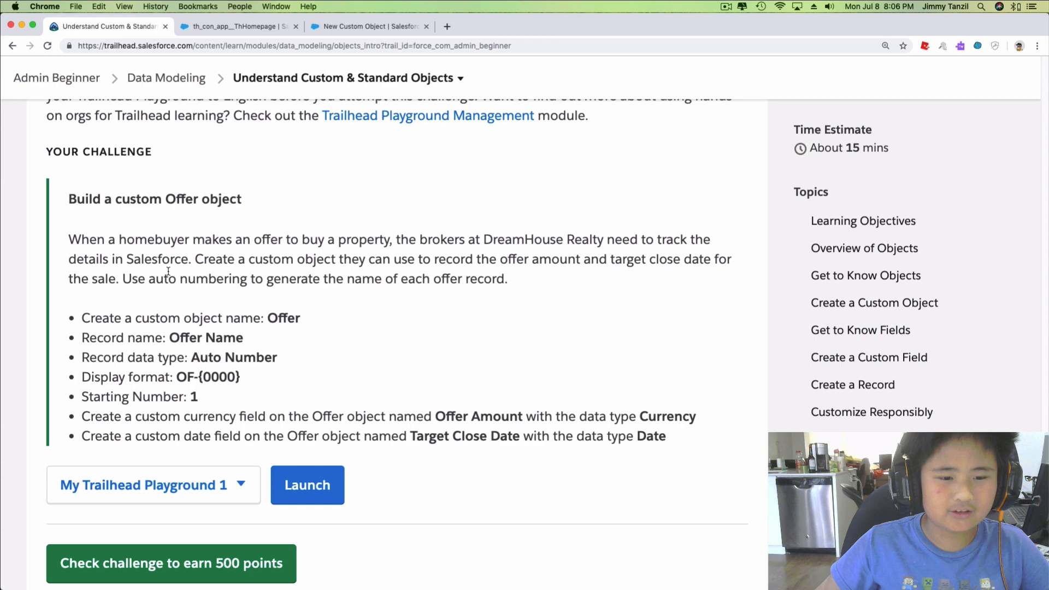
mouse_move(260, 297)
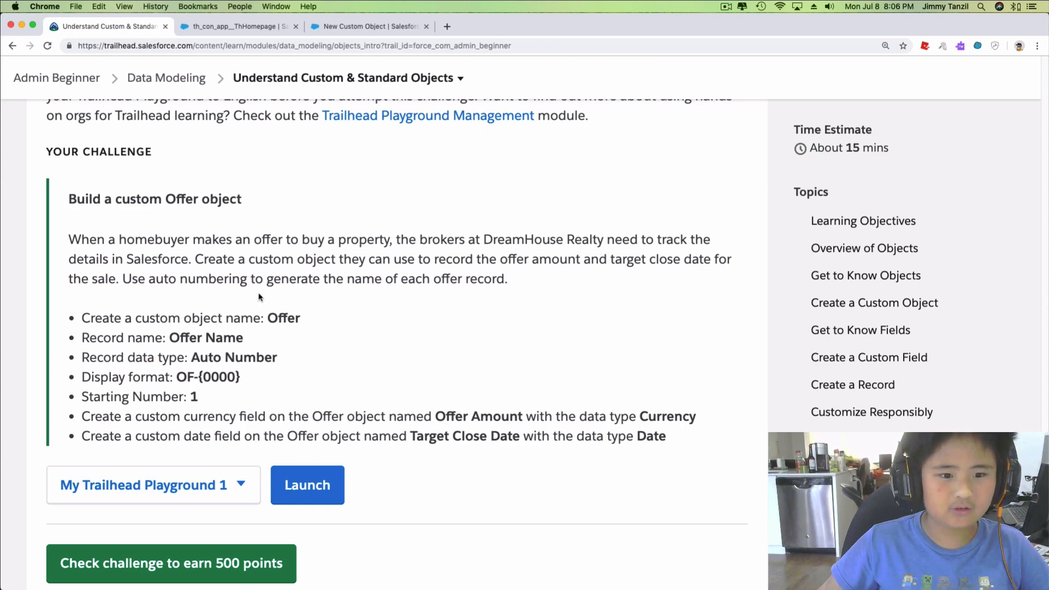
mouse_move(284, 76)
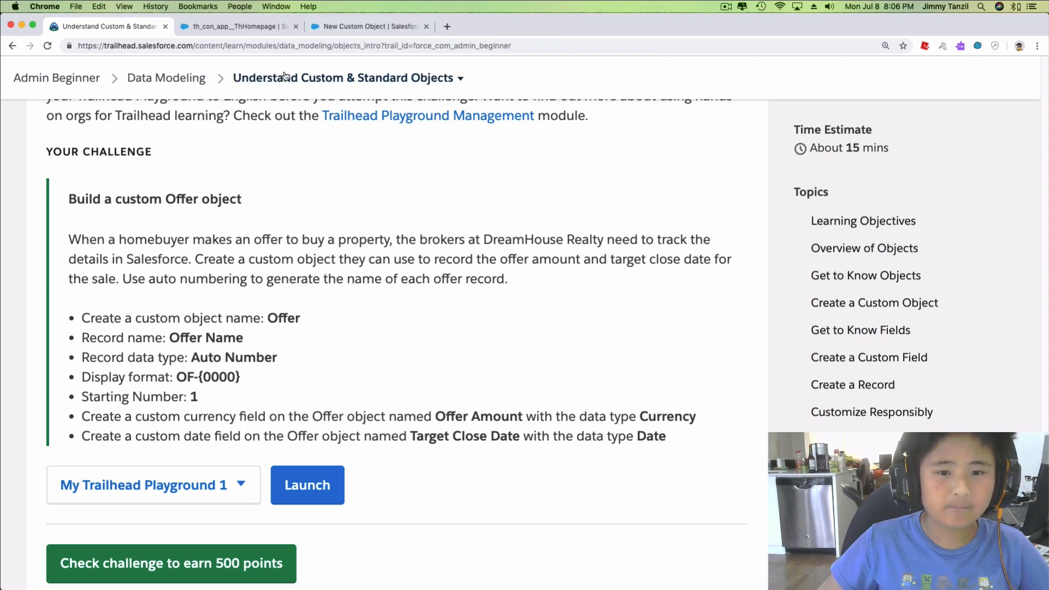
left_click(368, 26)
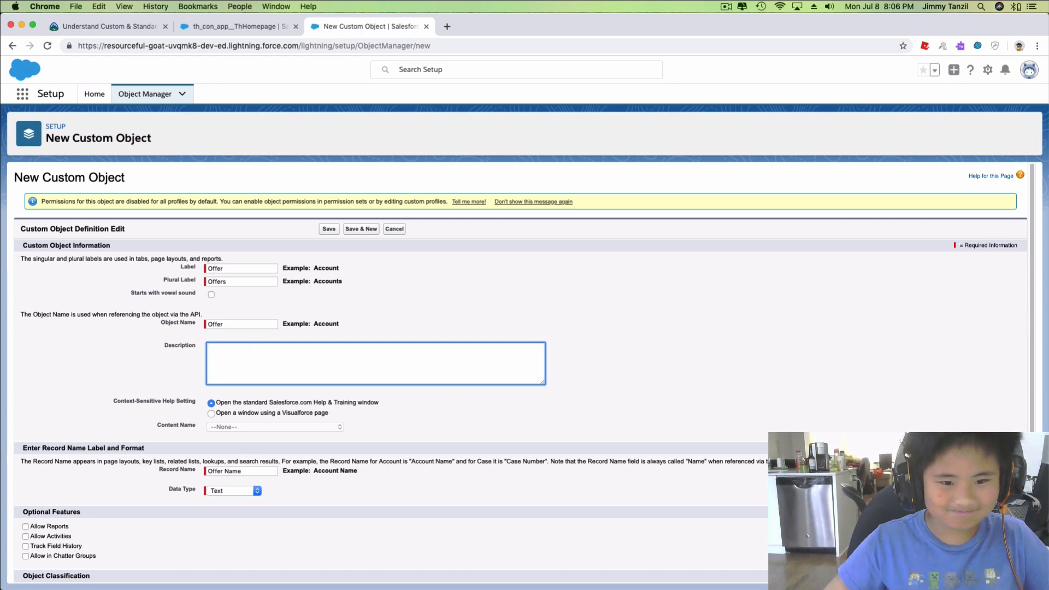
type("Nothin")
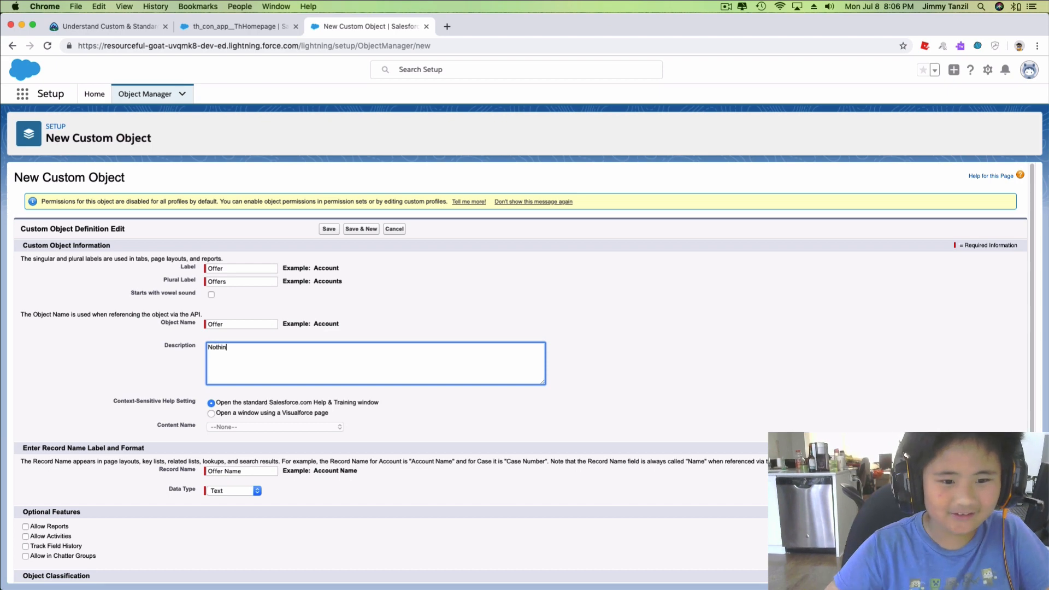
type("g")
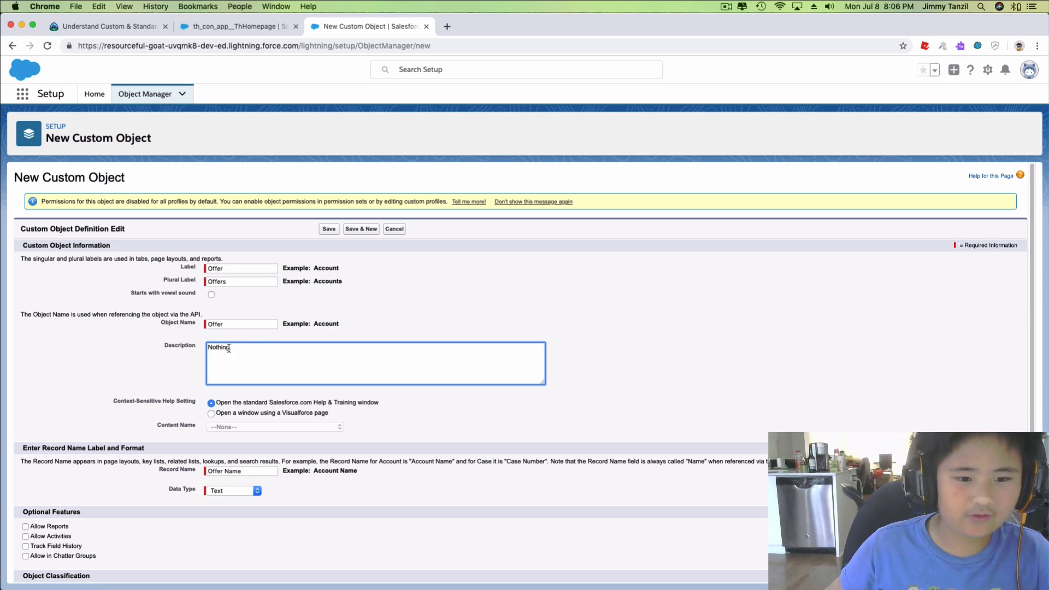
type(".")
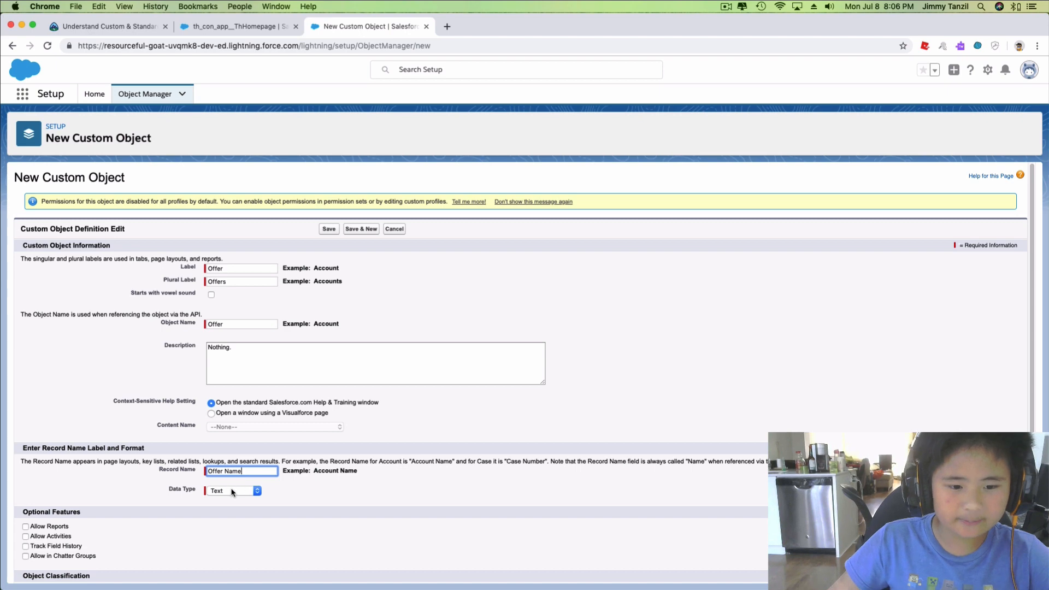
Set the record name data type to Auto Number.
left_click(233, 490)
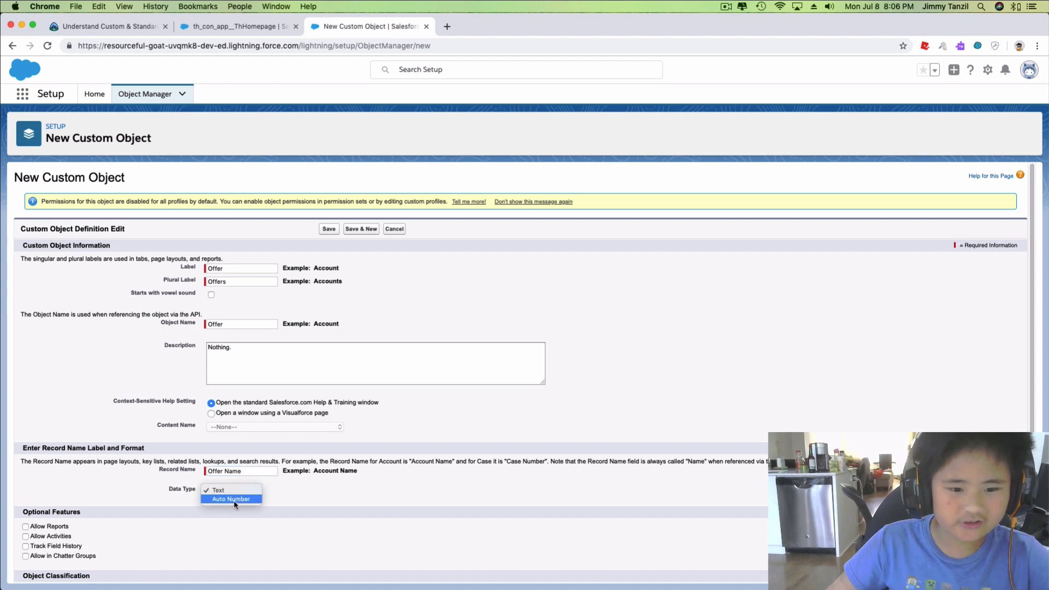
left_click(230, 499)
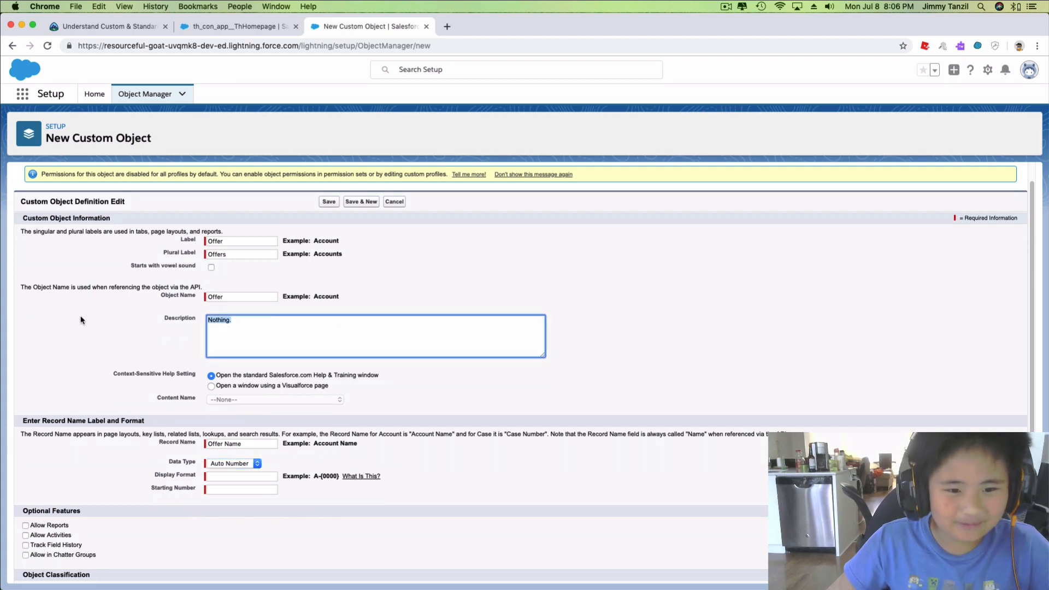
Replace the description with 'Homebuyers making an offer for homes in DreamHouse Realty'.
type("H")
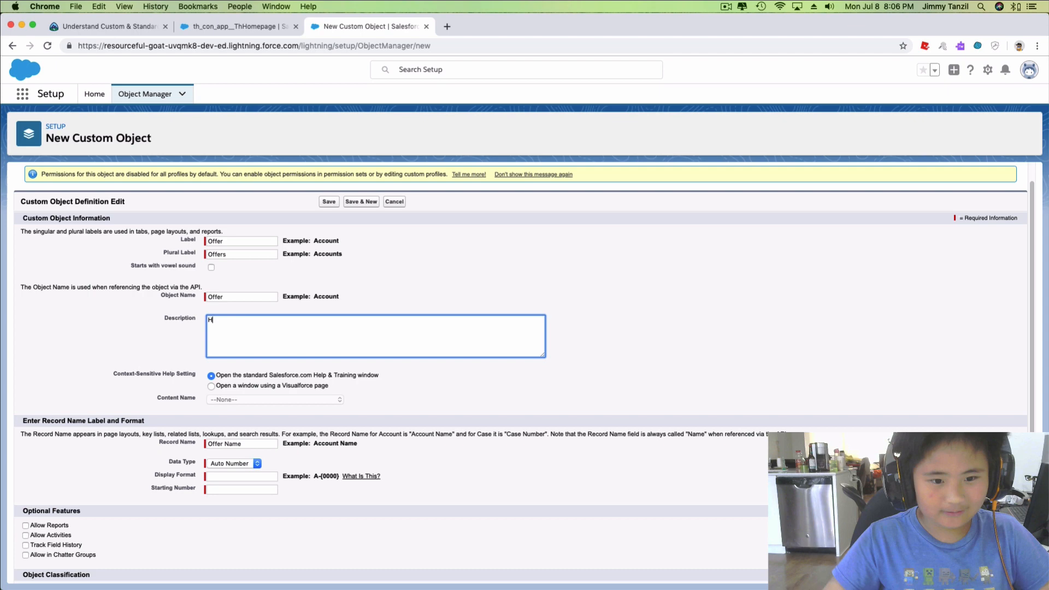
type("omebuyers")
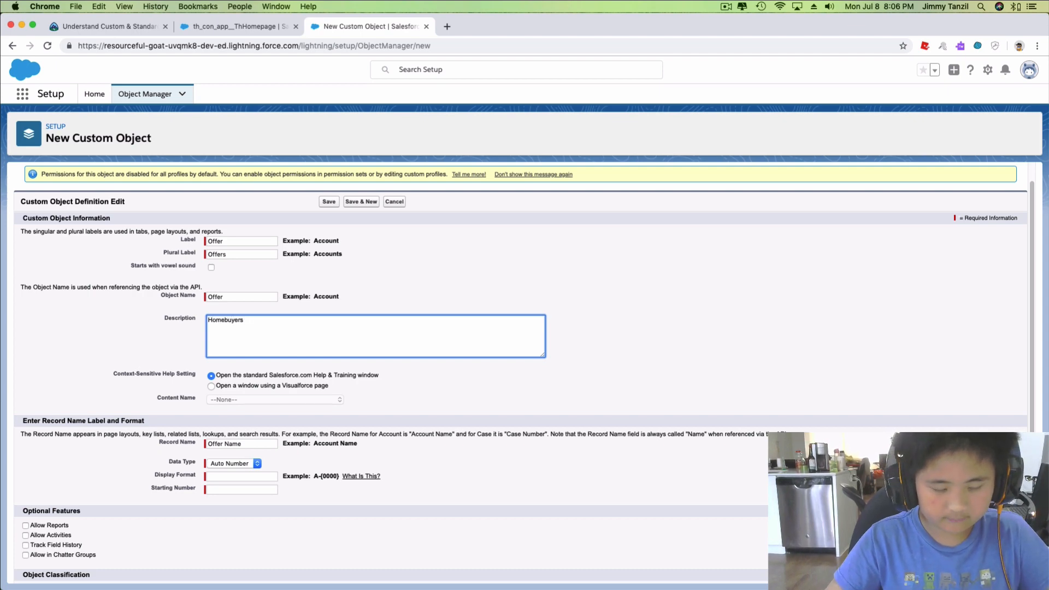
type("mak")
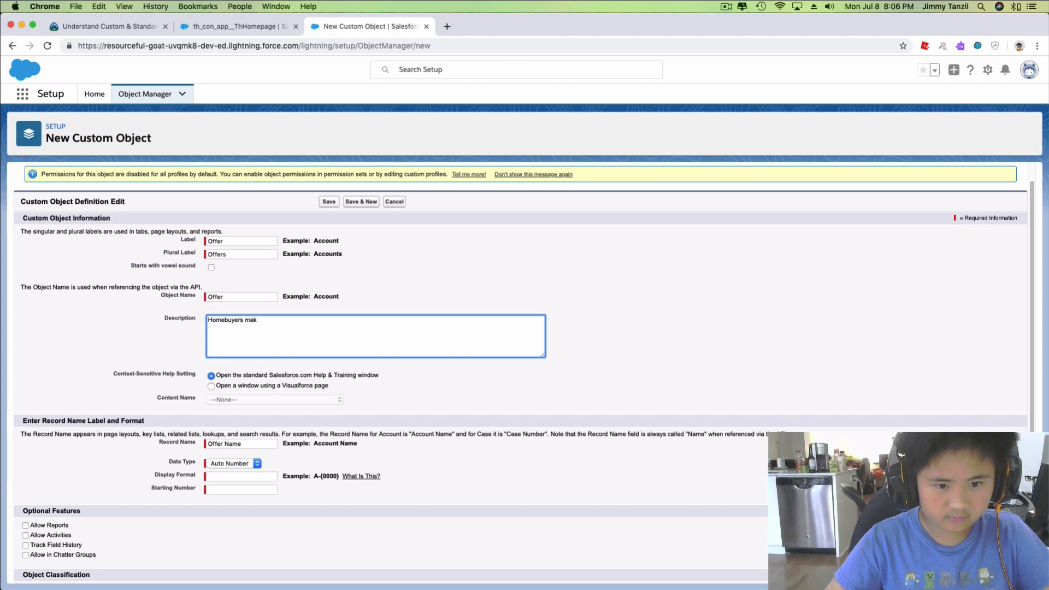
type("ing an offer")
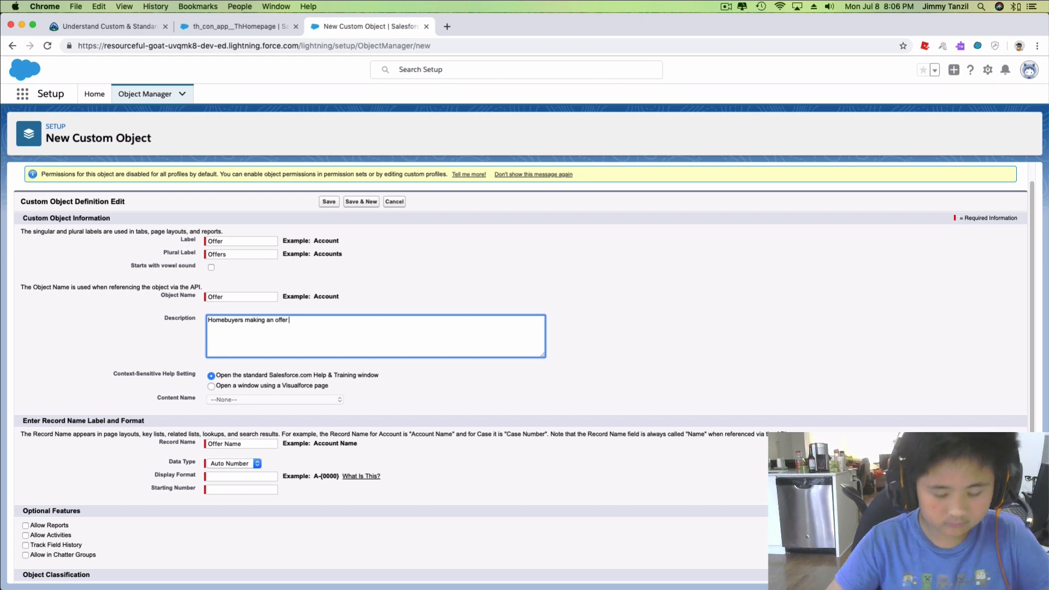
type("for")
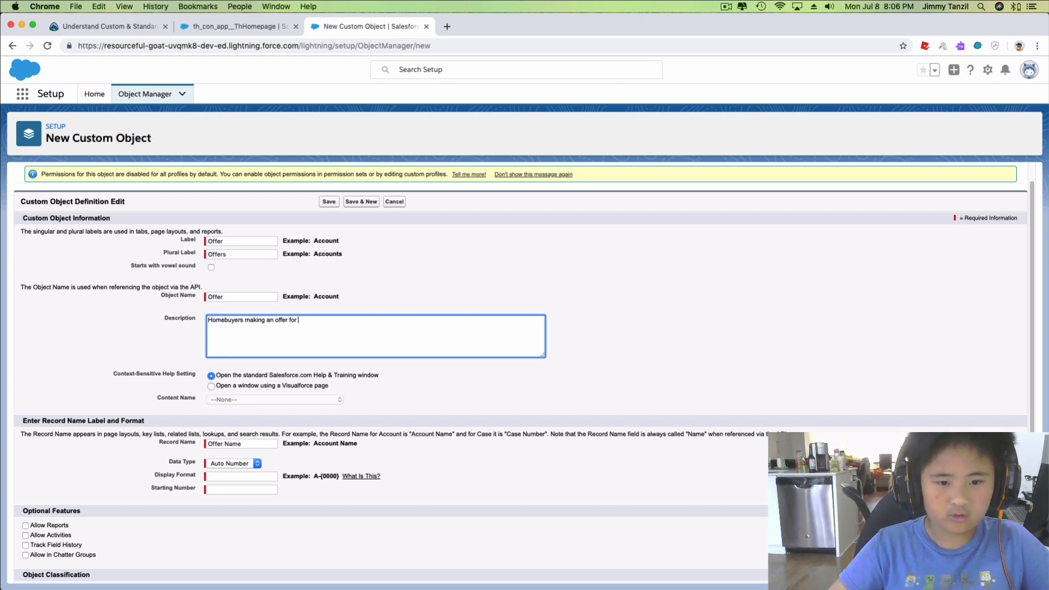
type("ho")
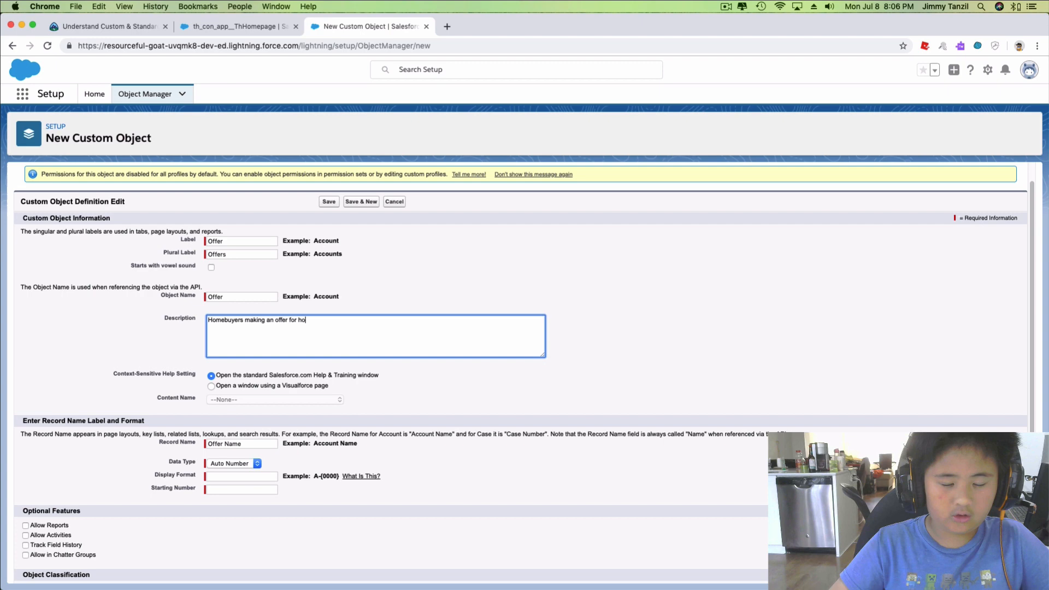
type("mes in DreamHouse R")
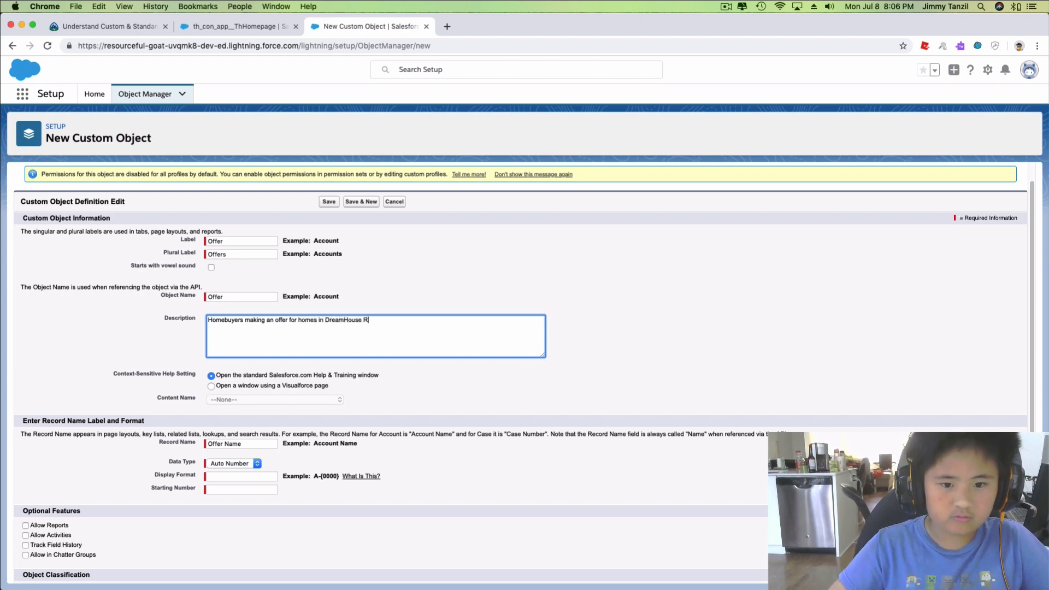
type("ealty")
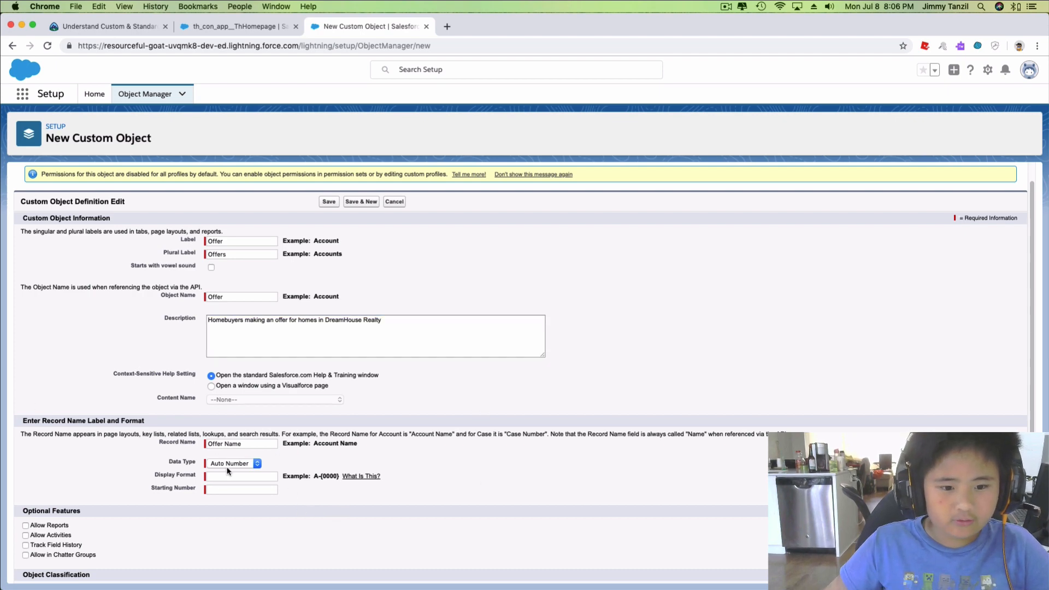
Enter the auto-number display format OF-{0000}, keeping starting number 1.
left_click(241, 476)
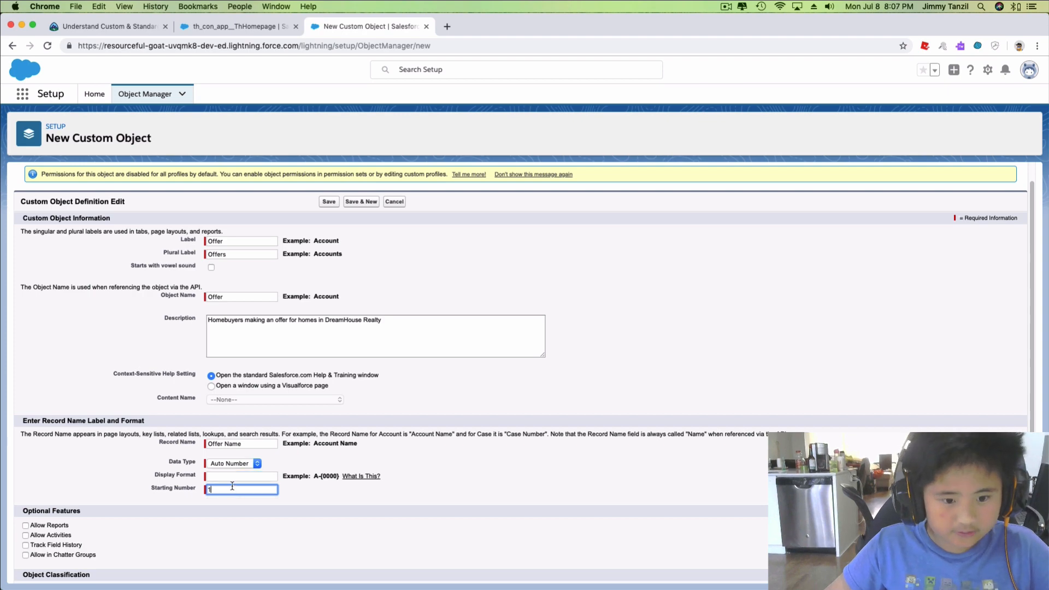
mouse_move(186, 101)
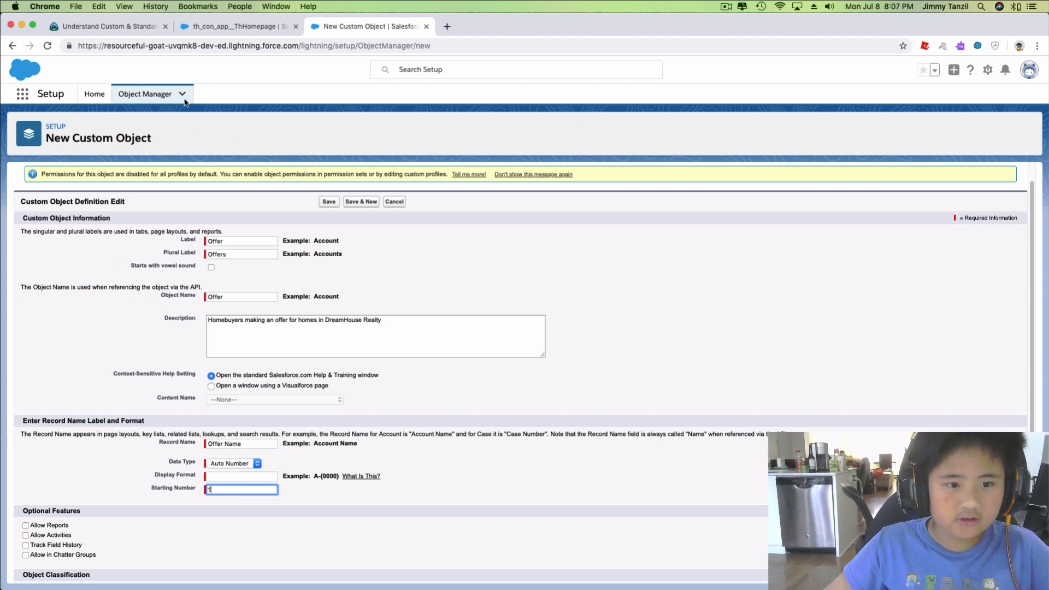
left_click(107, 26)
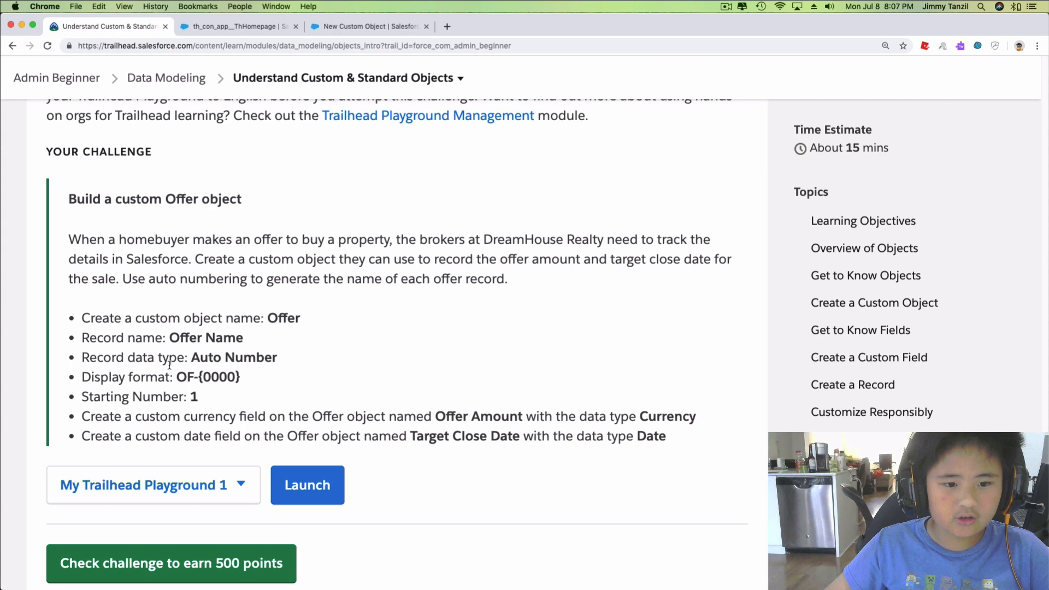
mouse_move(365, 35)
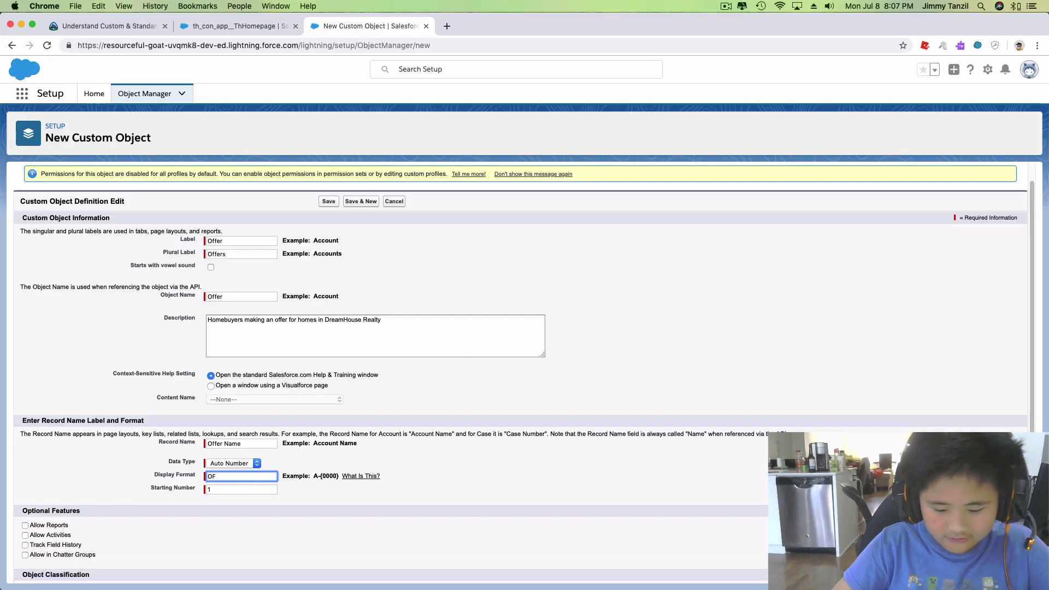
type("-{")
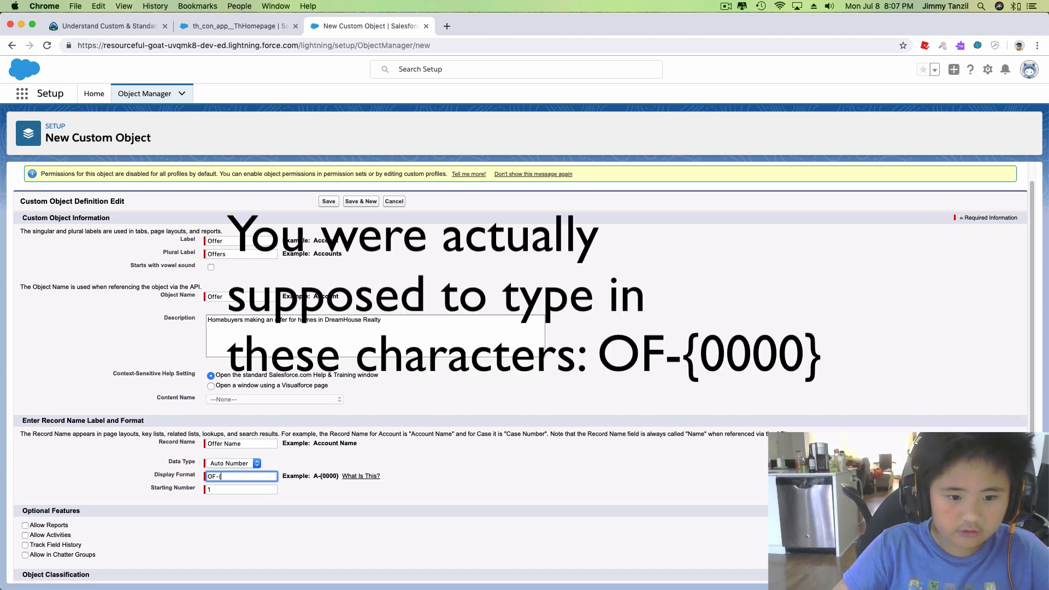
type("(0")
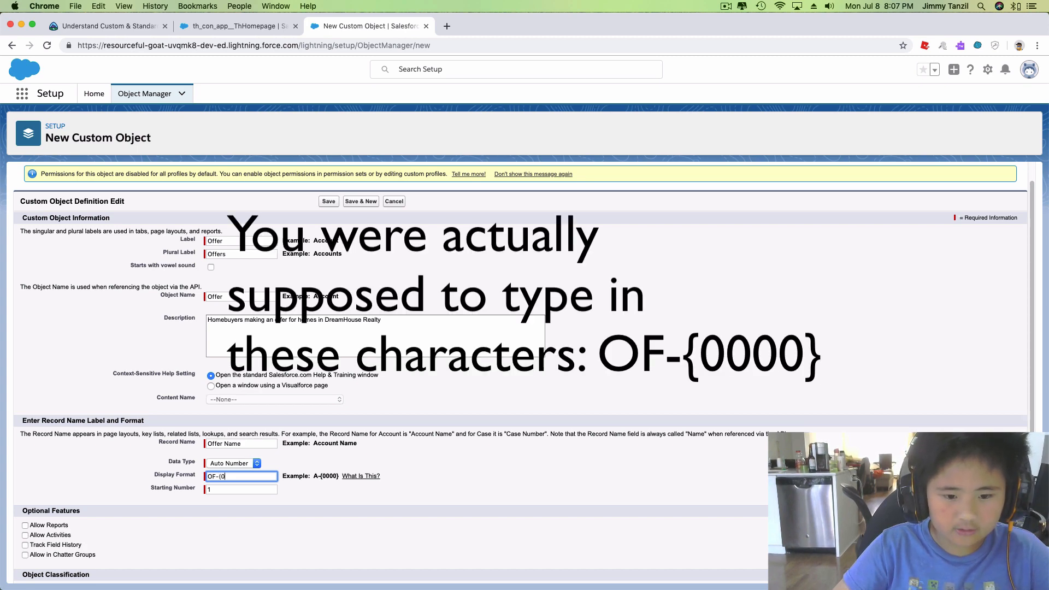
type("000")
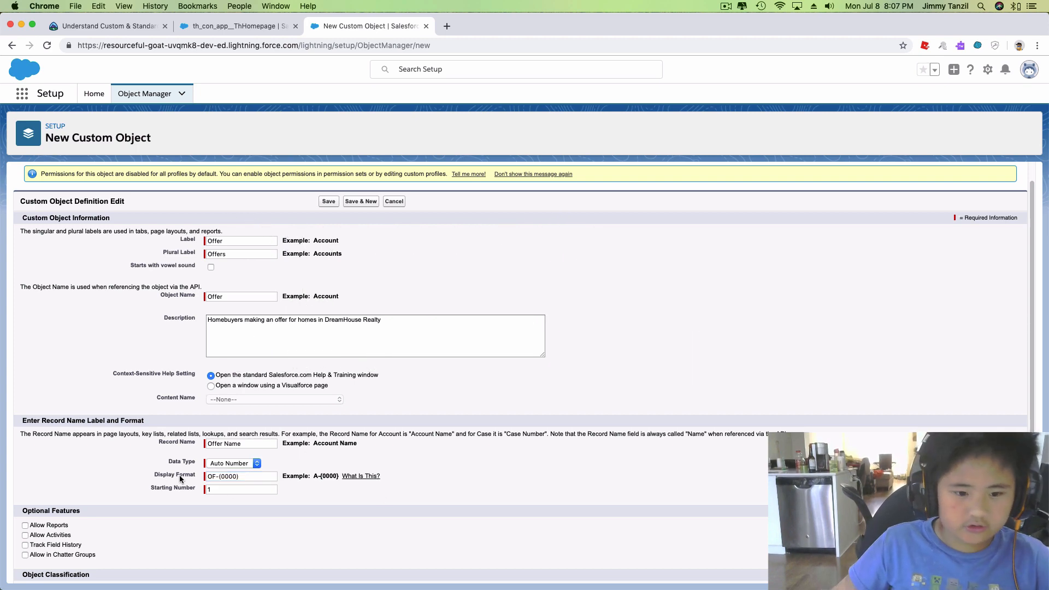
mouse_move(310, 424)
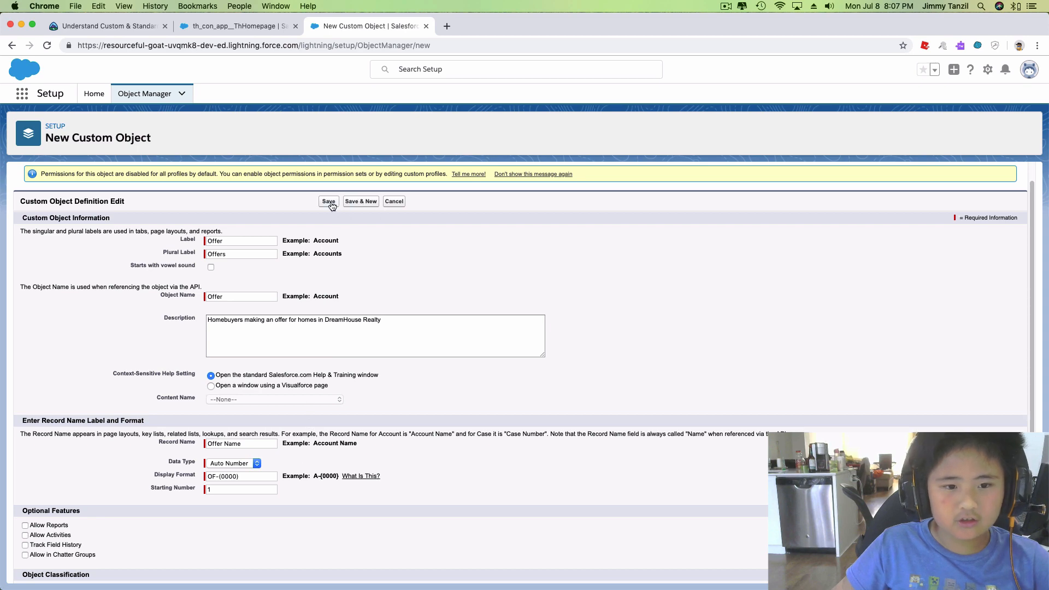
Save the Offer object and view its Fields & Relationships list.
left_click(329, 201)
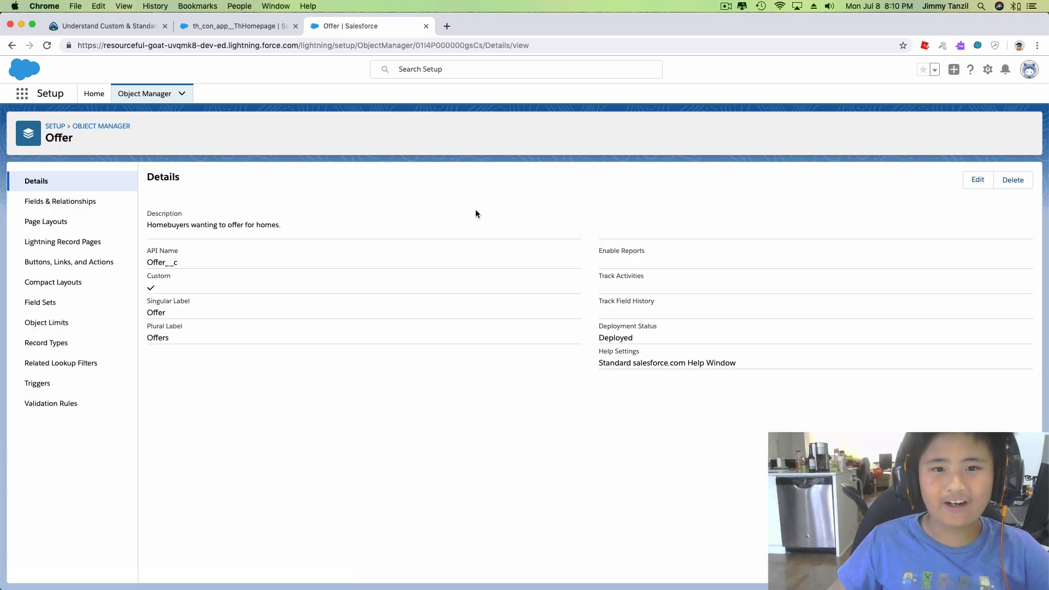
mouse_move(260, 213)
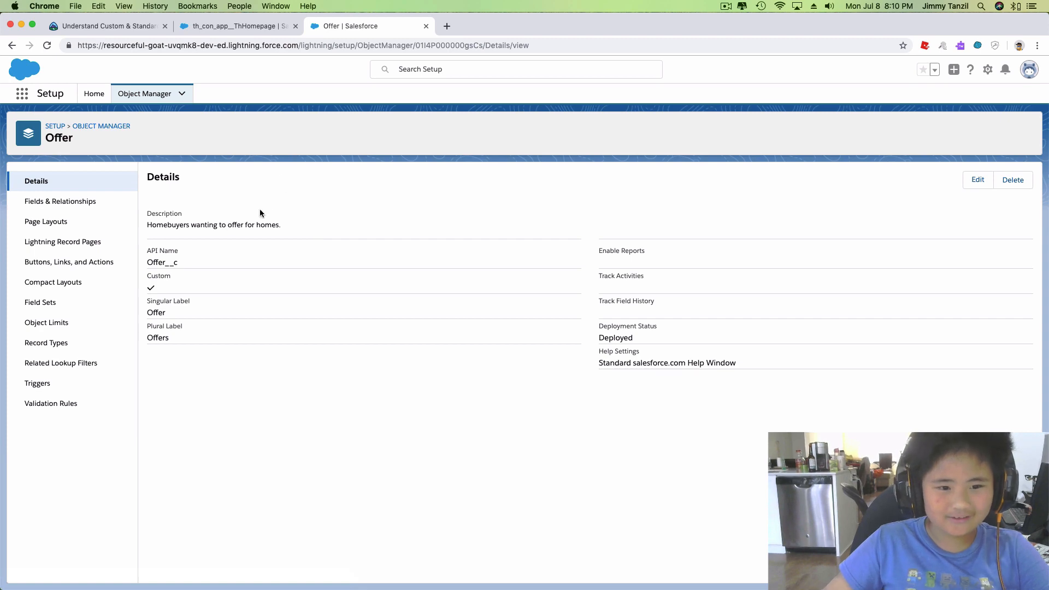
mouse_move(901, 189)
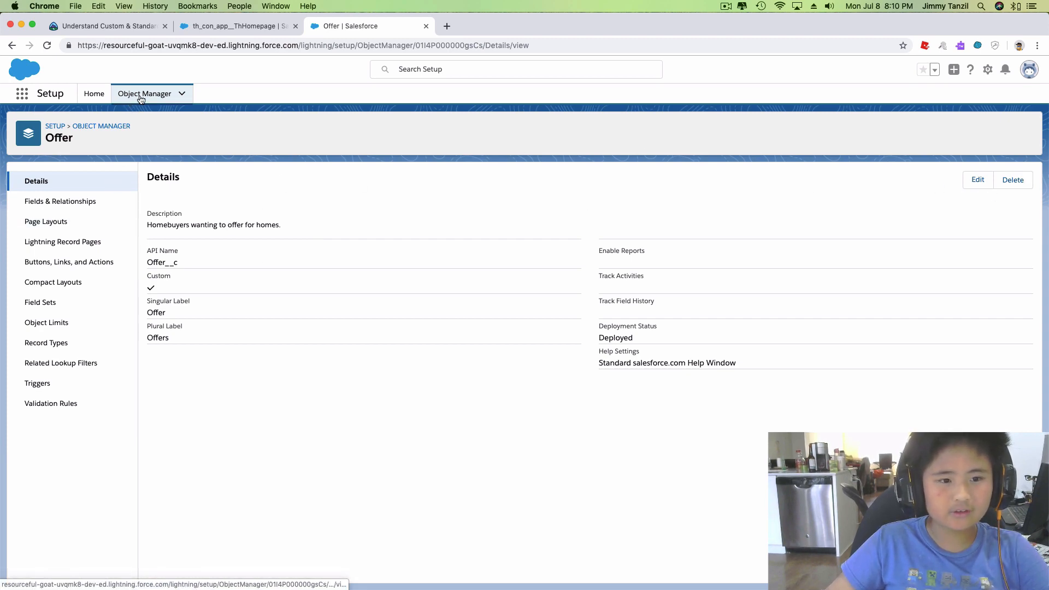
left_click(61, 201)
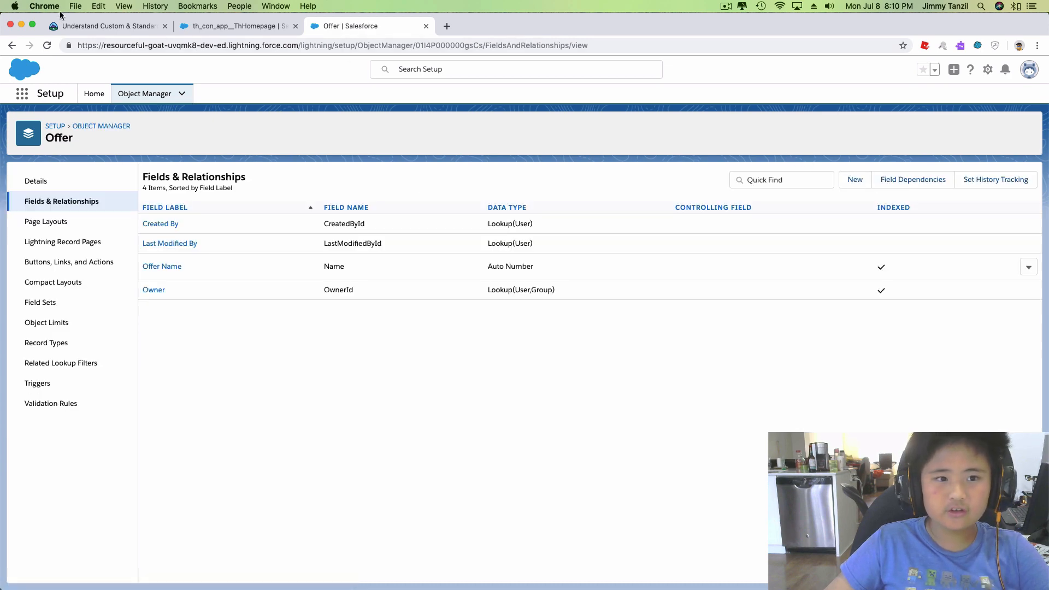
Start a new custom field on Offer with Currency as its data type, checking the challenge requirements.
left_click(107, 25)
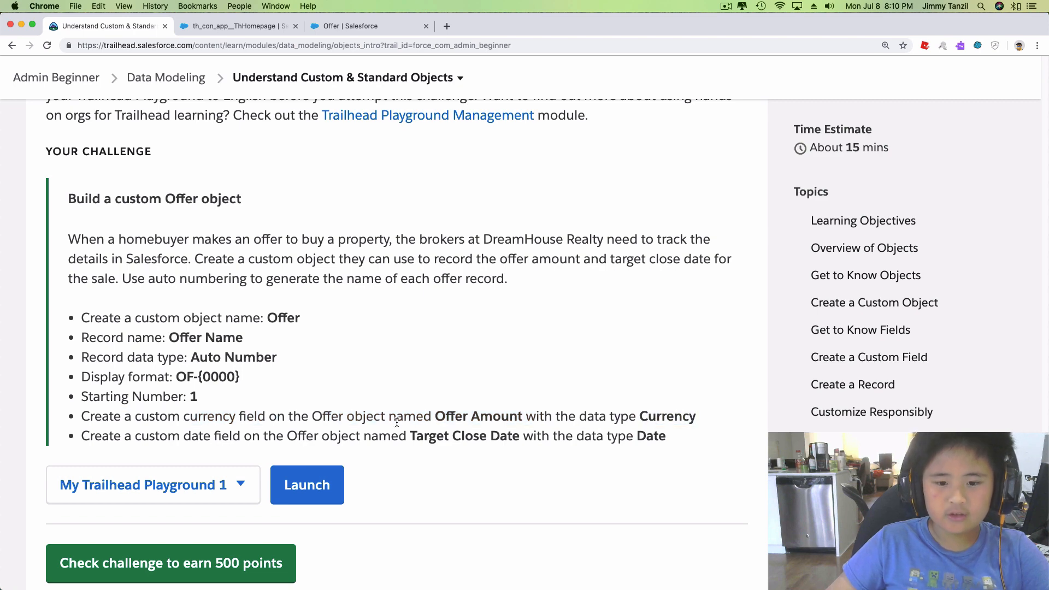
left_click(368, 25)
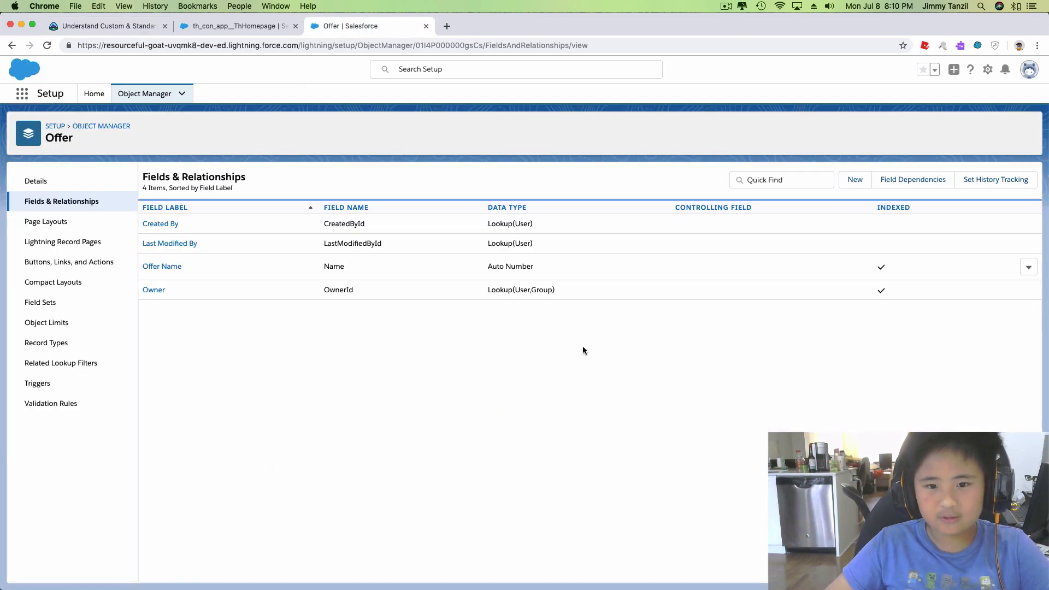
mouse_move(907, 192)
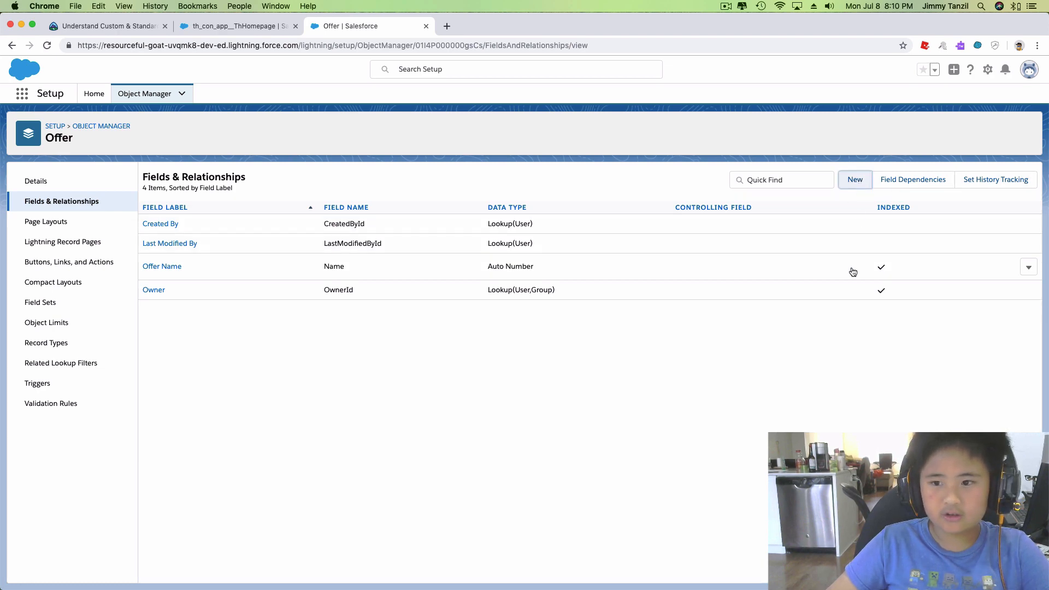
left_click(854, 179)
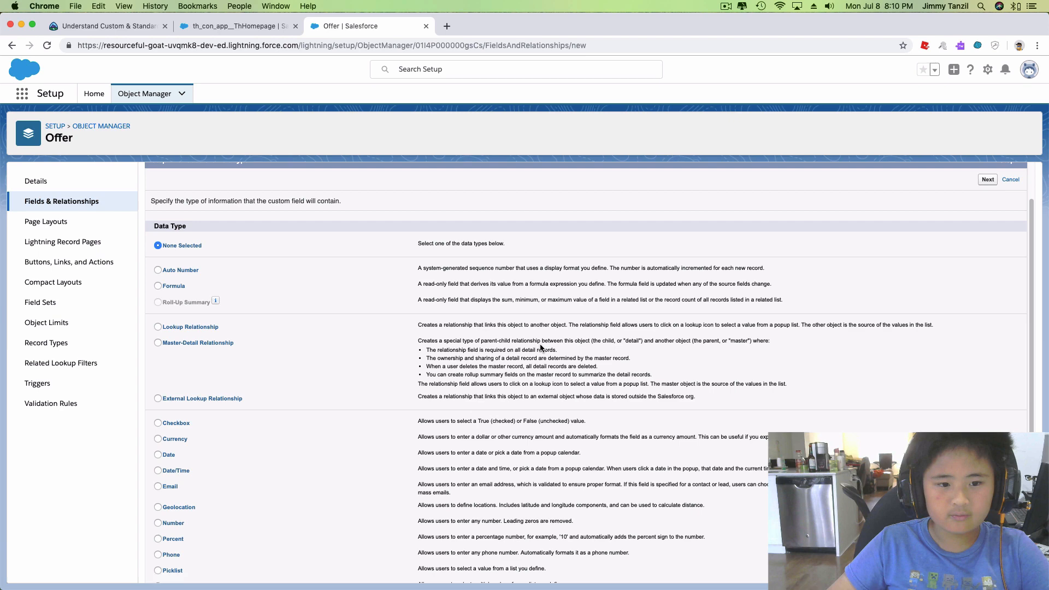
scroll("down", 3)
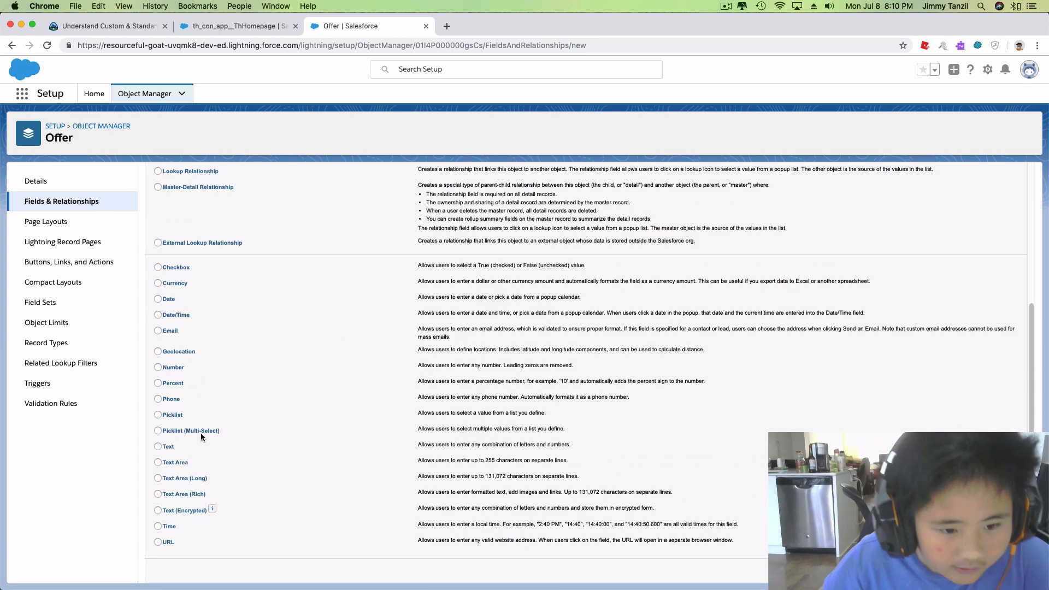
scroll("up", 3)
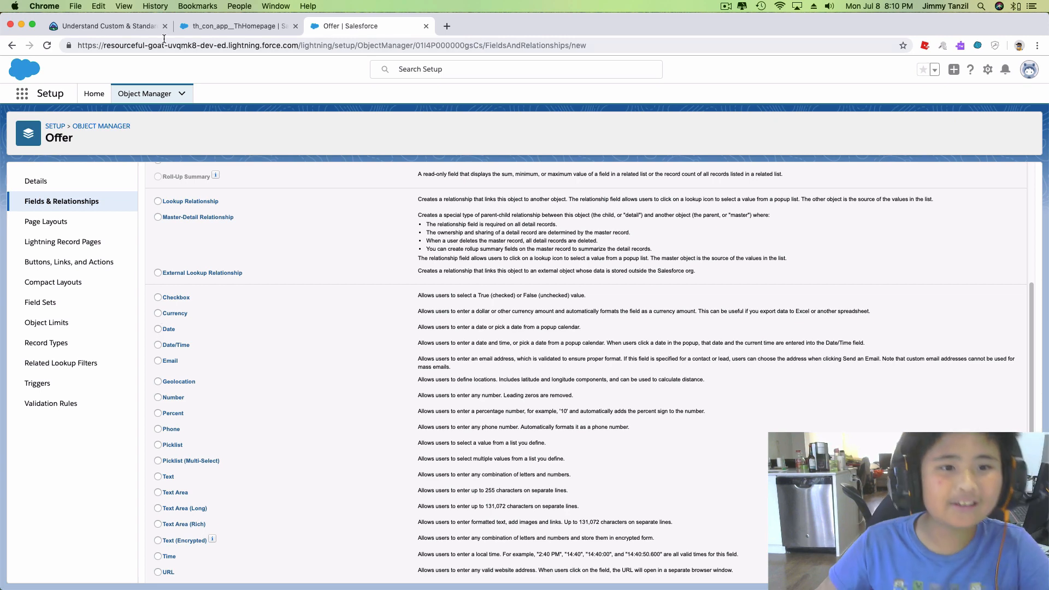
left_click(103, 26)
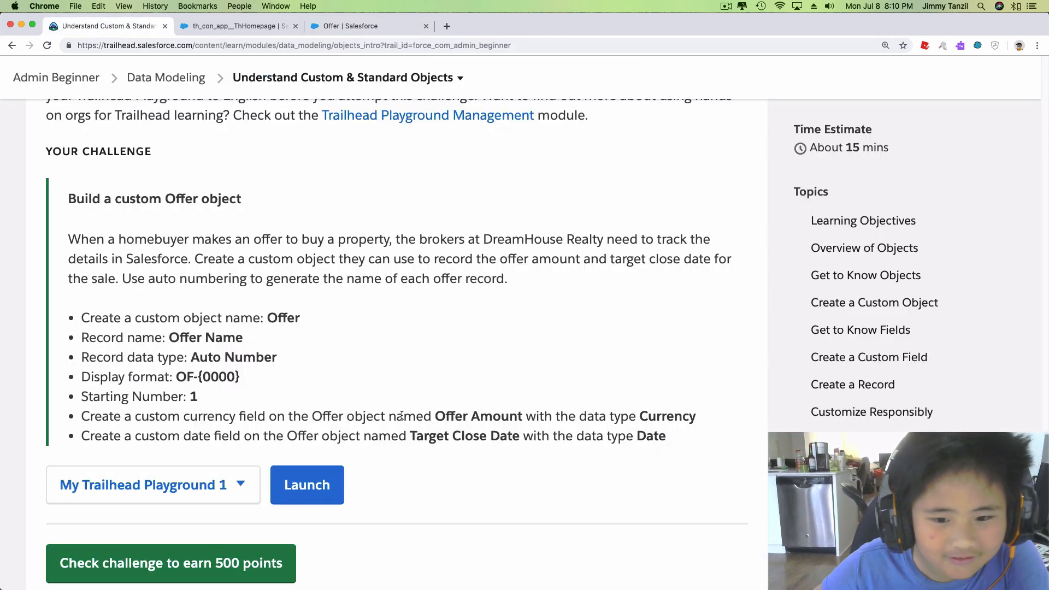
mouse_move(638, 367)
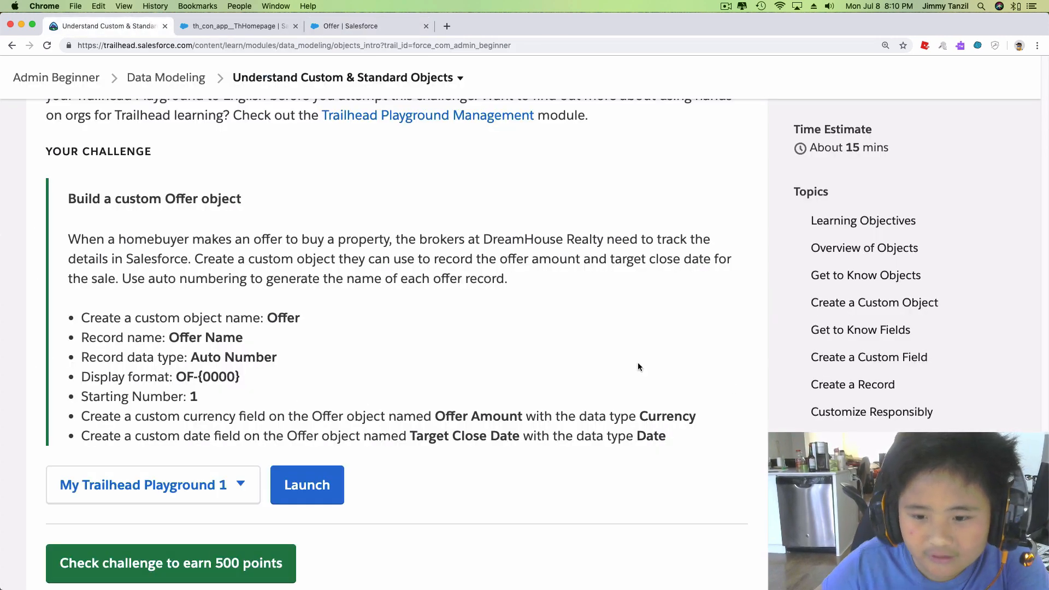
left_click(347, 27)
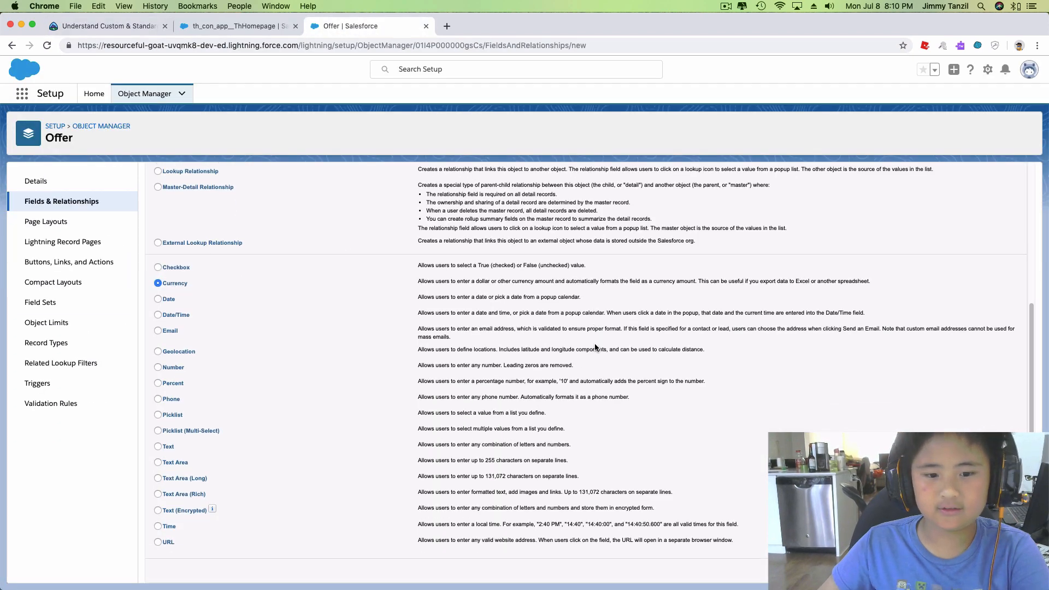
Name the field Offer Amount and describe it as how much money the buyer is willing to pay to get the property.
left_click(995, 231)
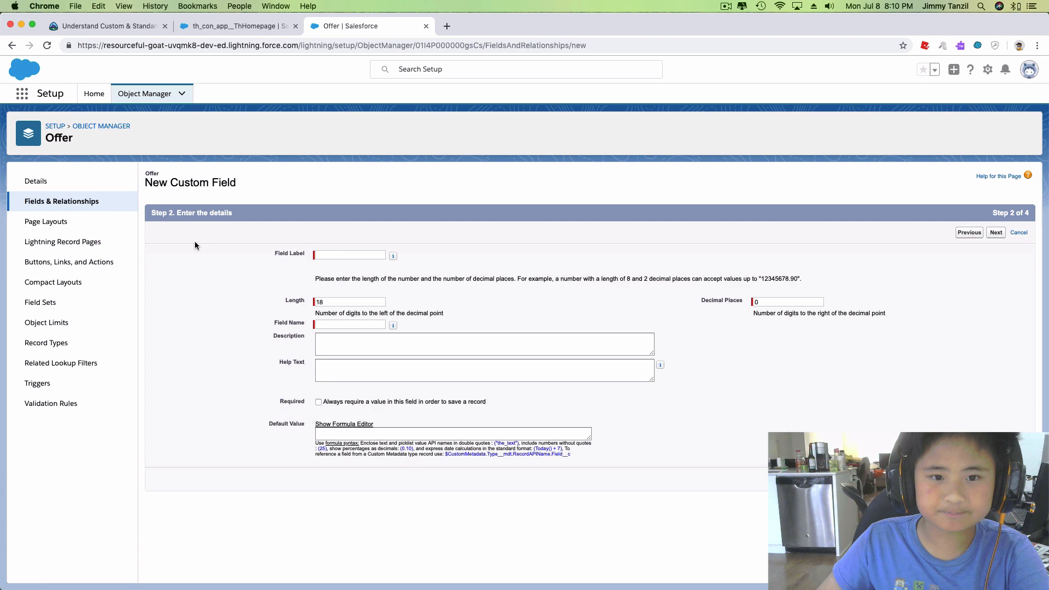
left_click(348, 255)
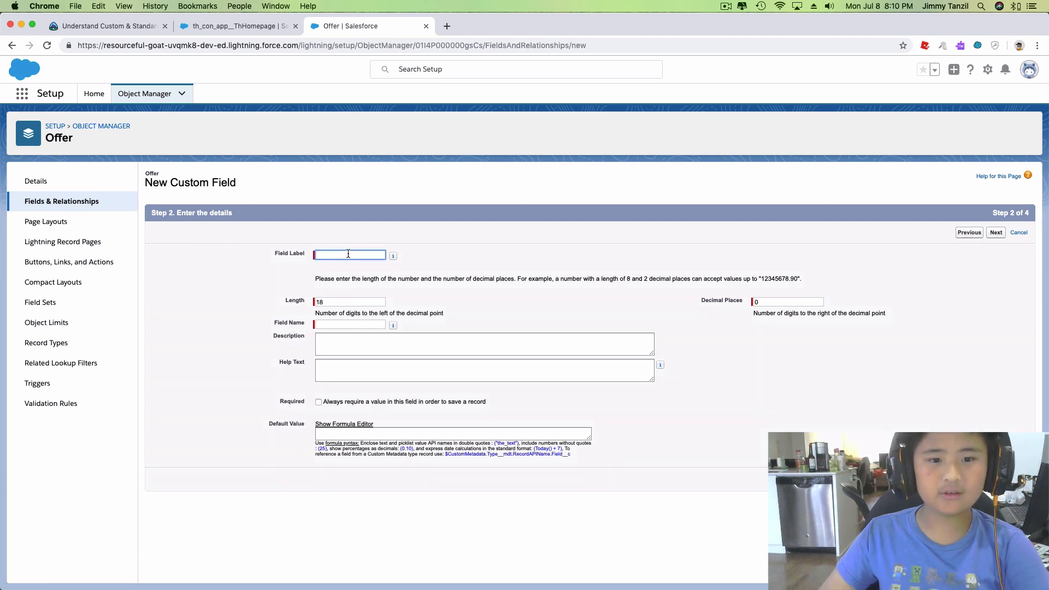
type("o")
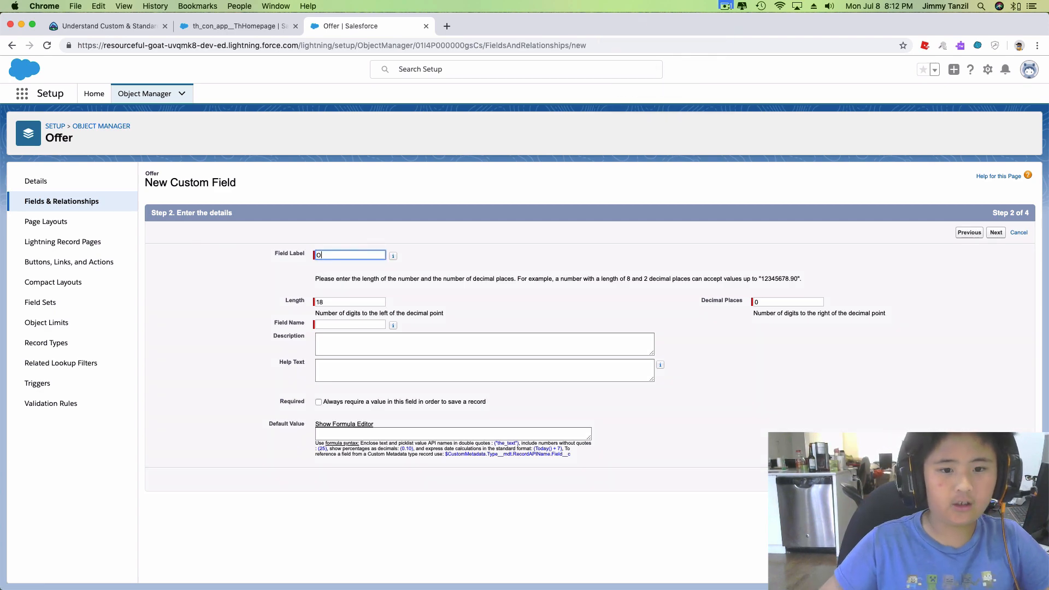
type("Offer Amount")
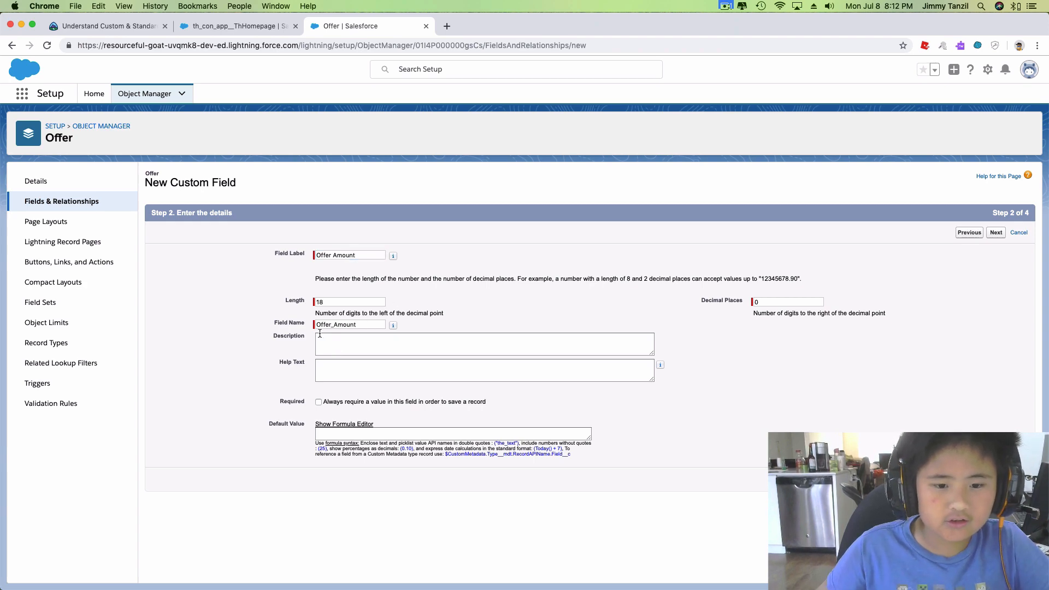
mouse_move(317, 244)
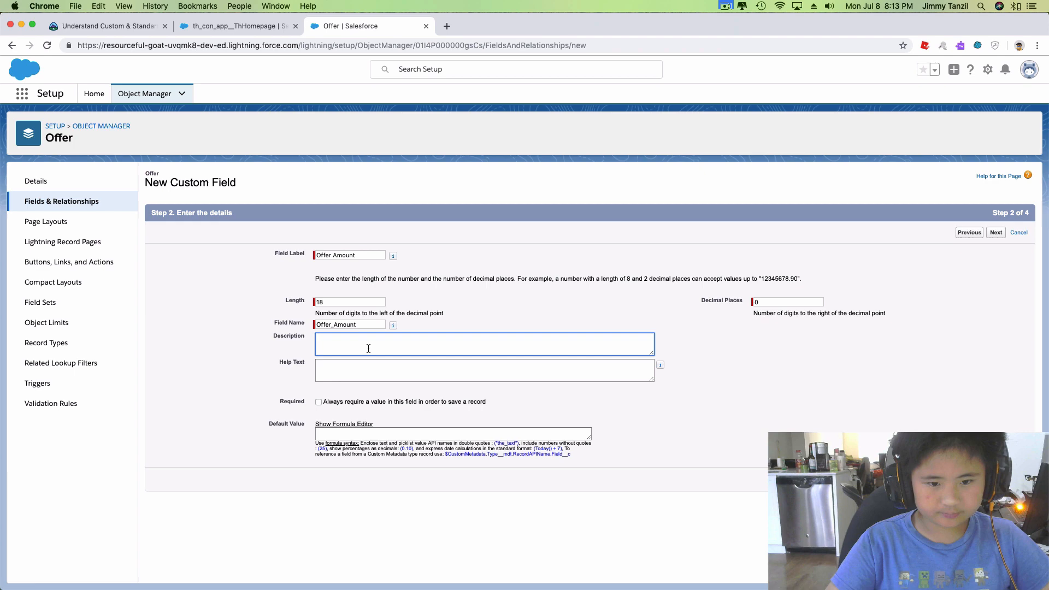
type("How")
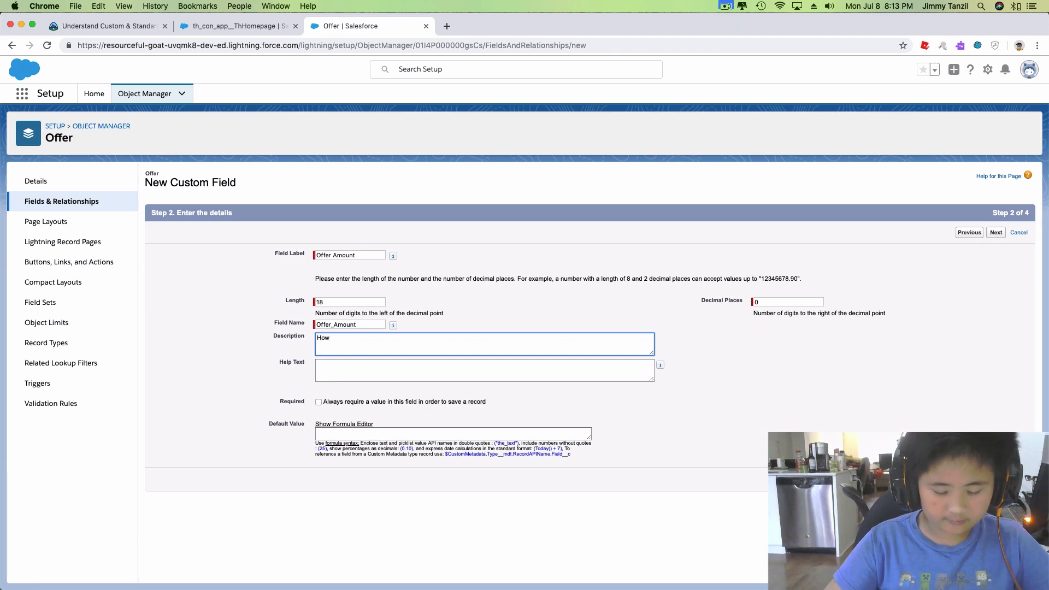
type("much")
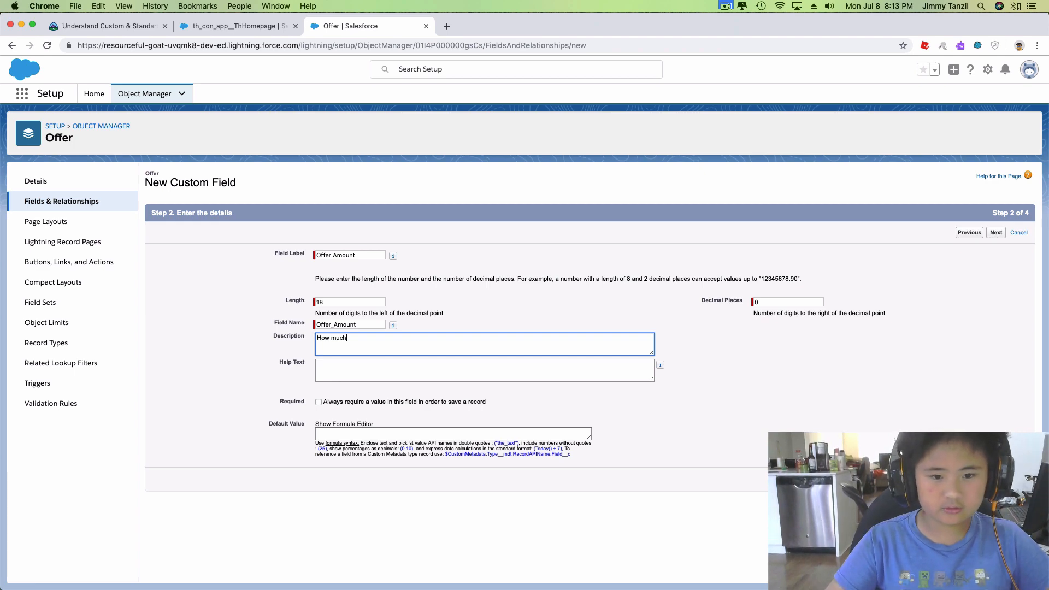
type("money the buyer is wi")
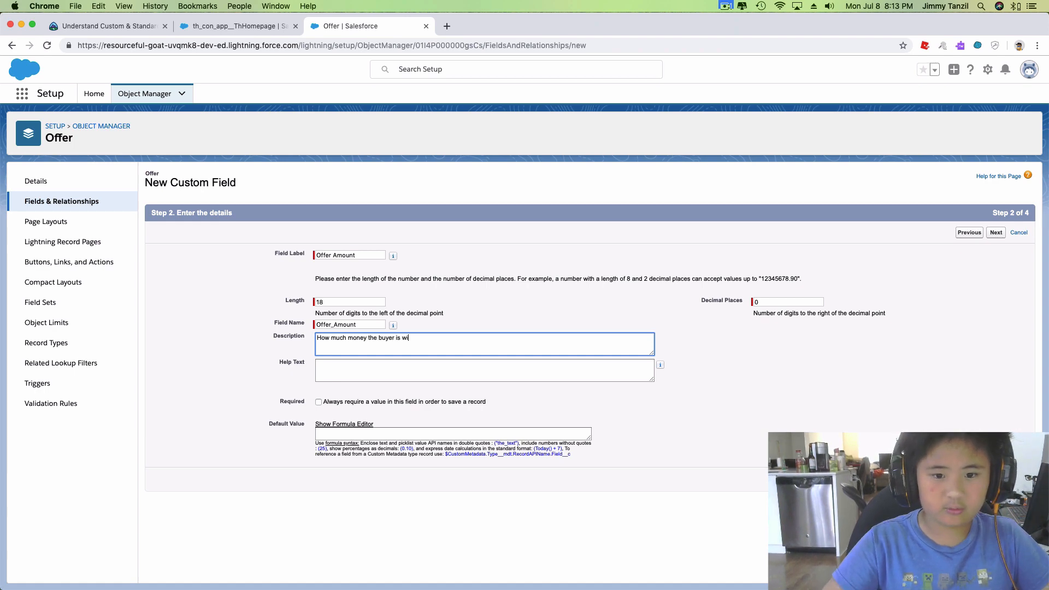
type("lling to give")
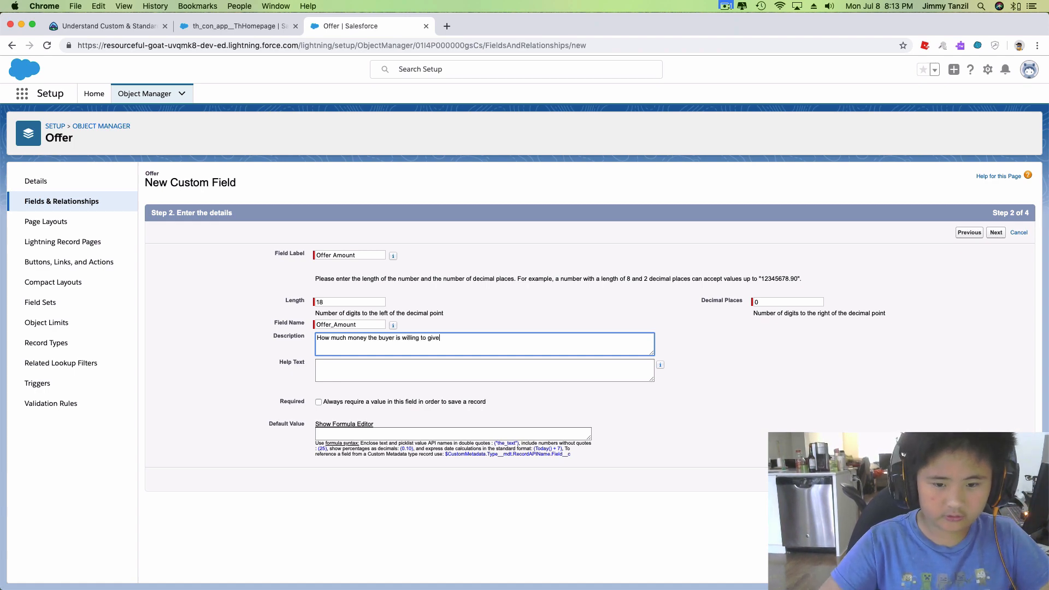
key("backspace")
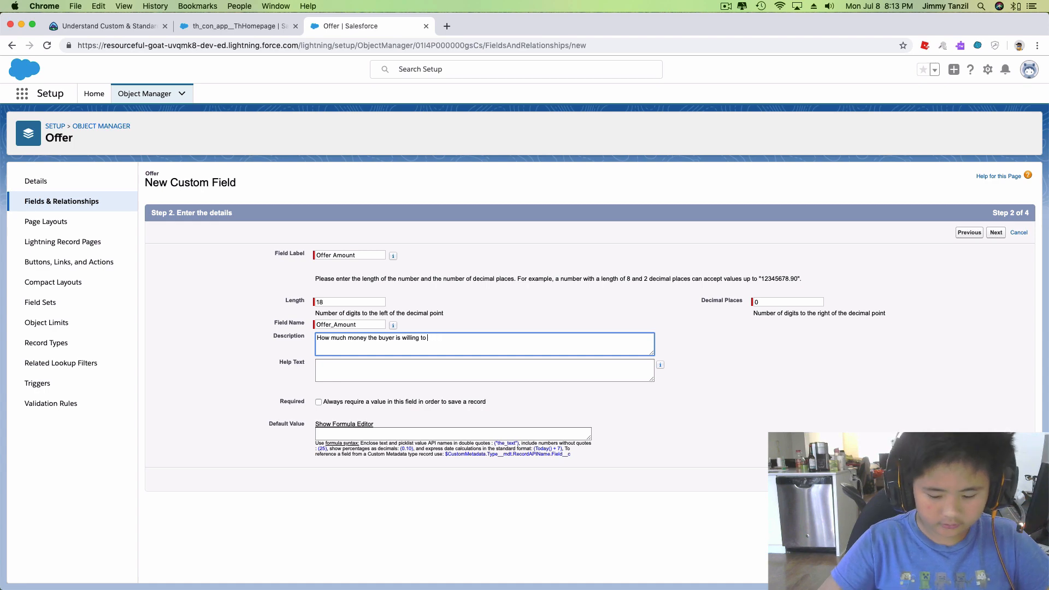
type("pay")
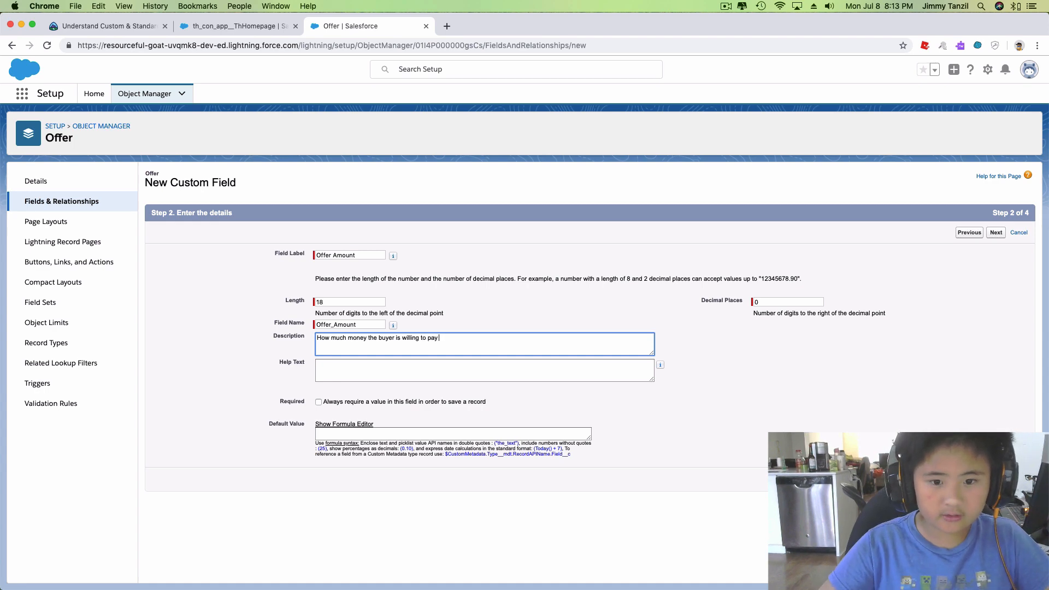
type("to get the")
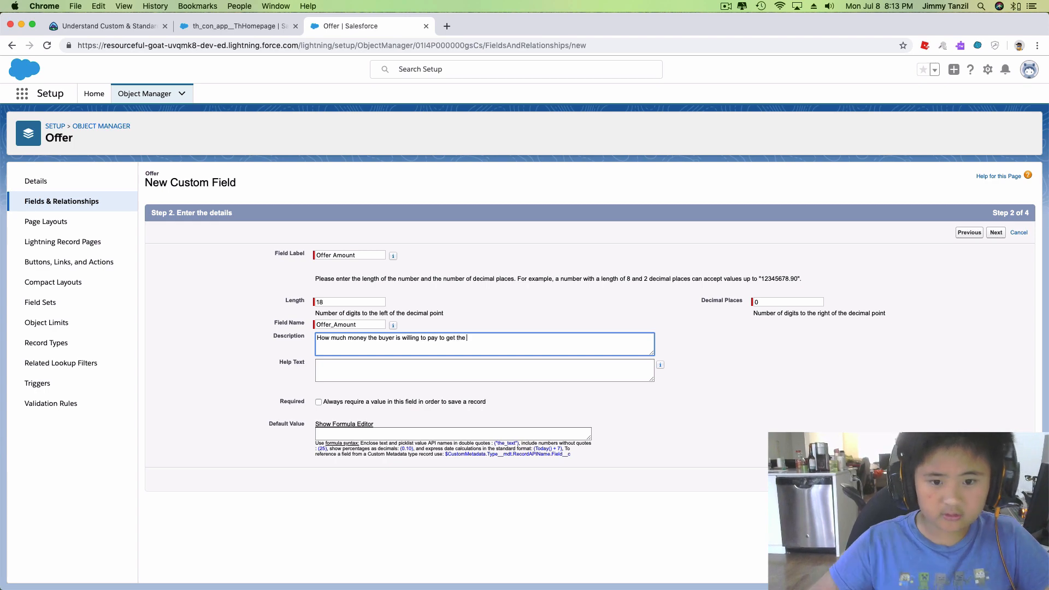
type("opr")
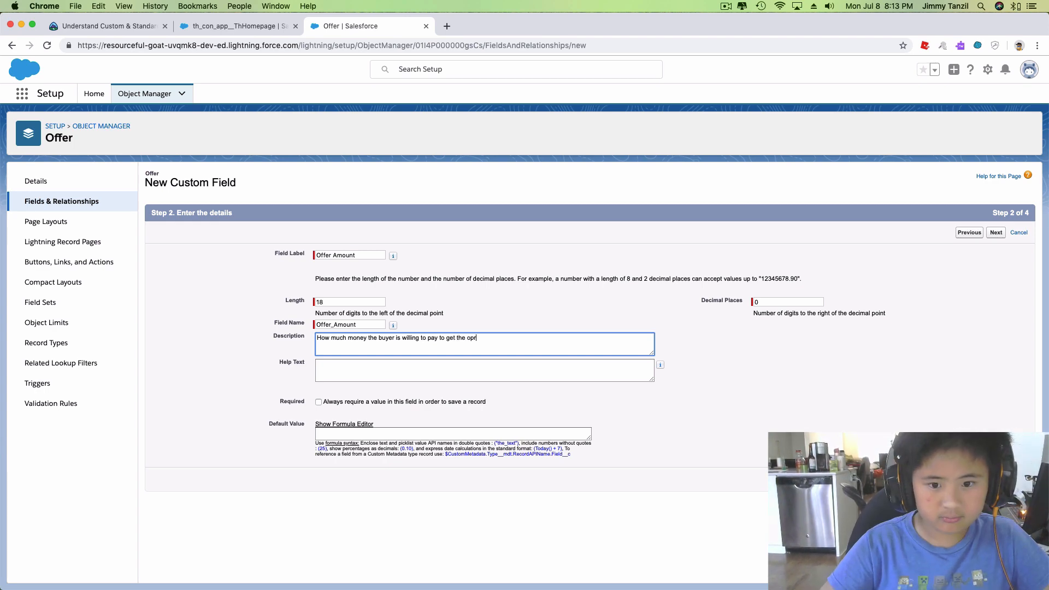
type("rope")
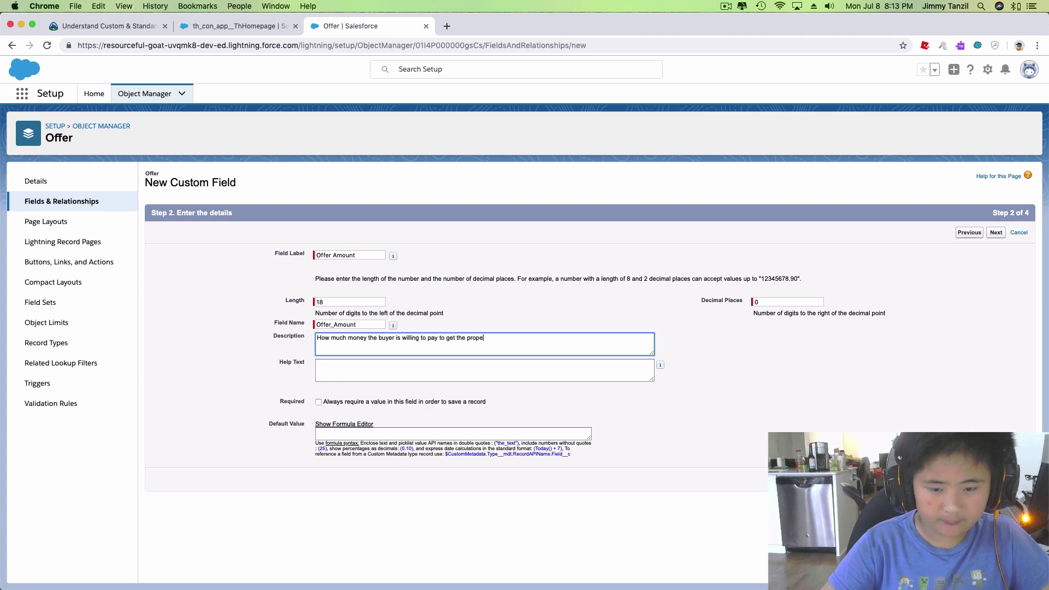
type("rty.")
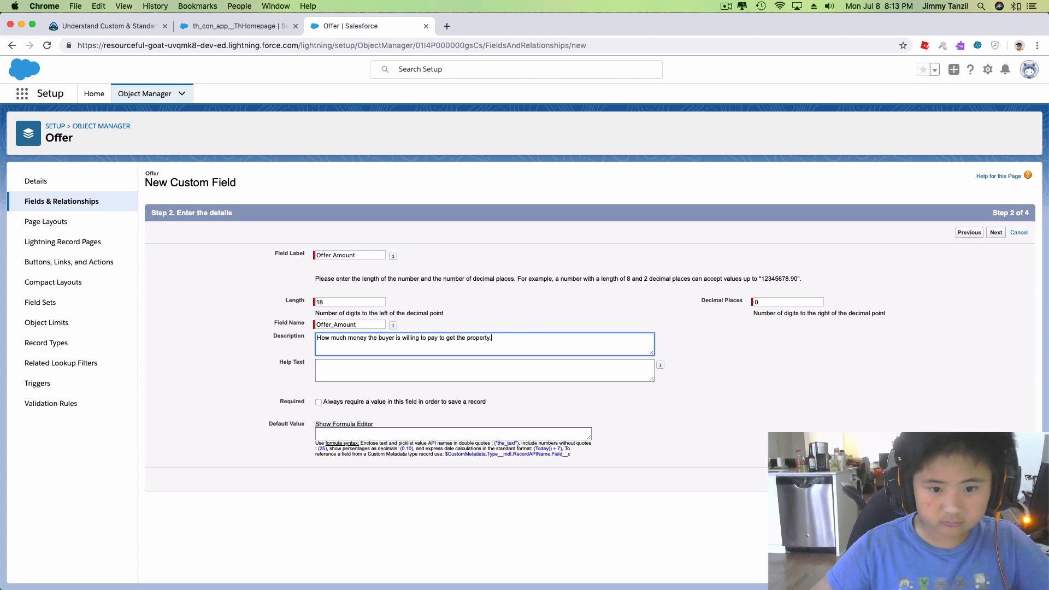
mouse_move(532, 358)
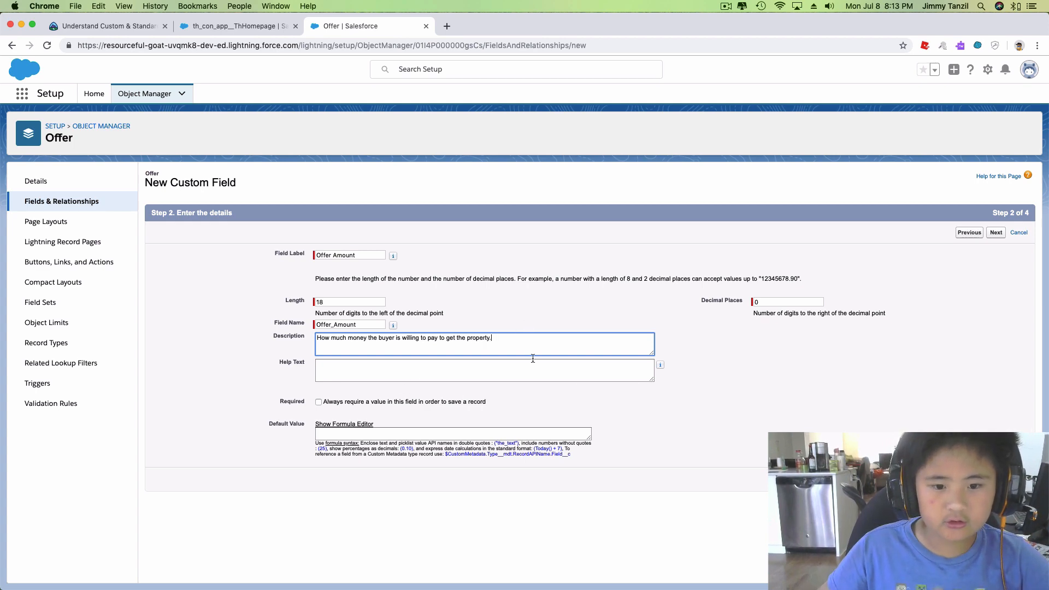
mouse_move(465, 363)
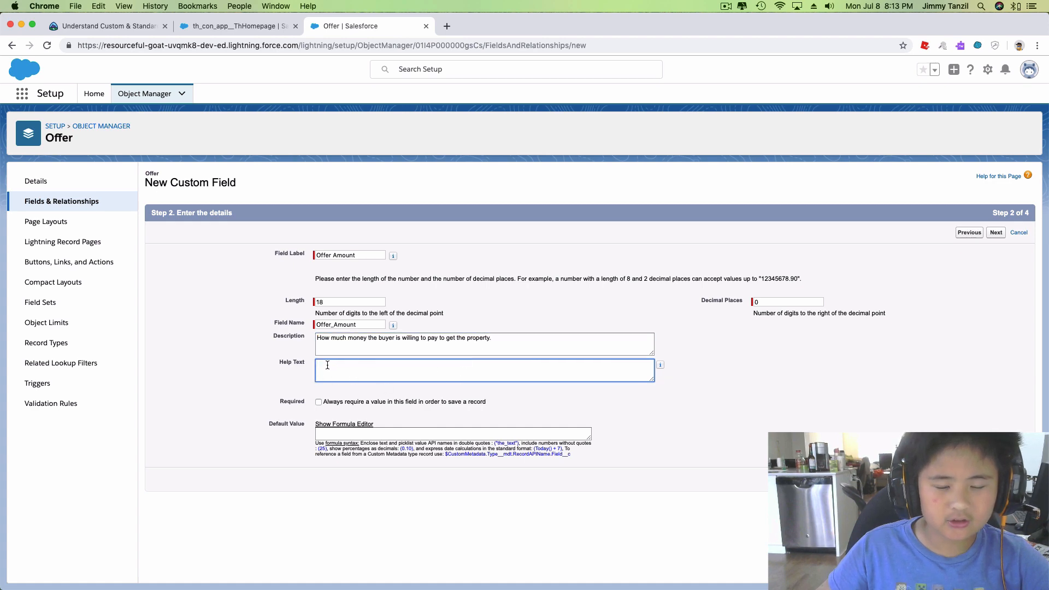
Enter the same buyer-payment sentence as the field's help text.
type("How")
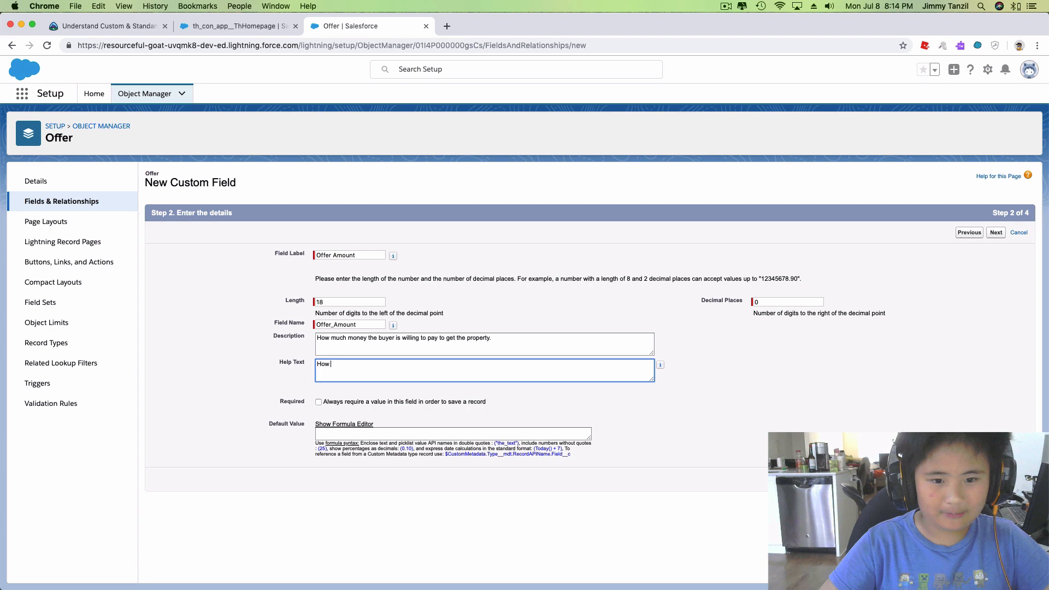
type("much money the buy")
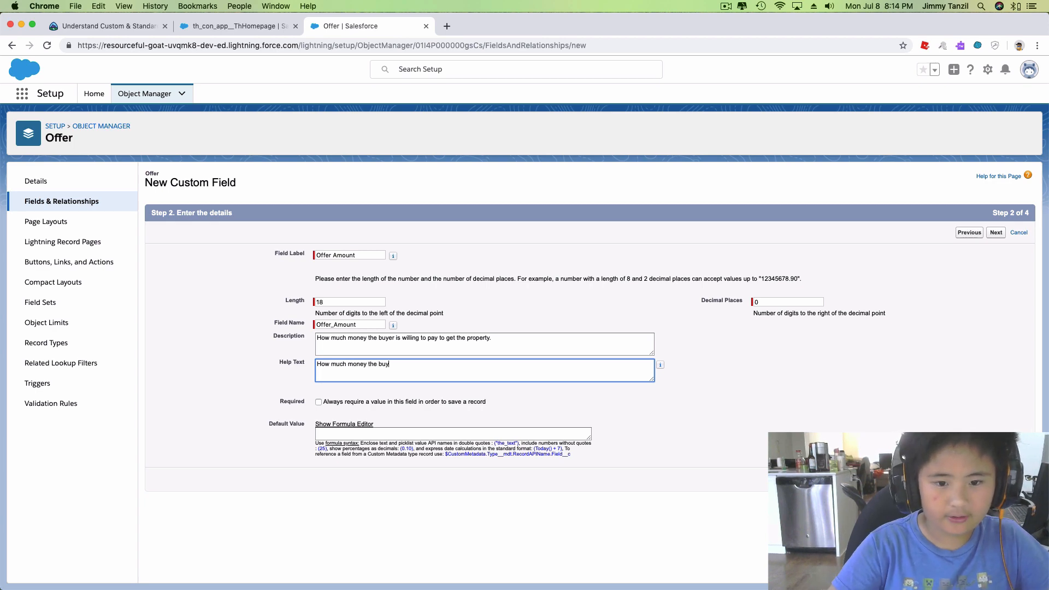
type("er is willing to")
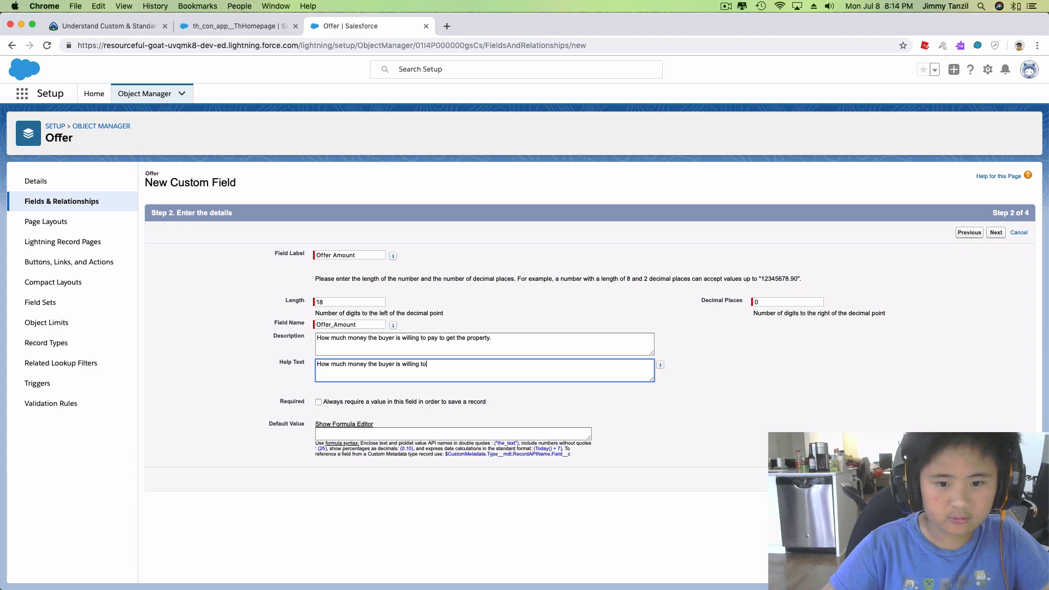
type("pay th")
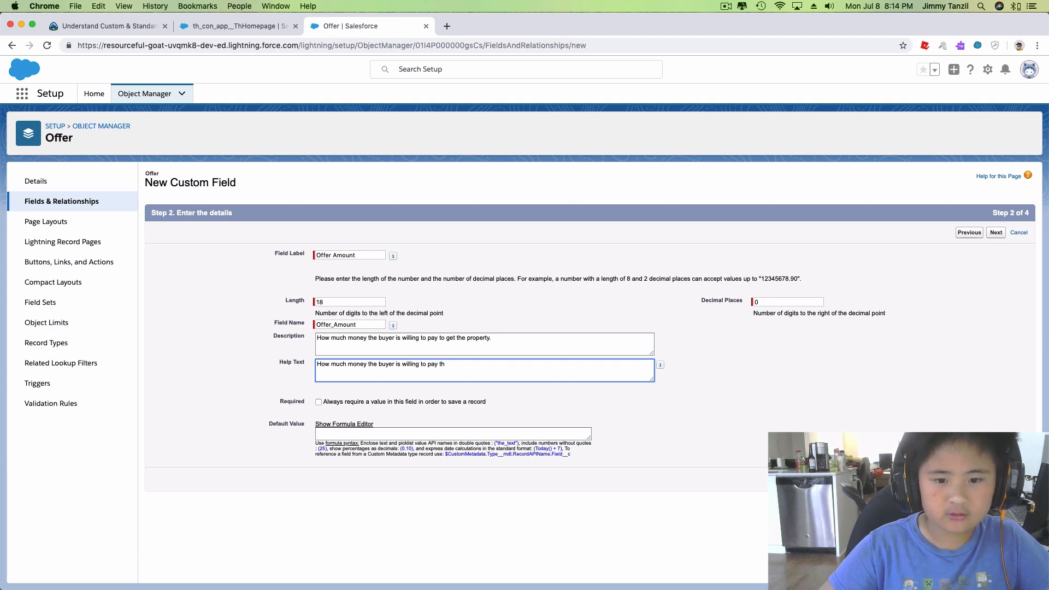
type("to get the")
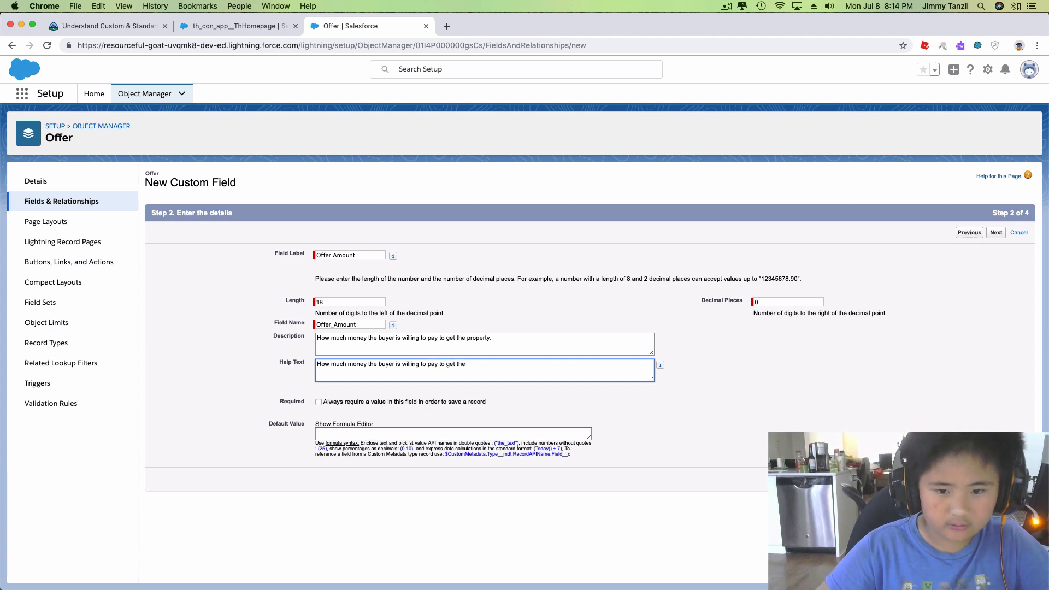
type("property")
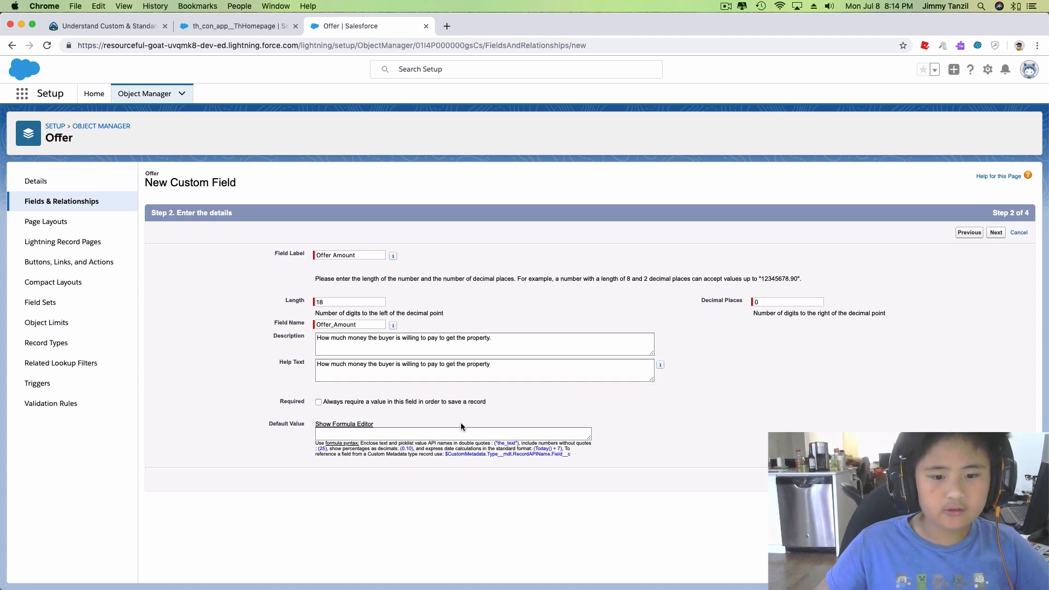
mouse_move(647, 460)
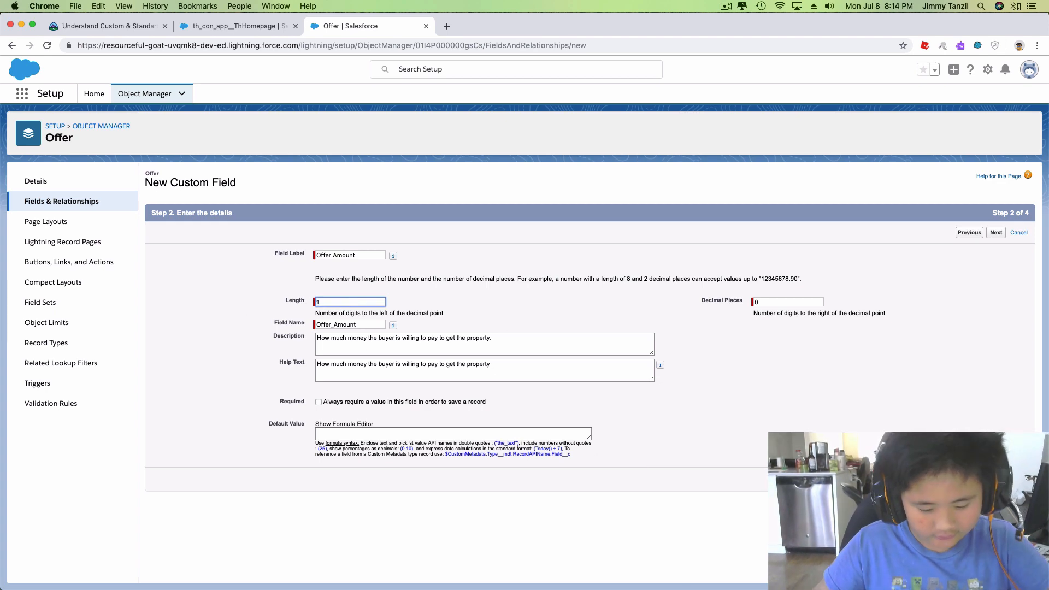
Change the field length to 16 with 2 decimal places.
type("16")
left_click(786, 301)
type("2")
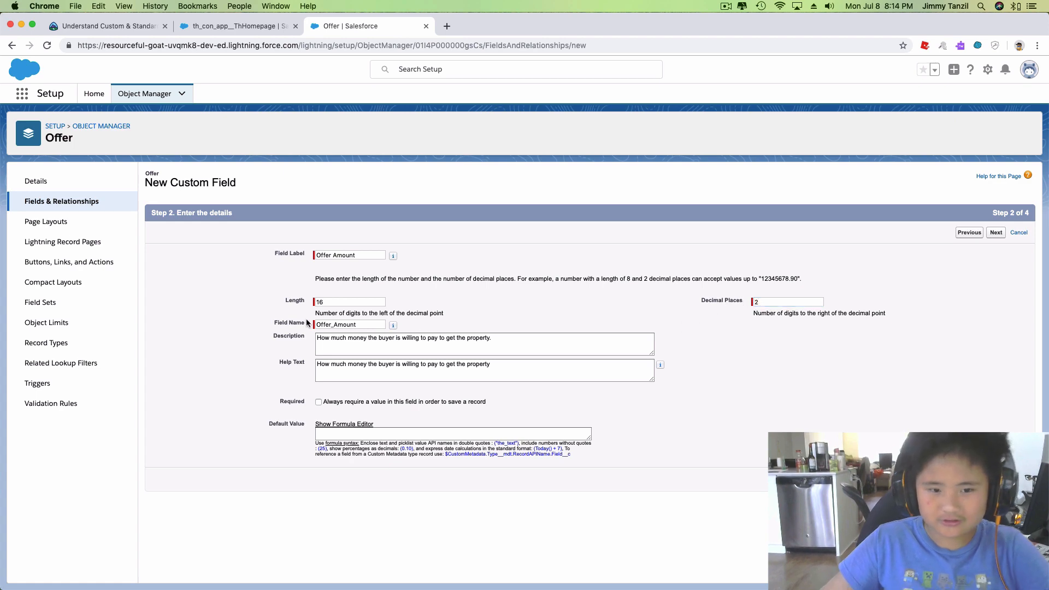
mouse_move(996, 233)
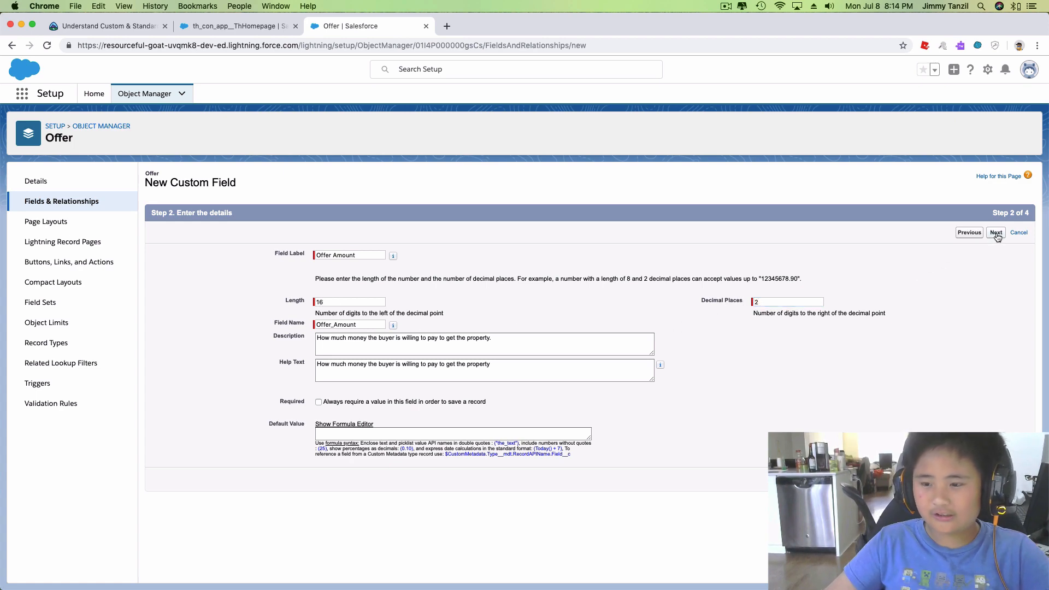
Make Offer Amount visible to every profile, keep it on the Offer Layout and save it.
left_click(995, 232)
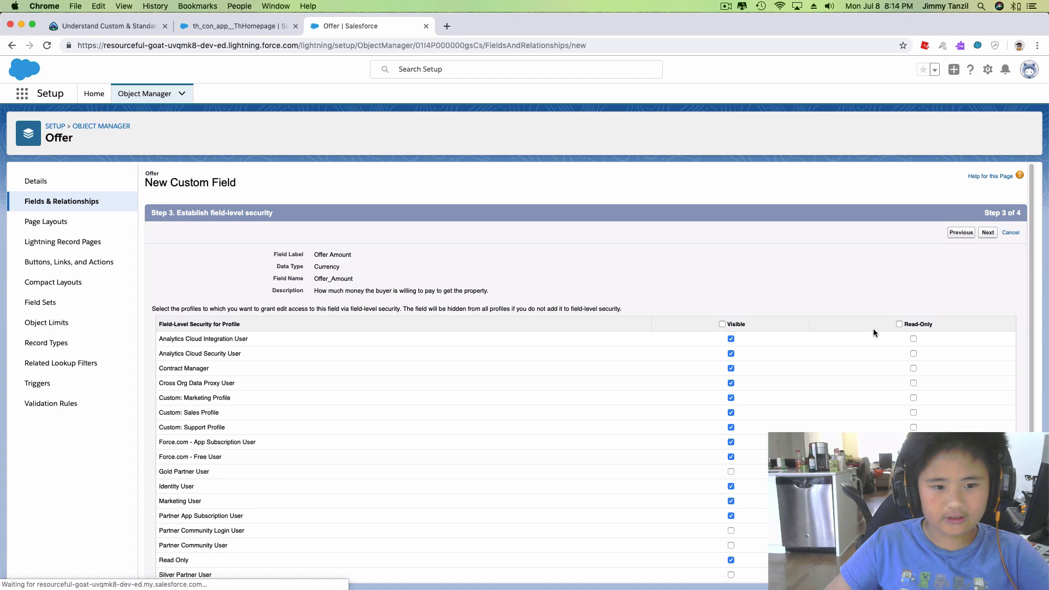
scroll("up", 3)
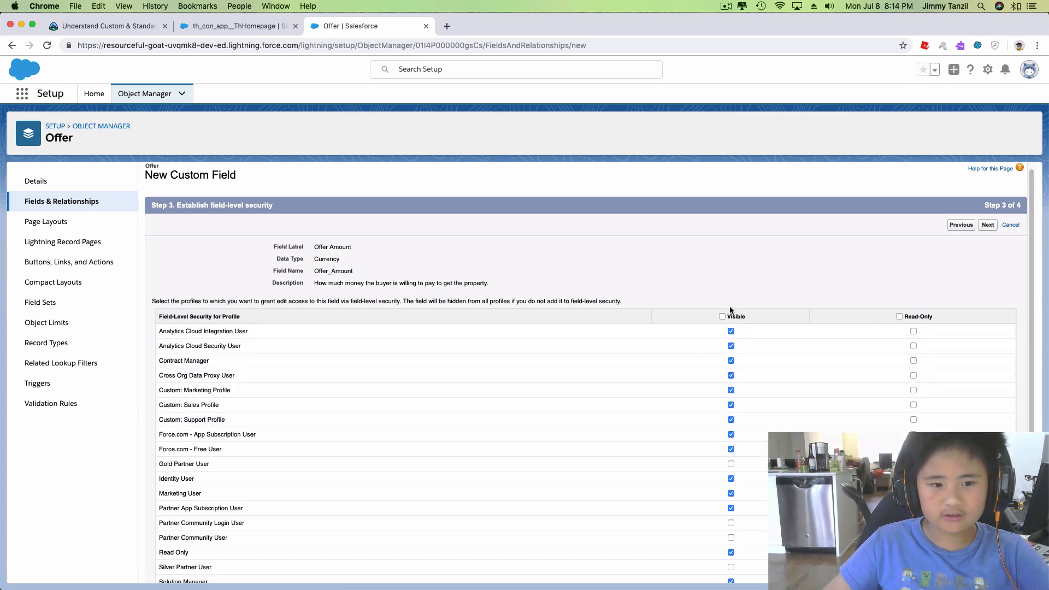
left_click(723, 316)
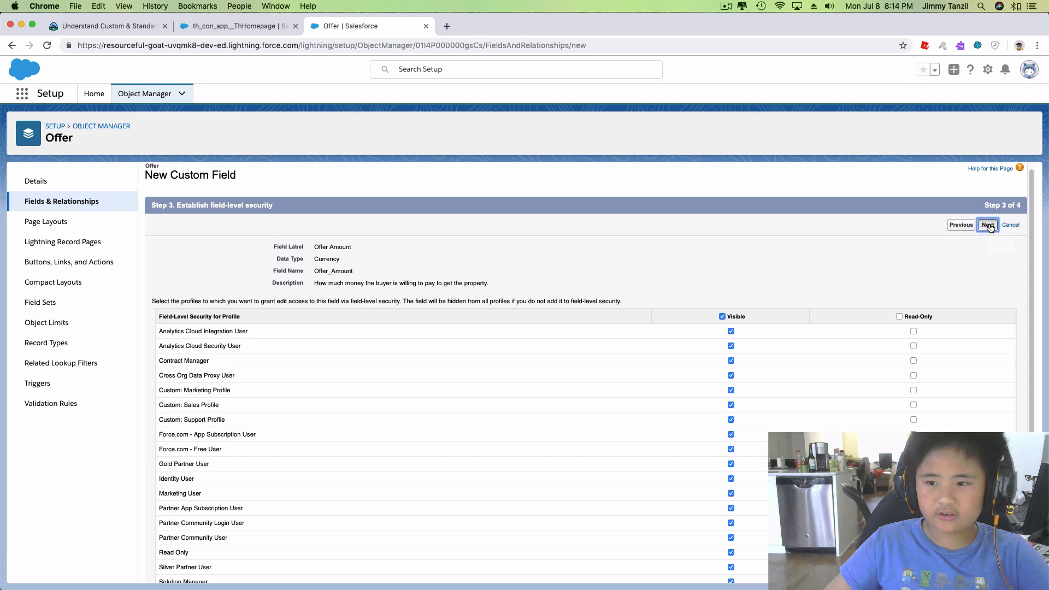
left_click(988, 225)
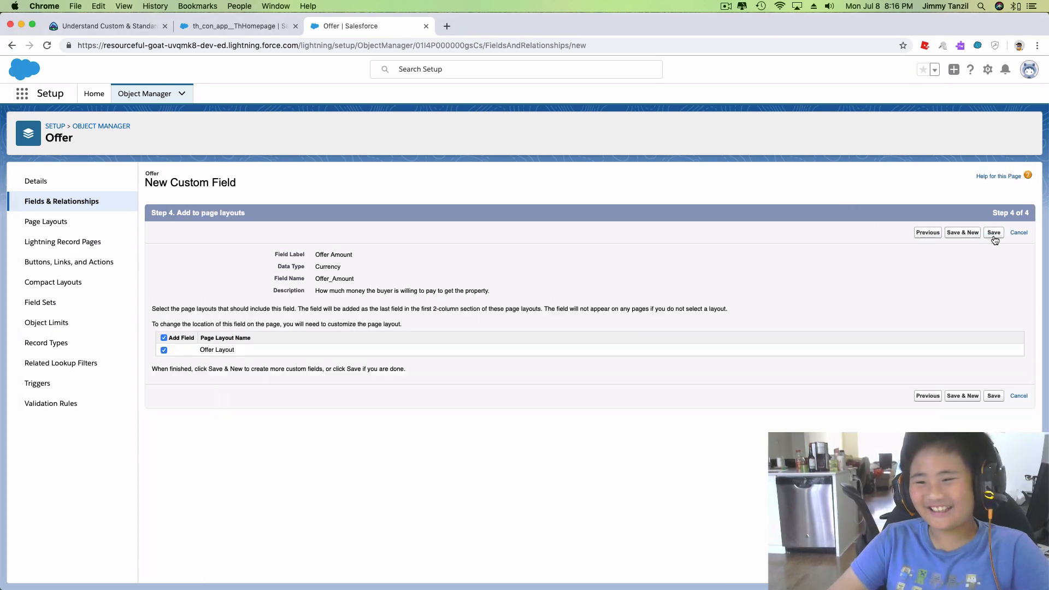
mouse_move(1007, 161)
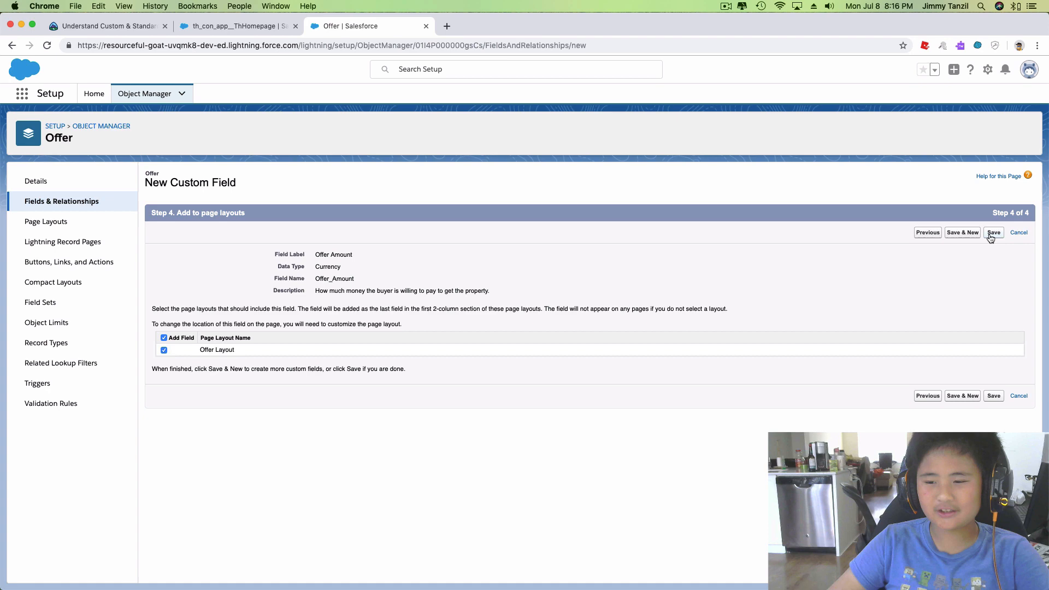
left_click(994, 232)
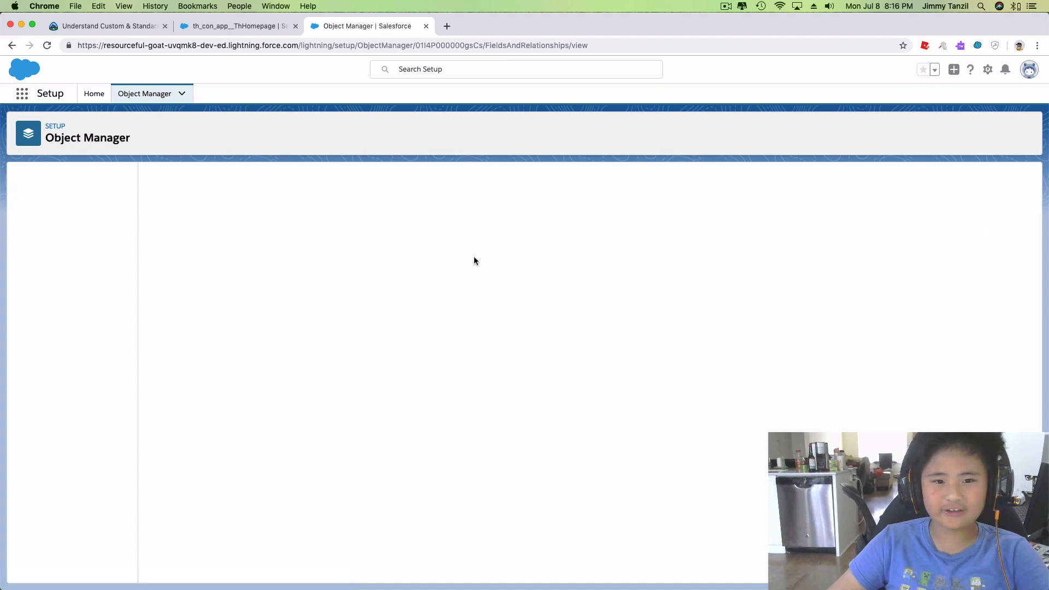
Confirm Offer Amount appears as Currency(16, 2), then return to the Trailhead challenge.
left_click(726, 6)
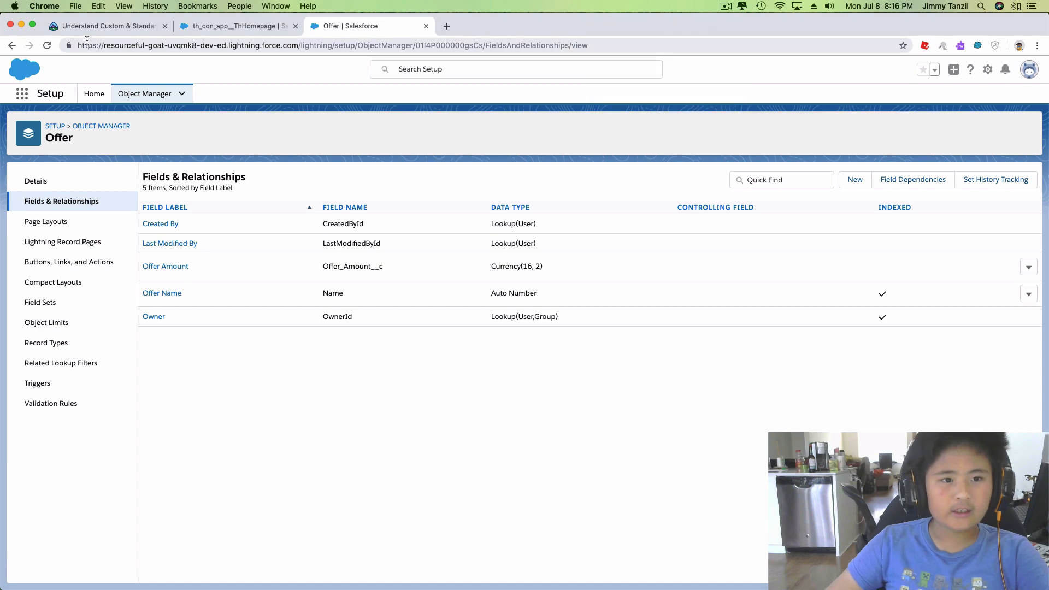
left_click(104, 25)
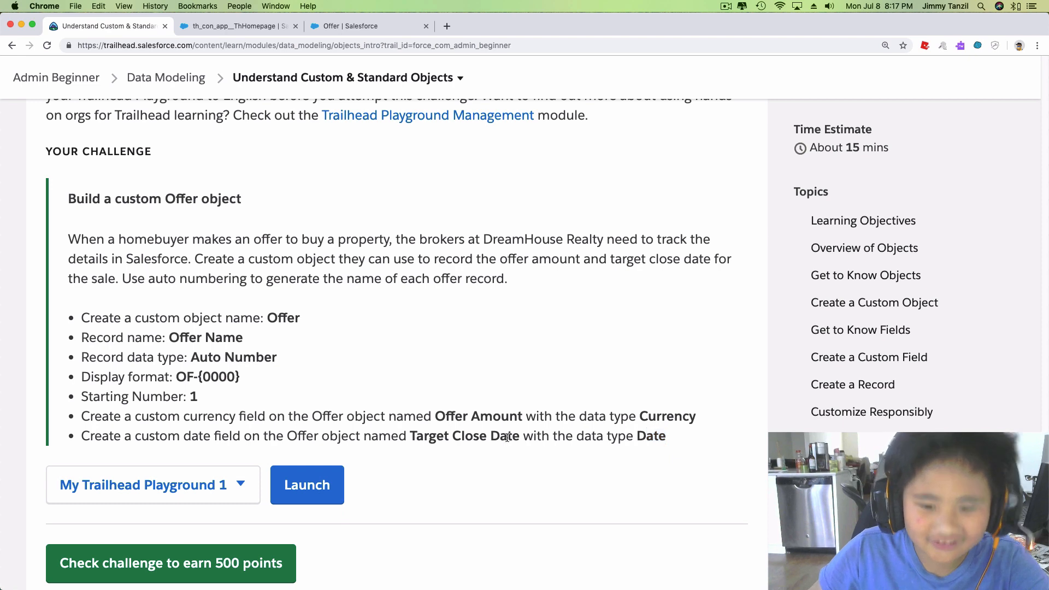
mouse_move(223, 449)
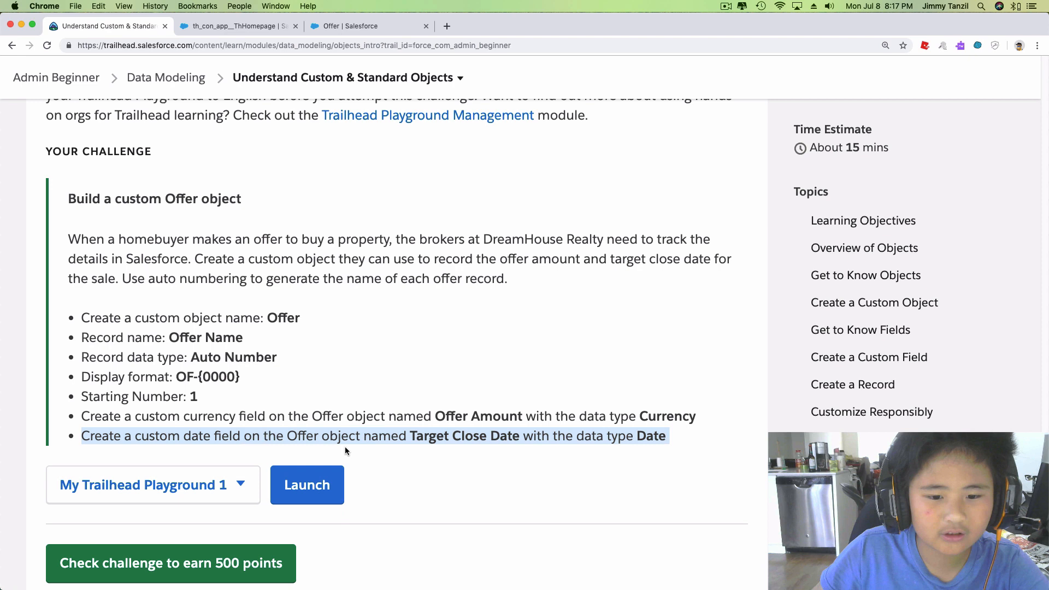
mouse_move(460, 452)
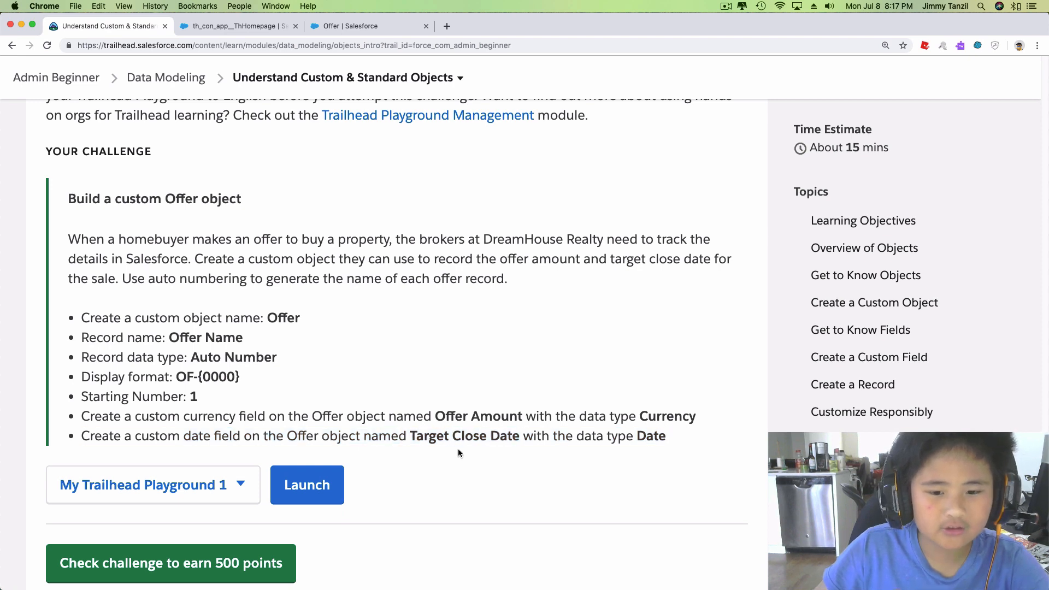
mouse_move(200, 463)
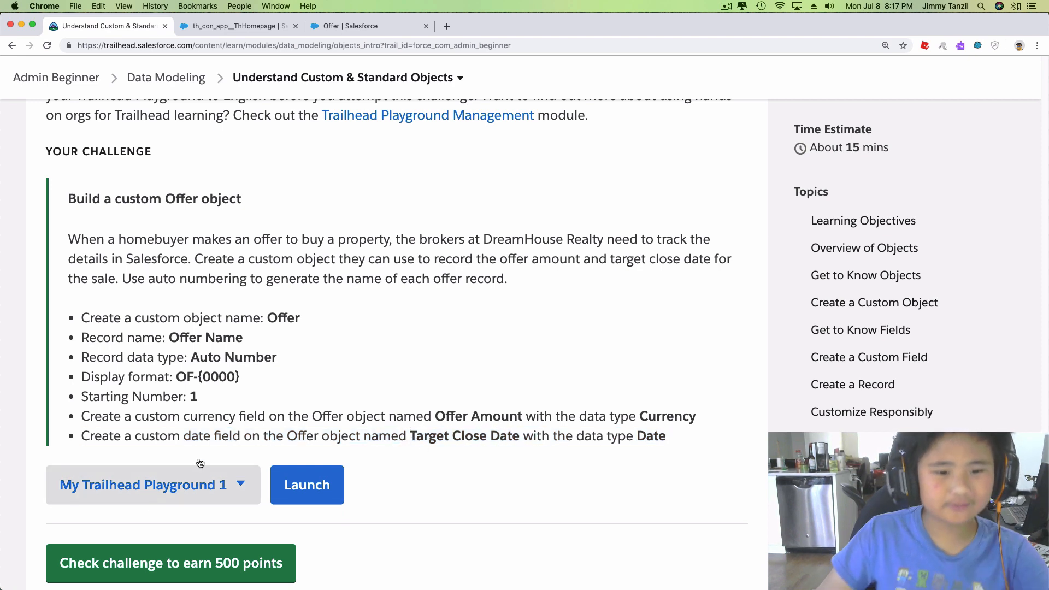
Start another custom field on Offer labeled Target Close Date.
left_click(361, 25)
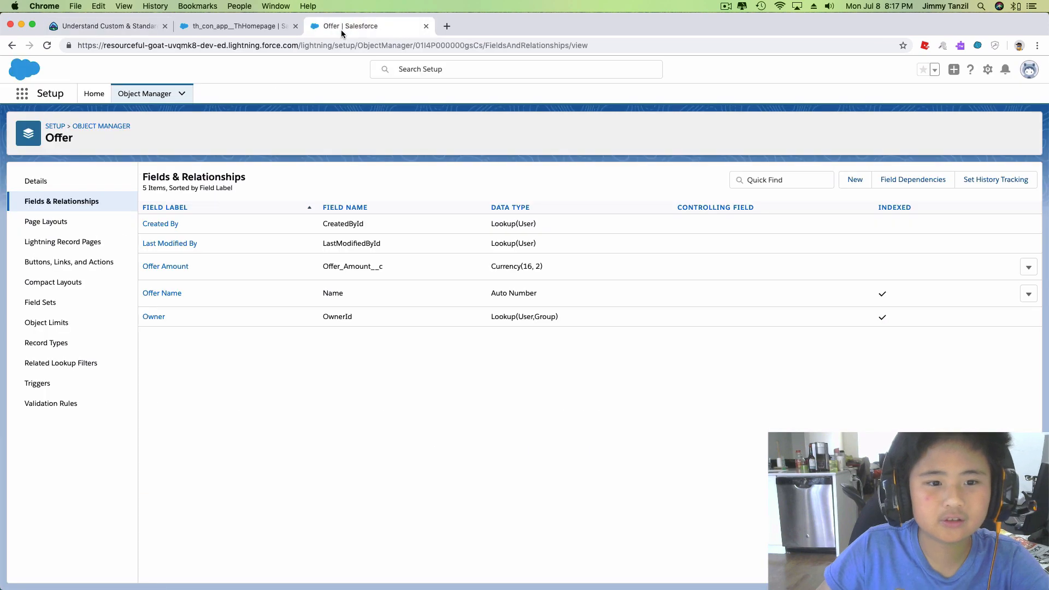
mouse_move(869, 198)
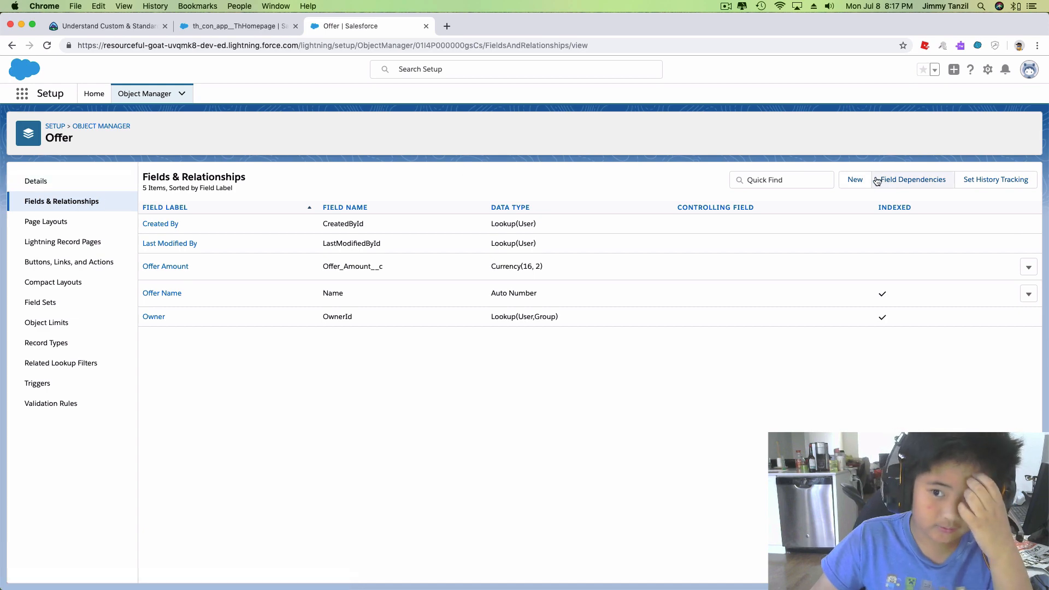
left_click(854, 179)
type("Target")
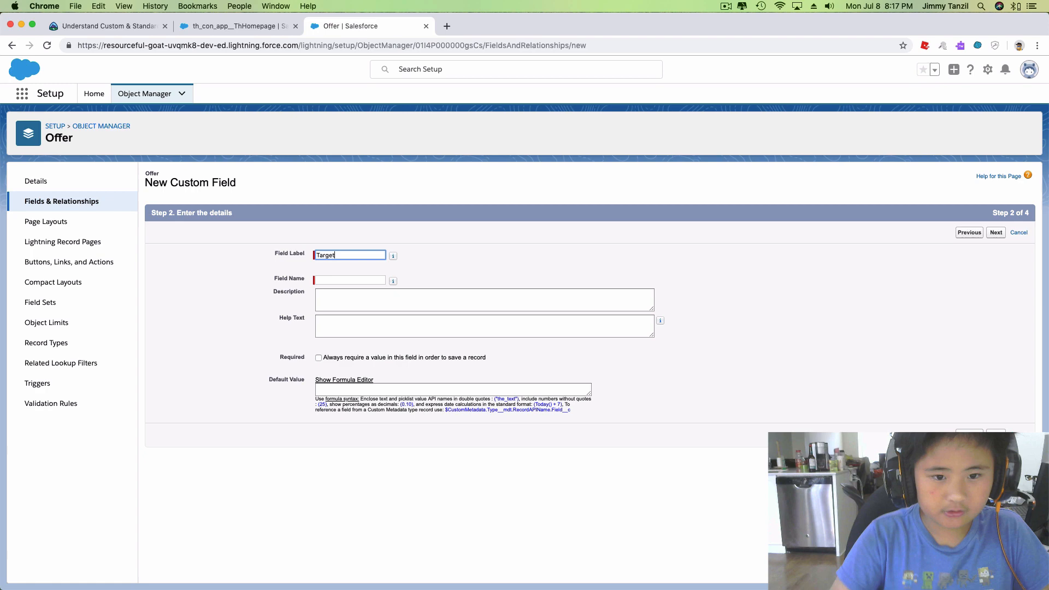
type("Close Date")
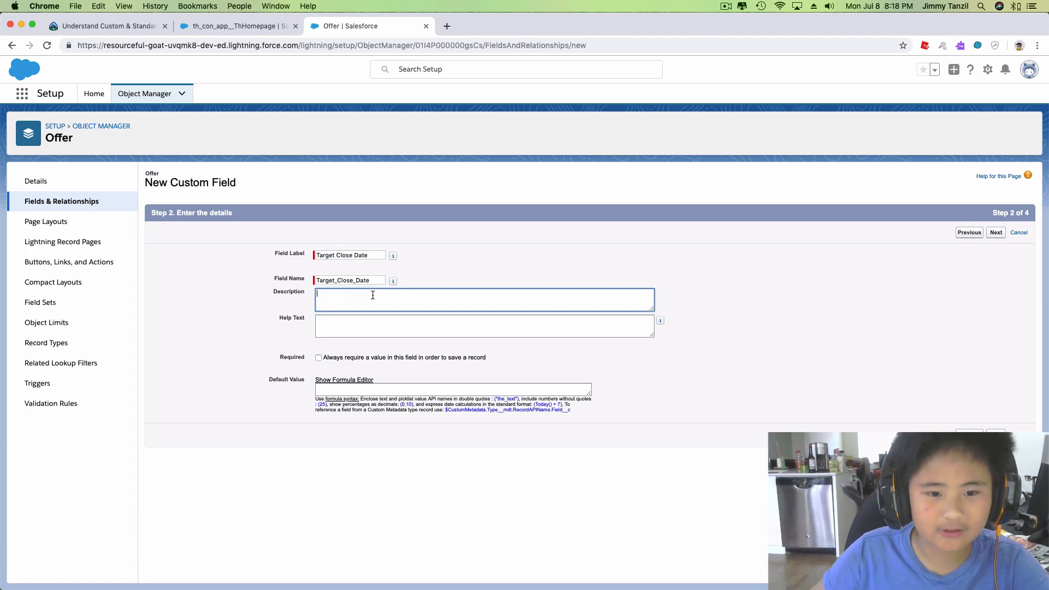
mouse_move(336, 296)
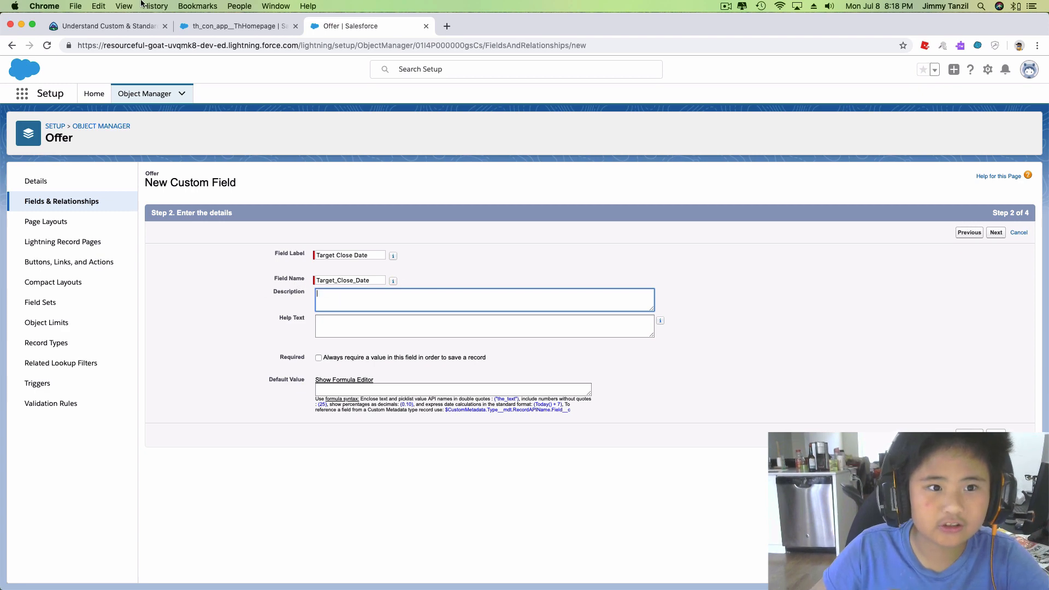
Compare the label with the Trailhead challenge requirements and move to the Description box.
left_click(104, 26)
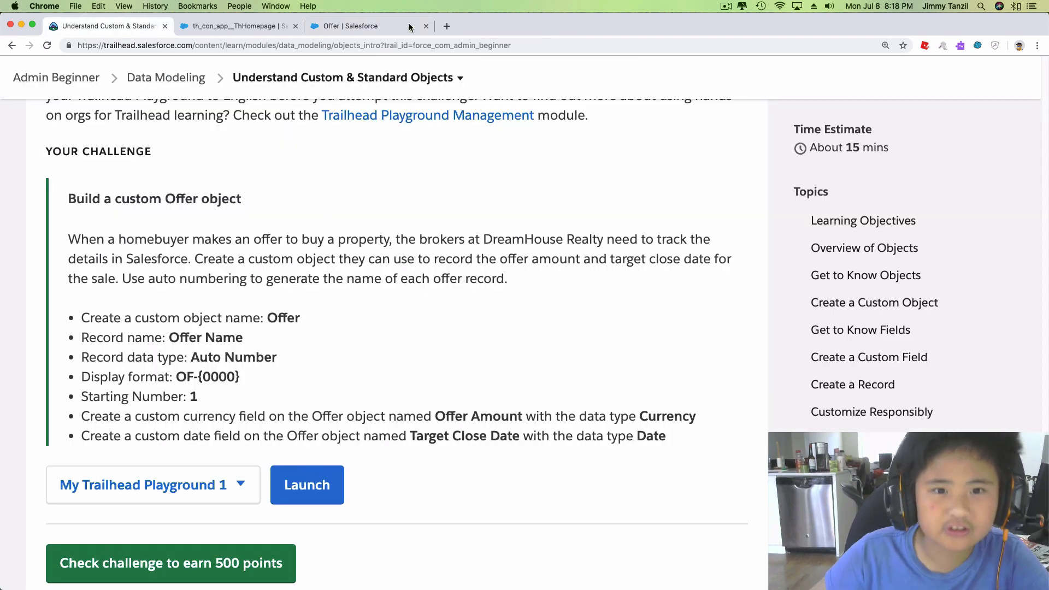
left_click(350, 27)
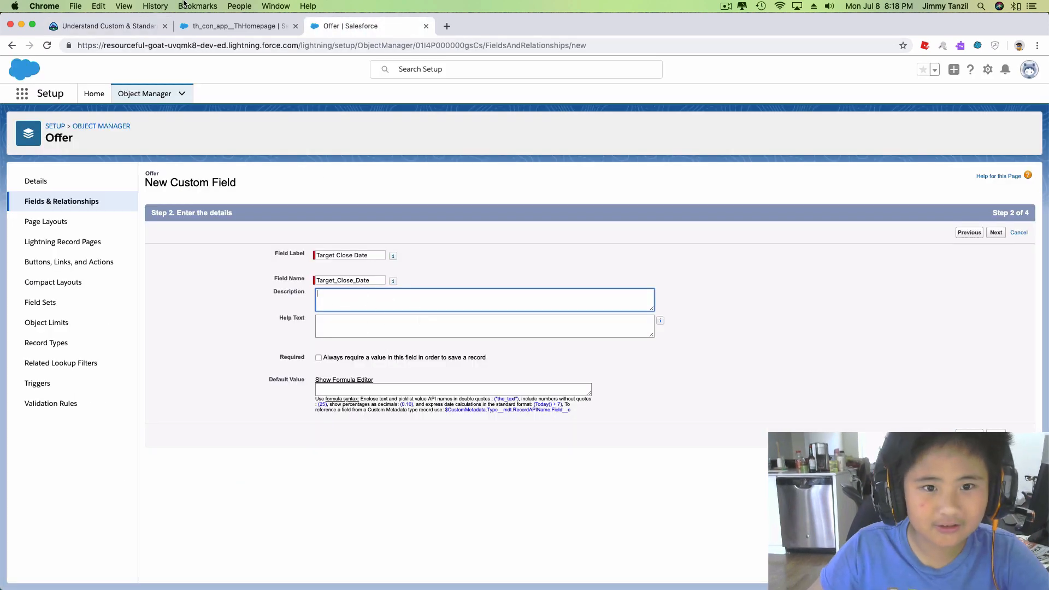
left_click(107, 26)
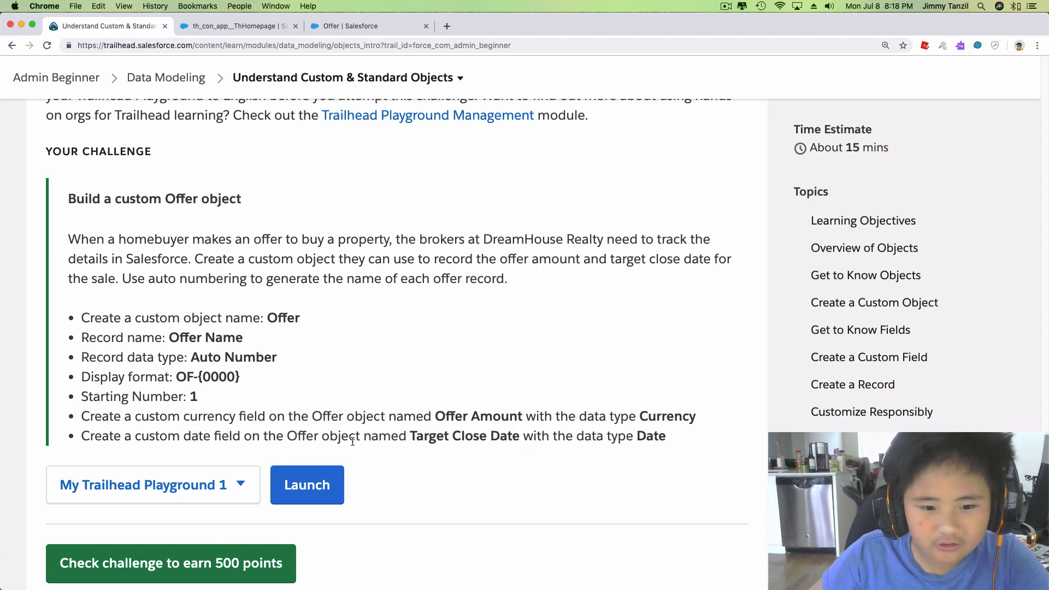
left_click(368, 26)
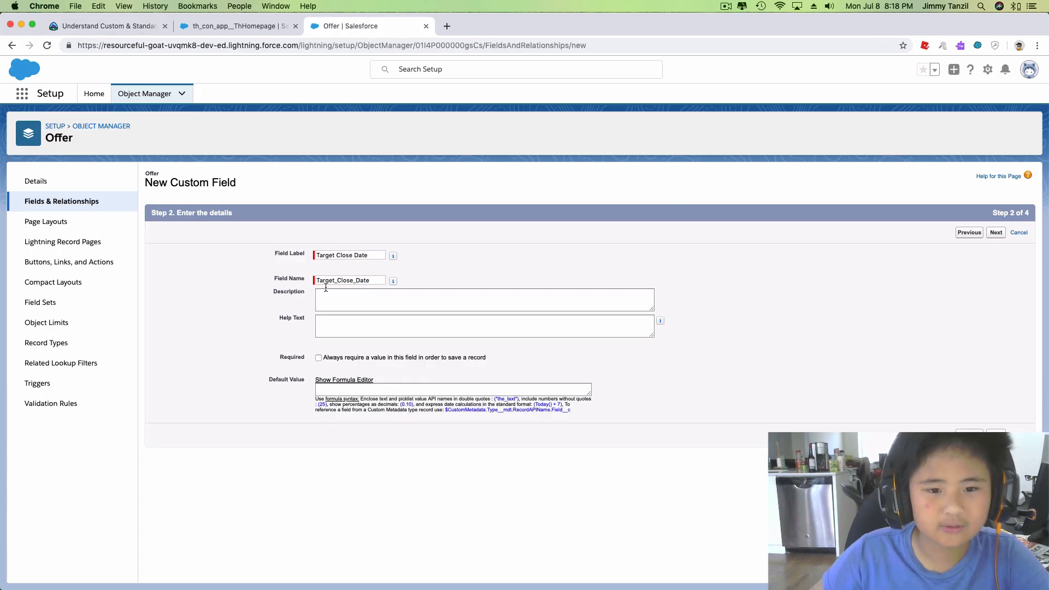
left_click(484, 299)
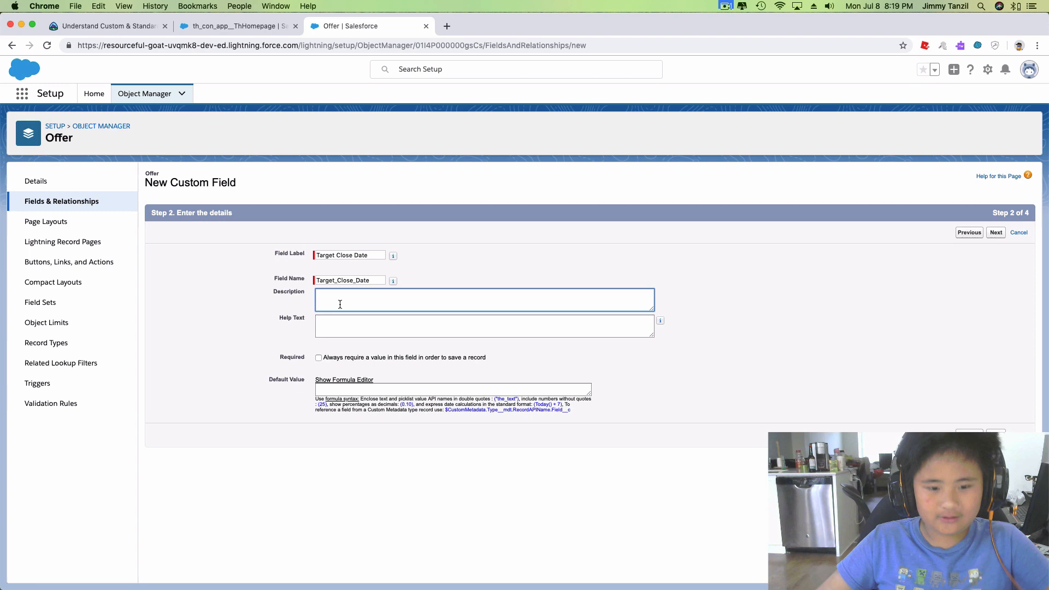
Set description and help text to 'When the buyer would like to move in to the new property.' and continue.
type("When the buyer wo")
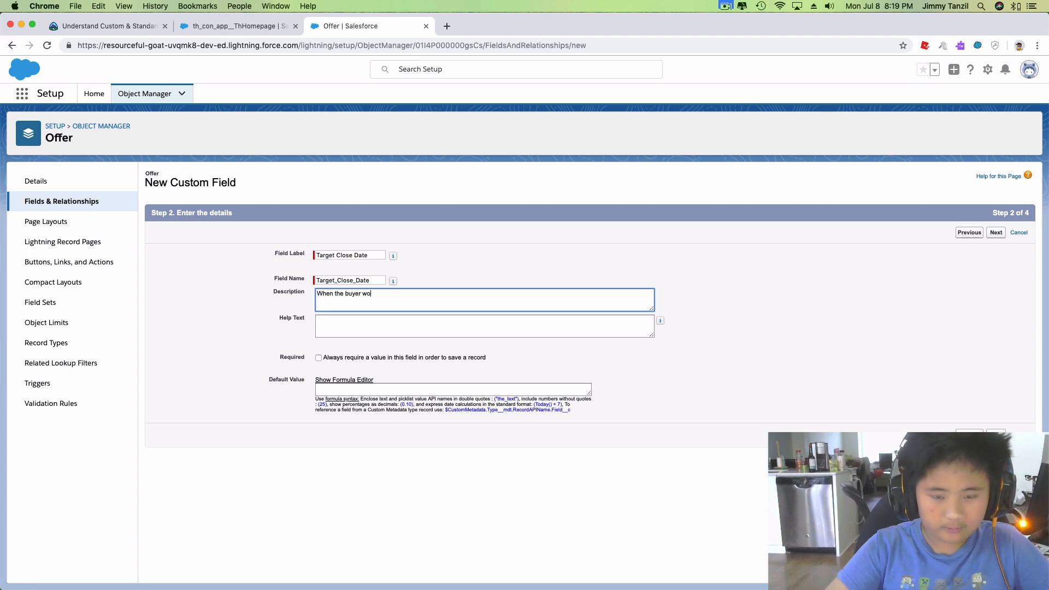
type("uld like to move")
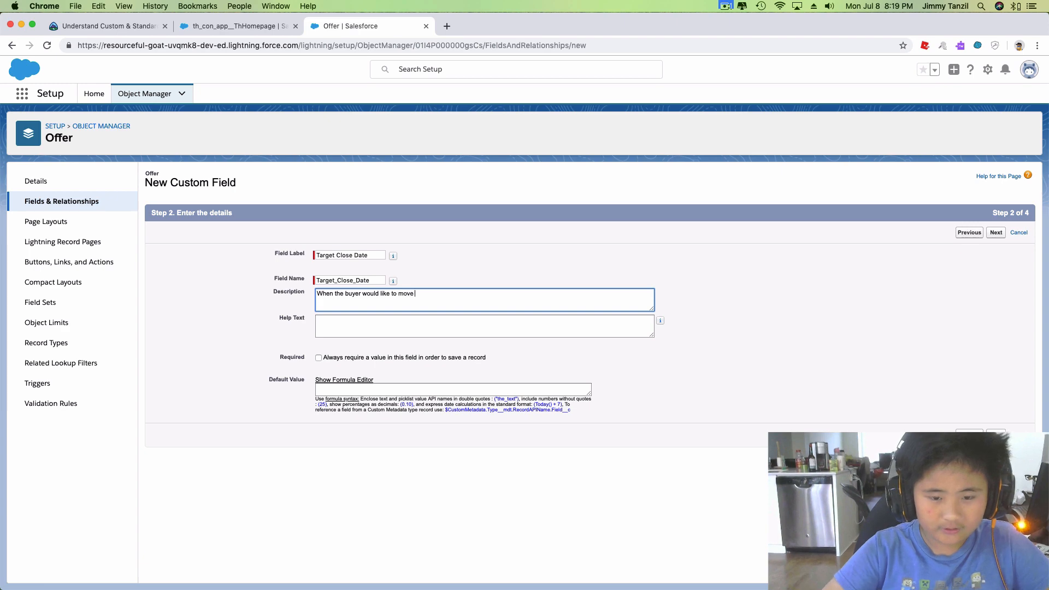
type("in to the new")
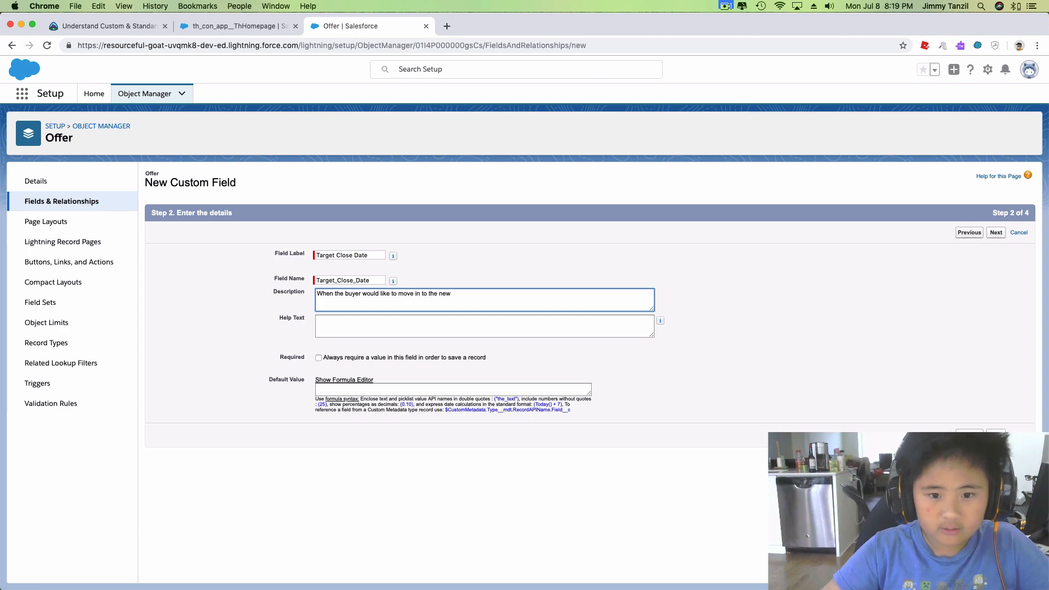
type("property.")
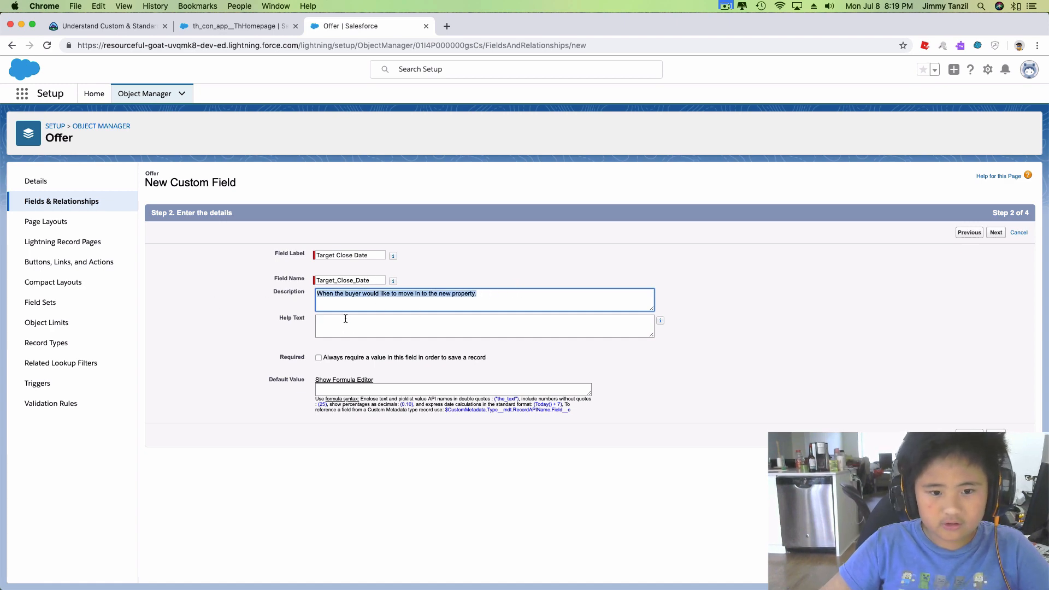
type("When the buyer would like to move in to the new property.")
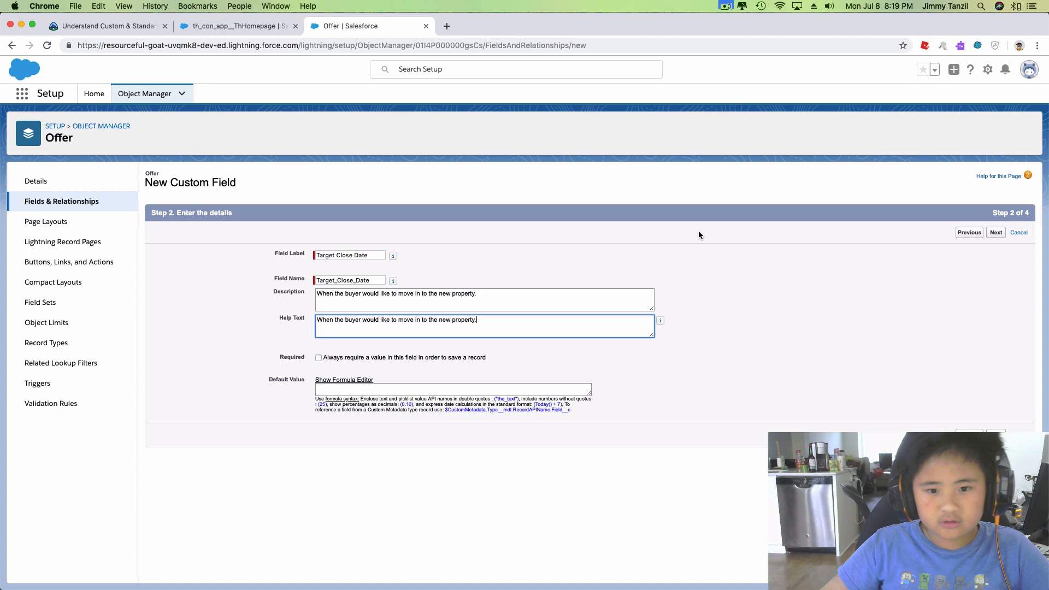
mouse_move(360, 376)
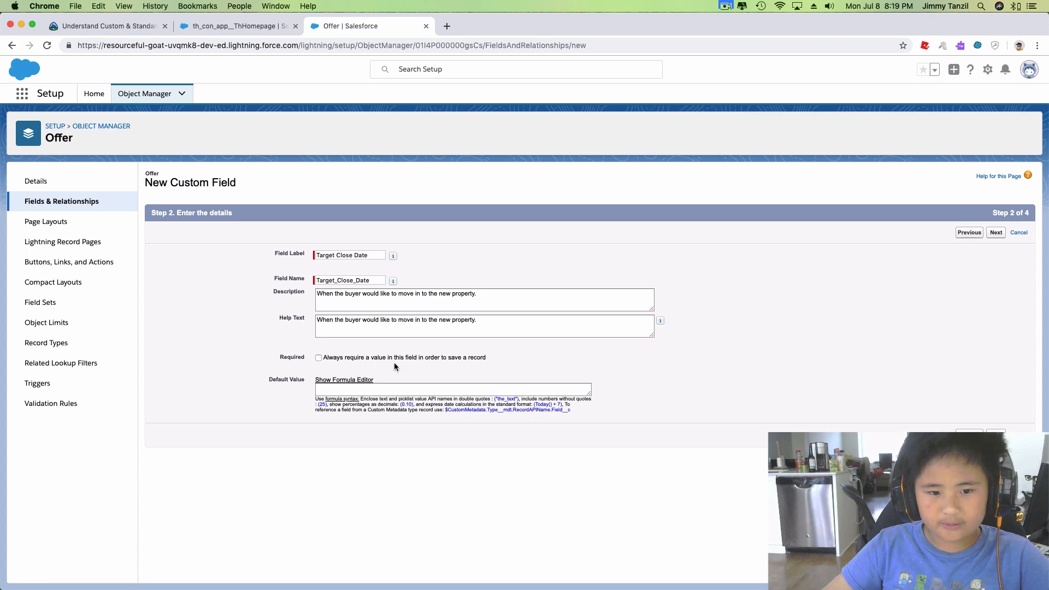
left_click(995, 231)
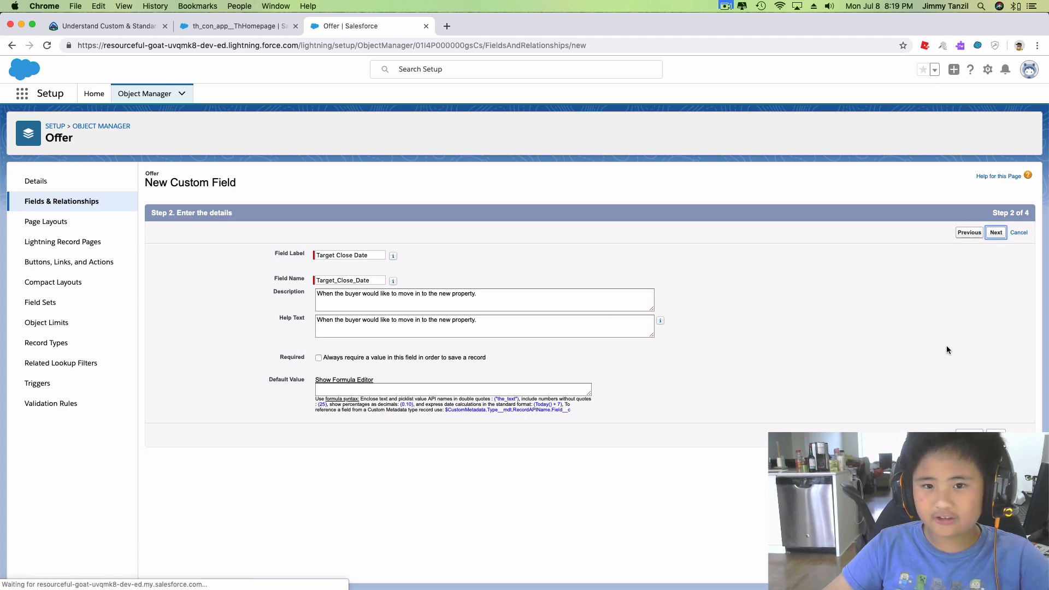
Make Target Close Date visible to every profile and keep it on the Offer Layout, then return to Trailhead.
left_click(995, 232)
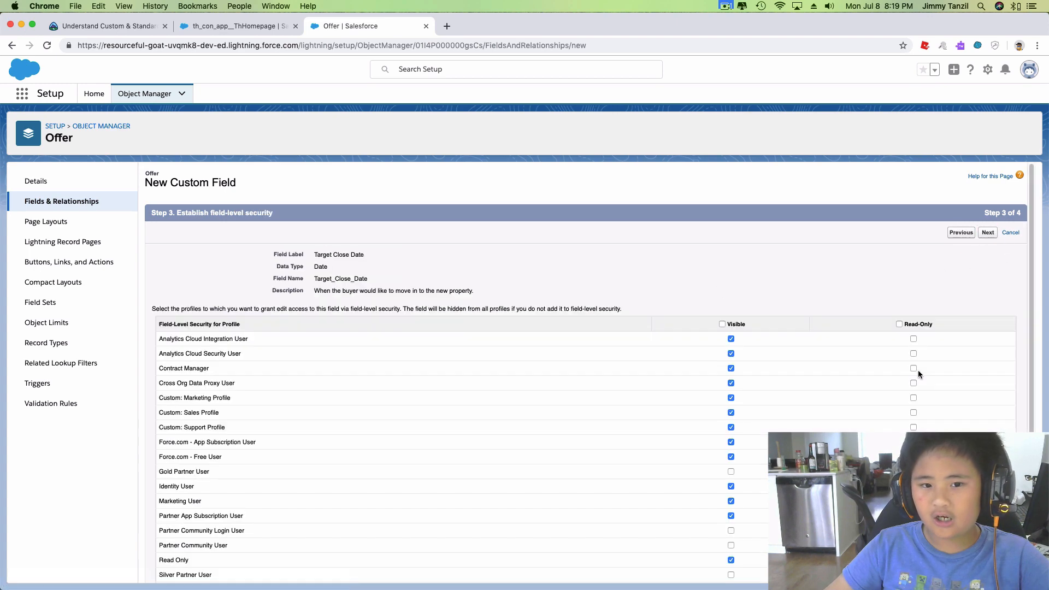
mouse_move(764, 324)
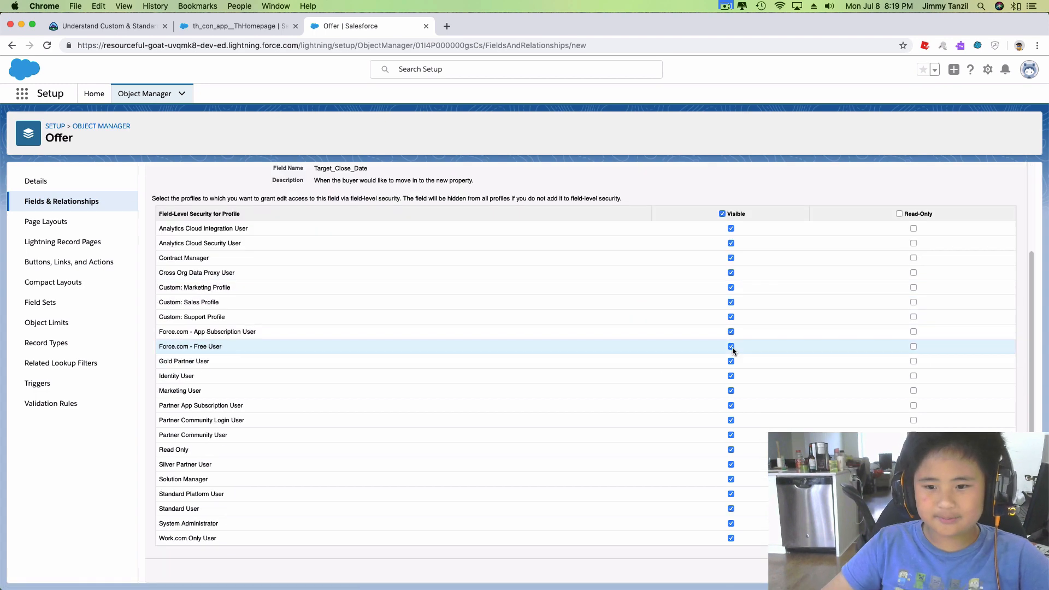
scroll("up", 3)
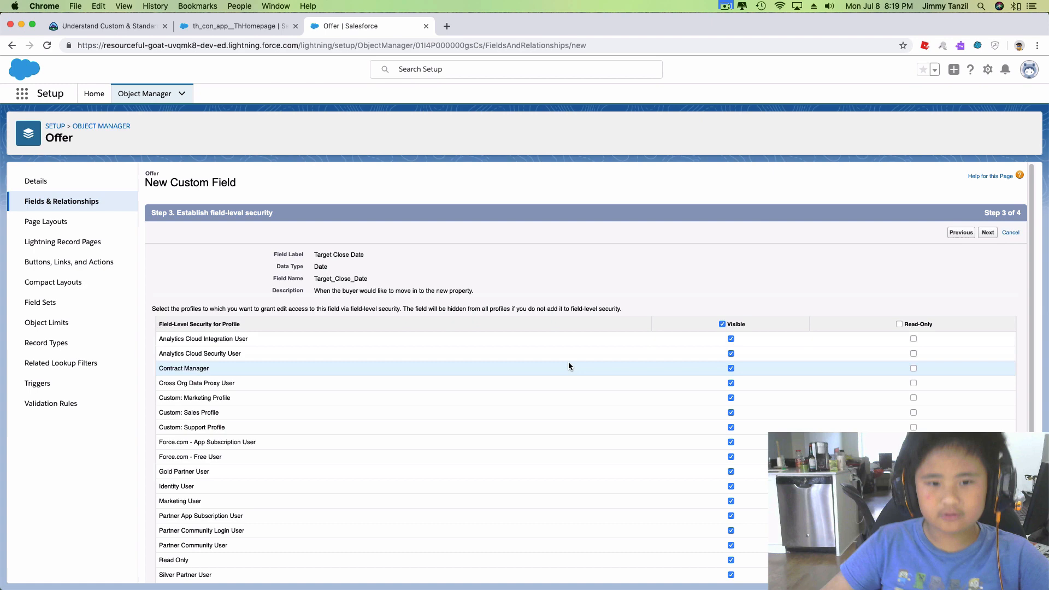
mouse_move(1002, 247)
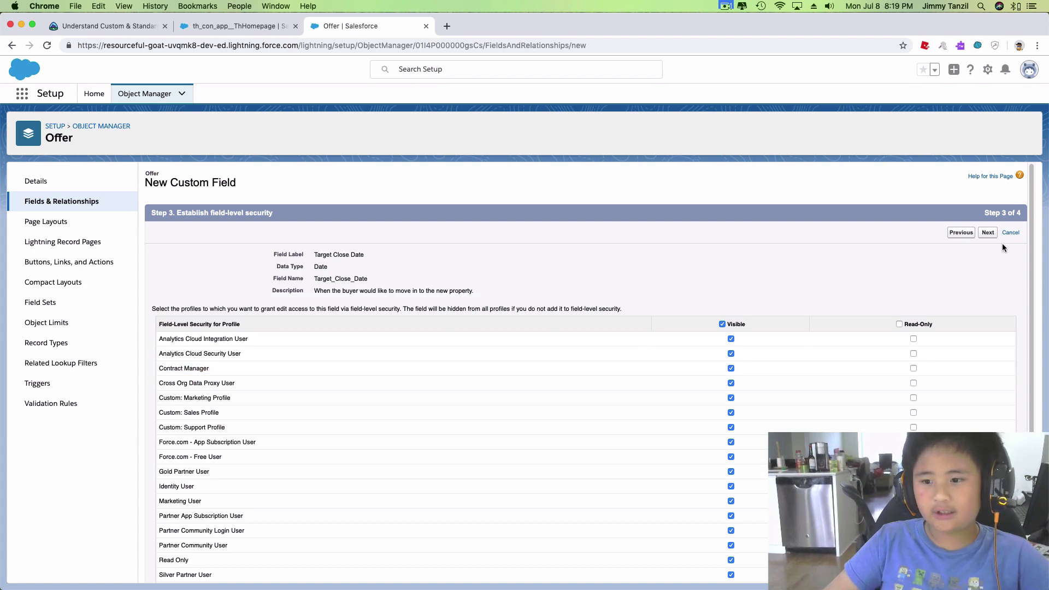
left_click(988, 231)
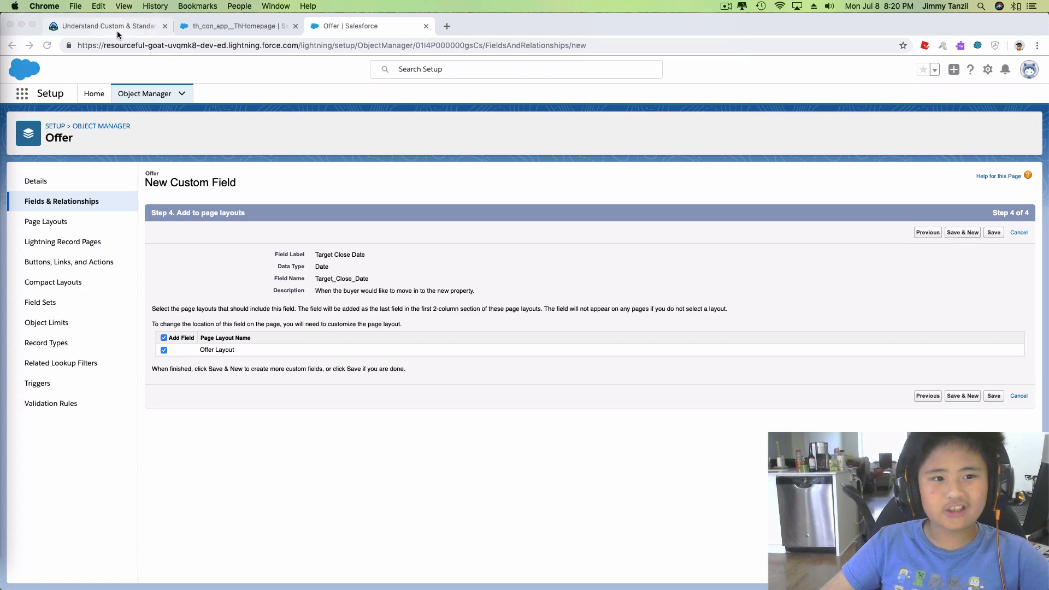
left_click(107, 25)
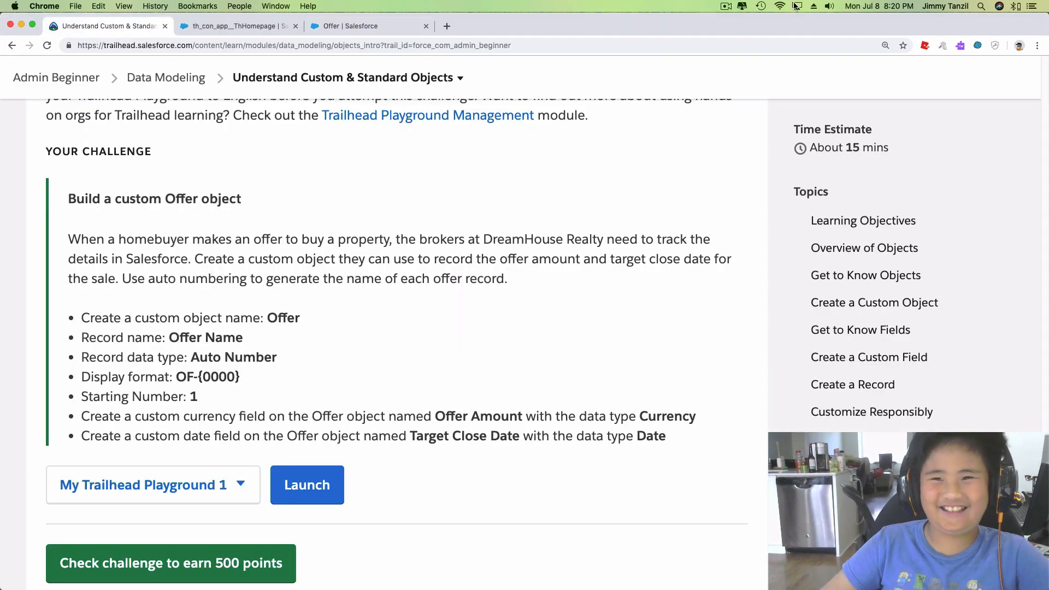
mouse_move(441, 229)
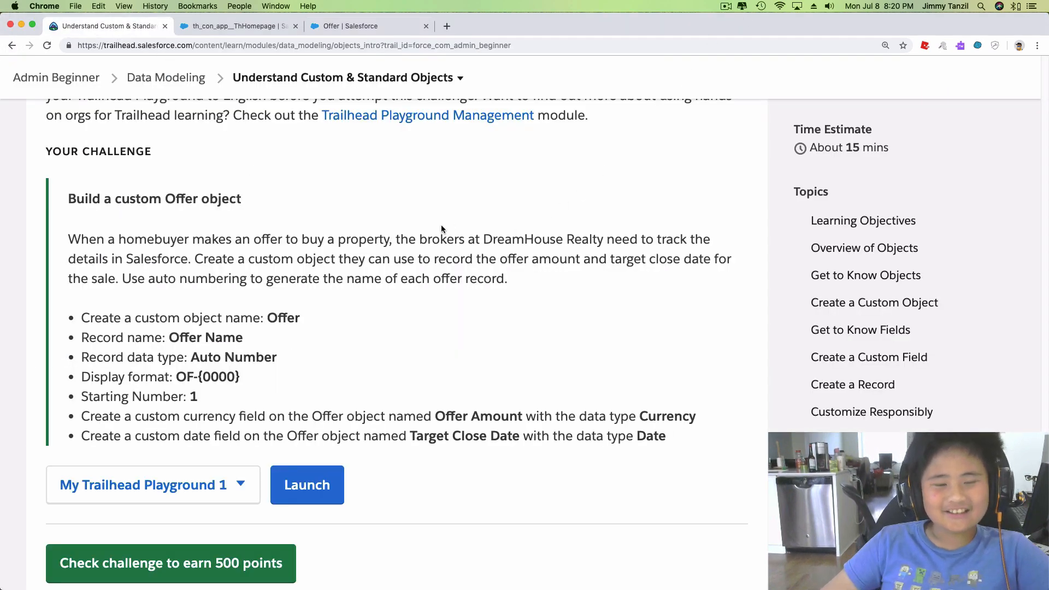
mouse_move(237, 338)
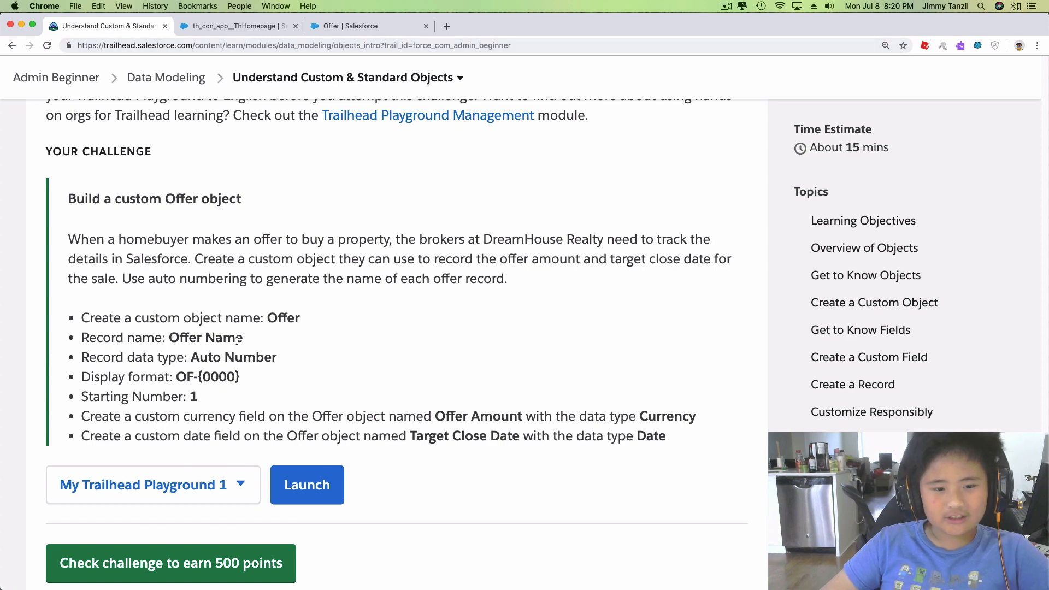
Run the Trailhead challenge check, which fails because Target_Close_Date__c is missing, and return to Setup.
scroll("down", 3)
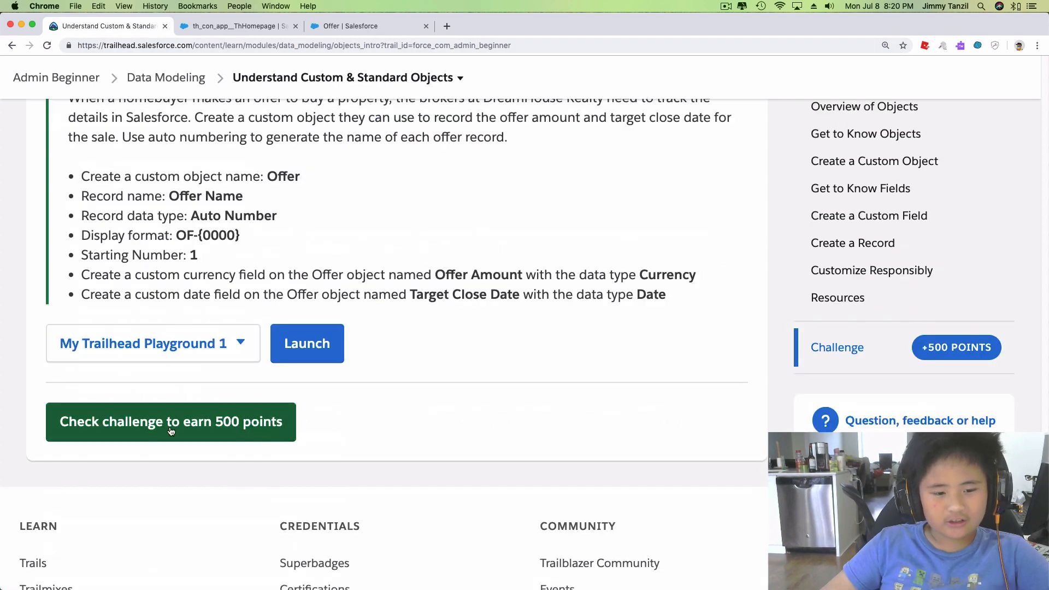
scroll("up", 3)
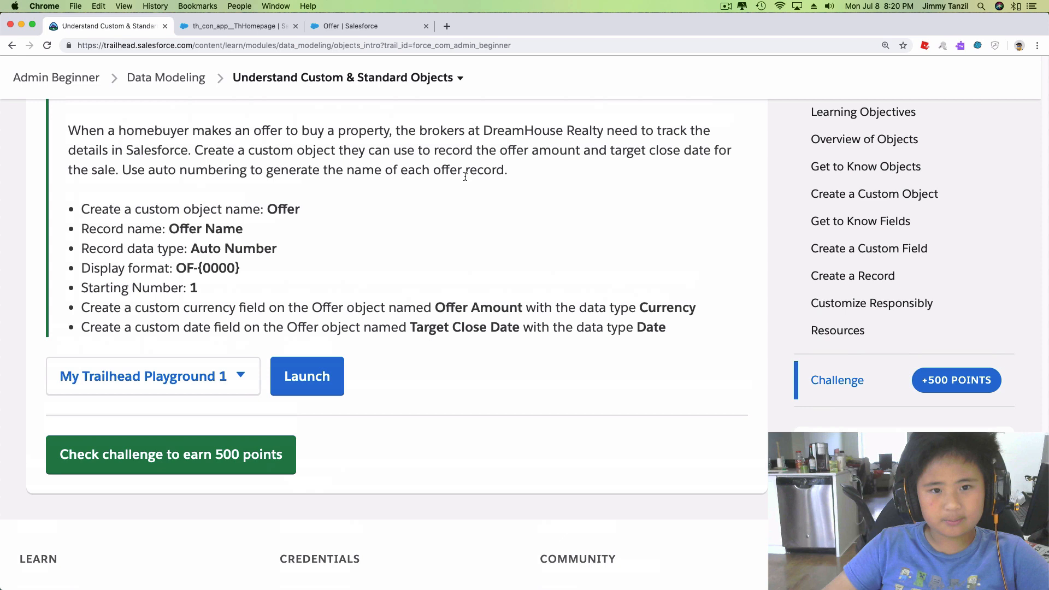
left_click(171, 454)
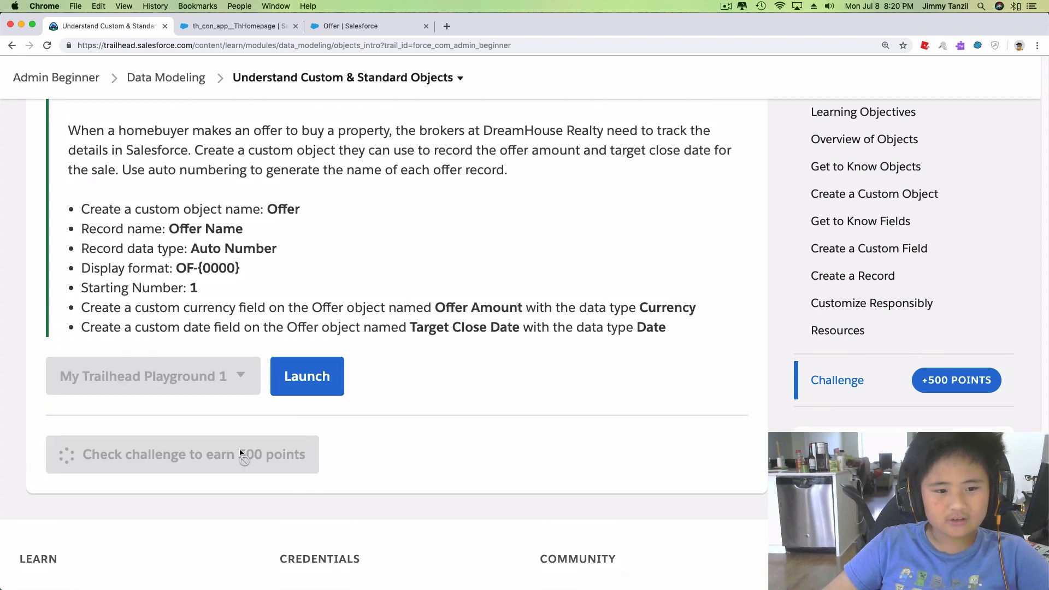
mouse_move(451, 435)
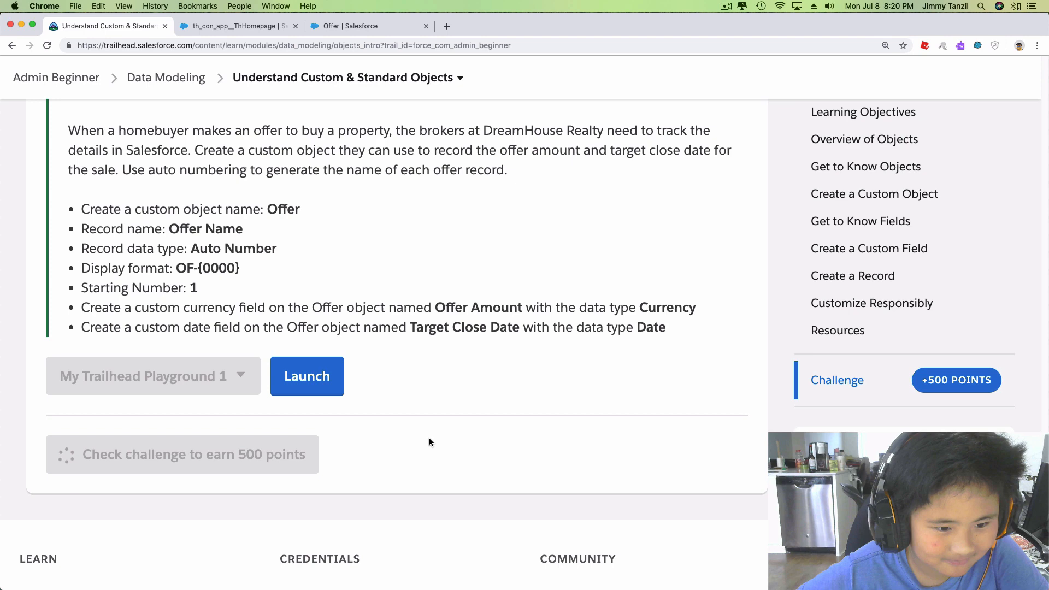
left_click(183, 454)
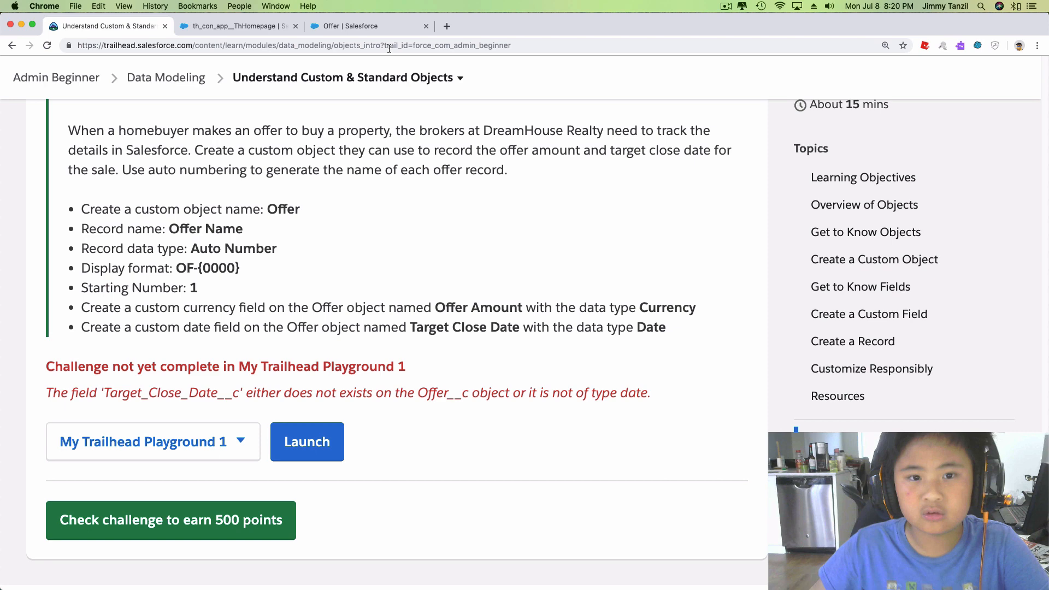
left_click(368, 25)
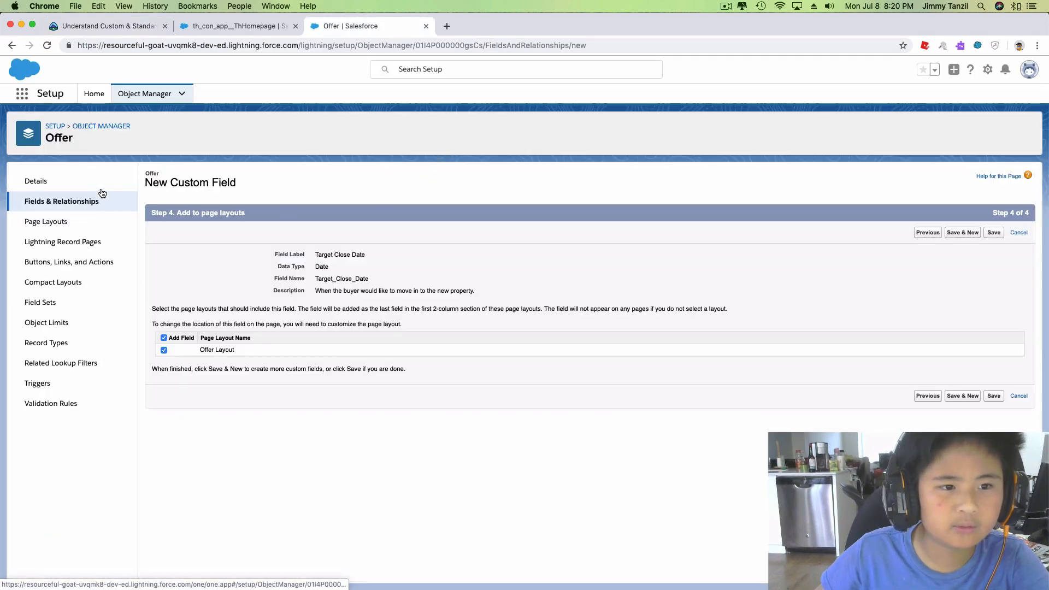
Review the Offer fields list, which lacks Target Close Date, and head to Object Manager.
left_click(104, 26)
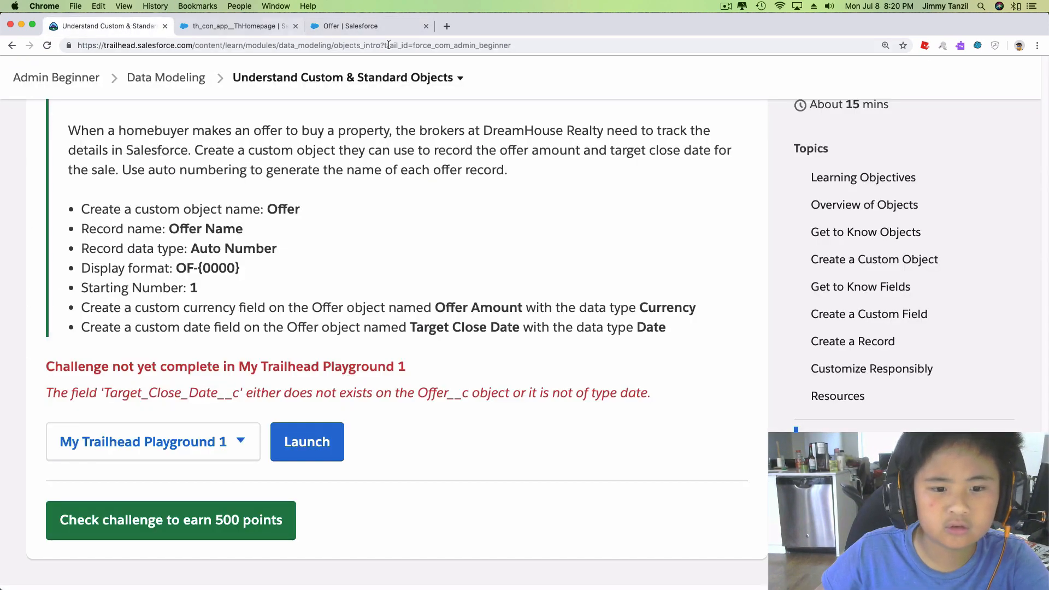
left_click(345, 26)
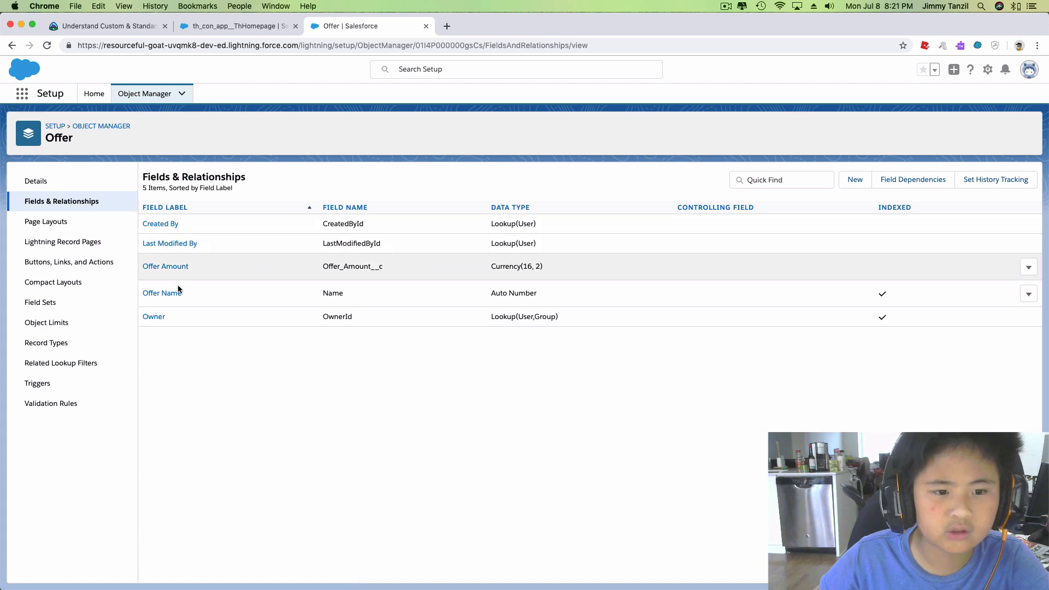
mouse_move(165, 266)
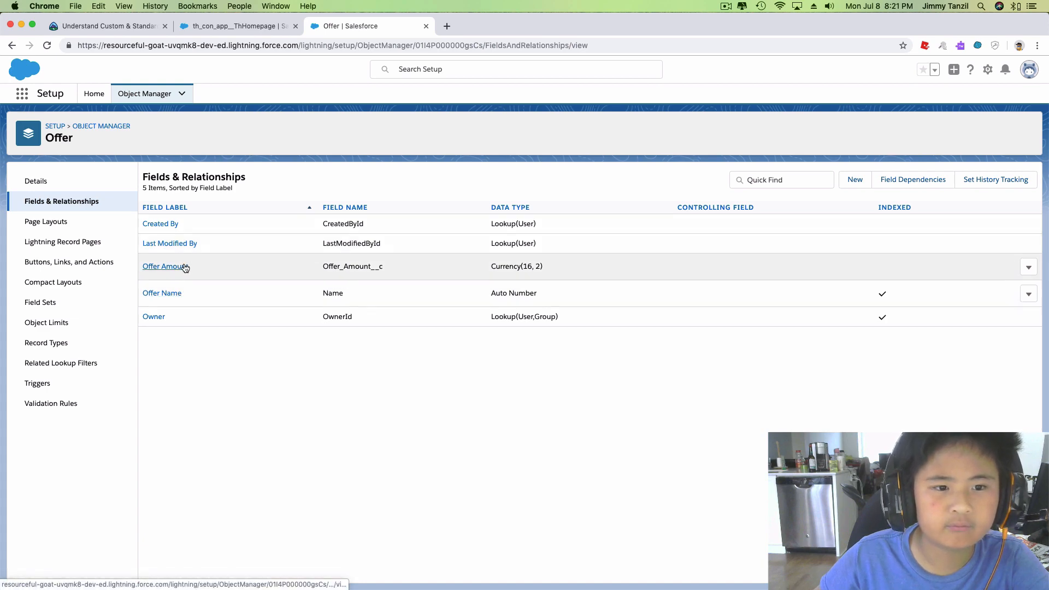
mouse_move(73, 155)
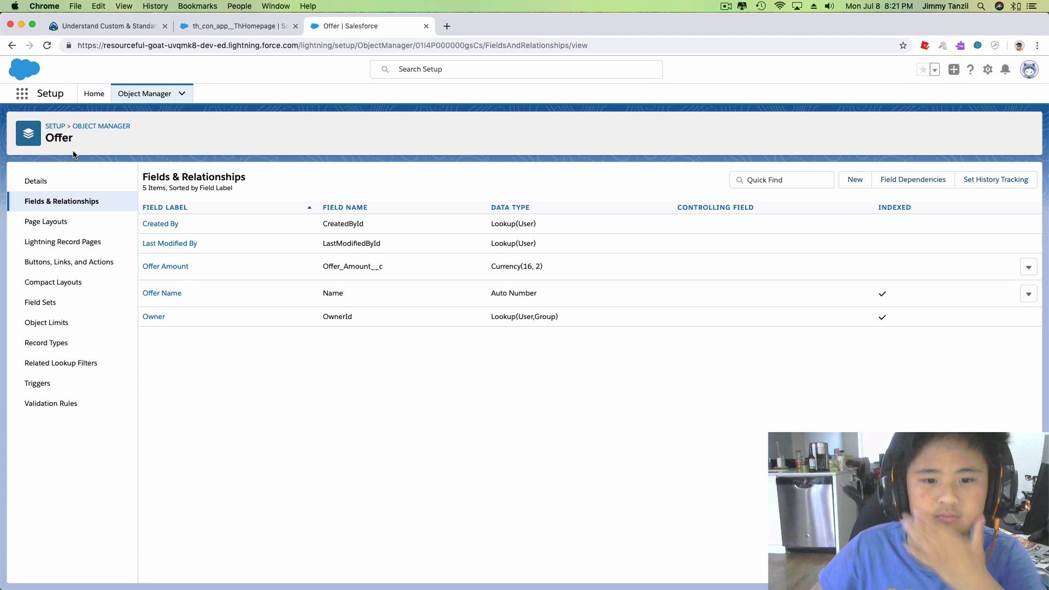
mouse_move(6, 37)
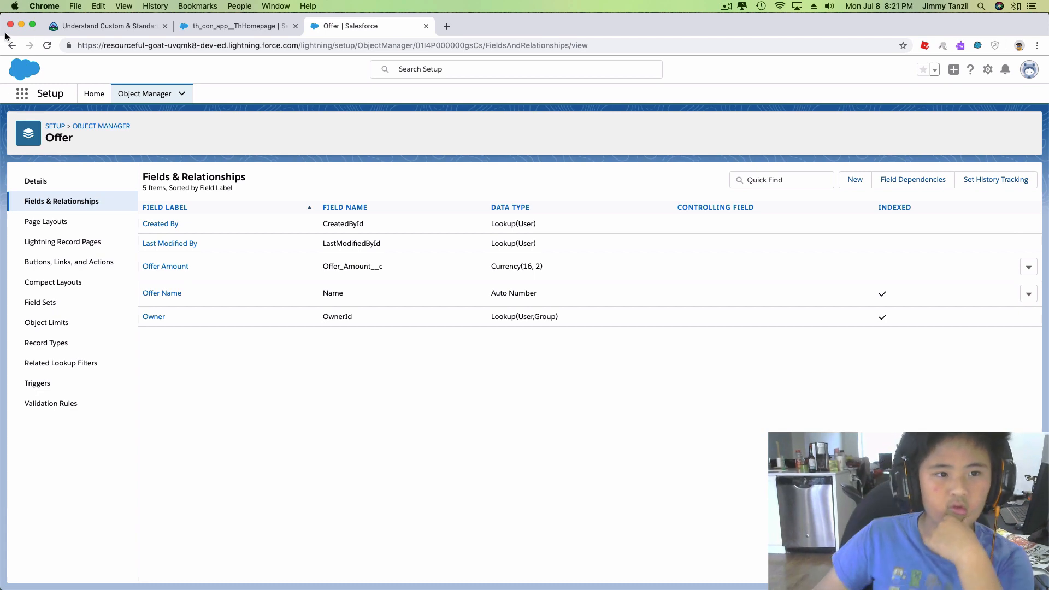
mouse_move(114, 109)
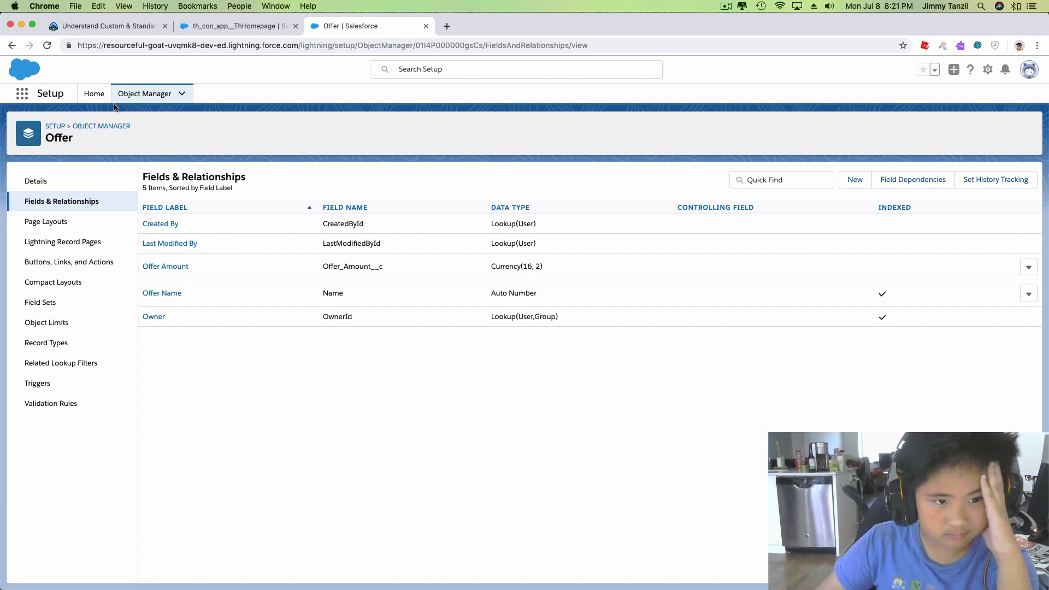
left_click(145, 92)
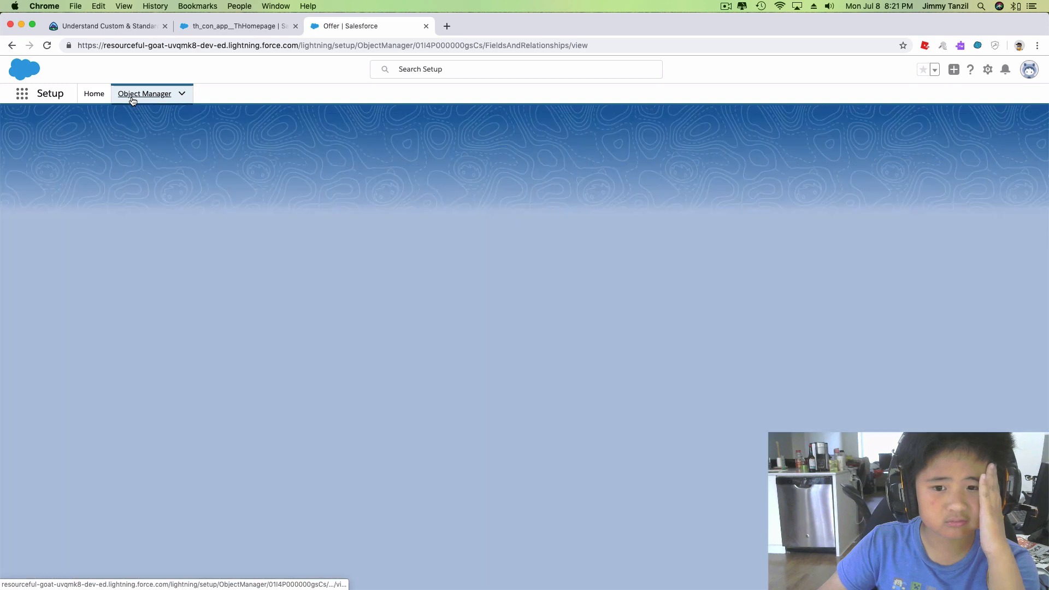
Search Object Manager for 'Offer Close Date' (no results) and switch to the Trailhead Playground page.
left_click(144, 93)
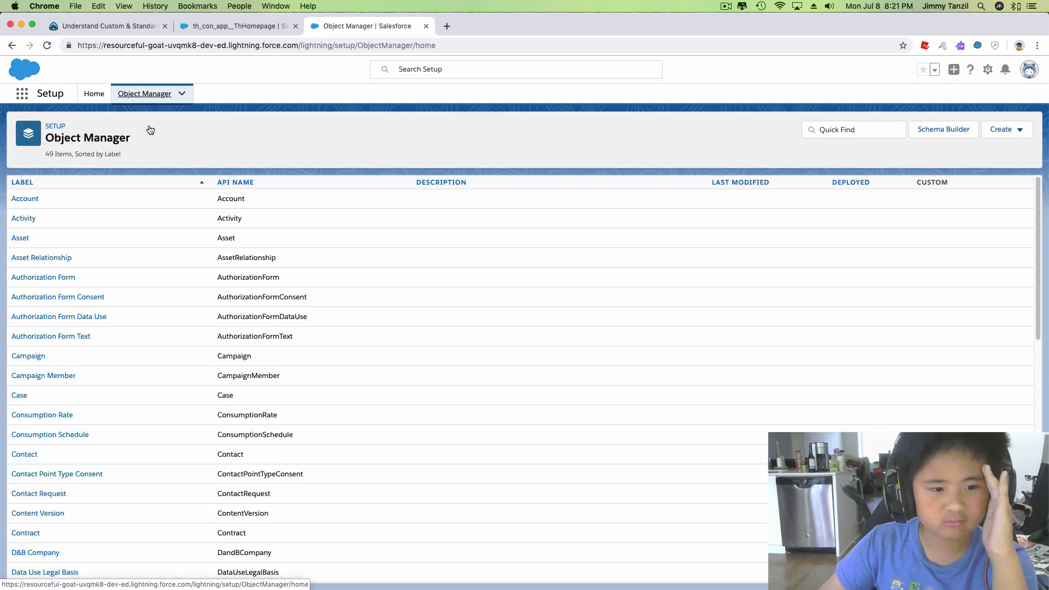
scroll("down", 3)
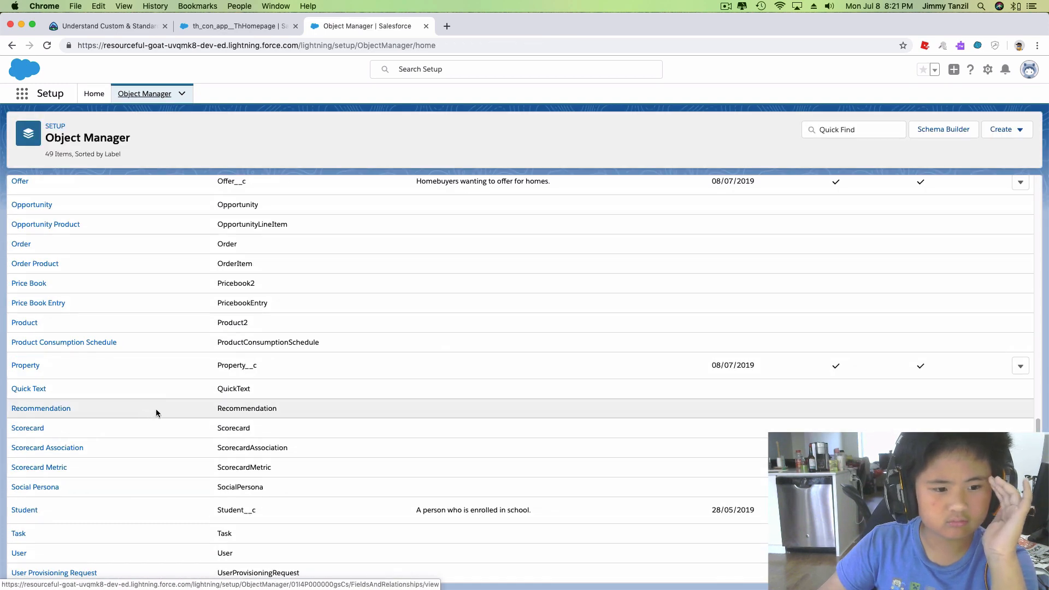
scroll("up", 3)
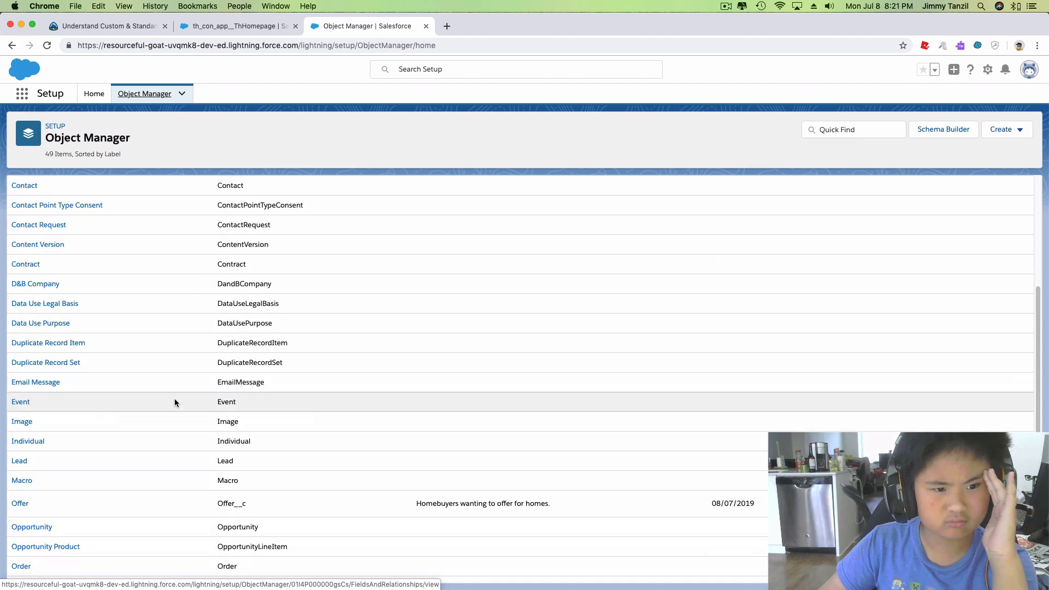
mouse_move(821, 186)
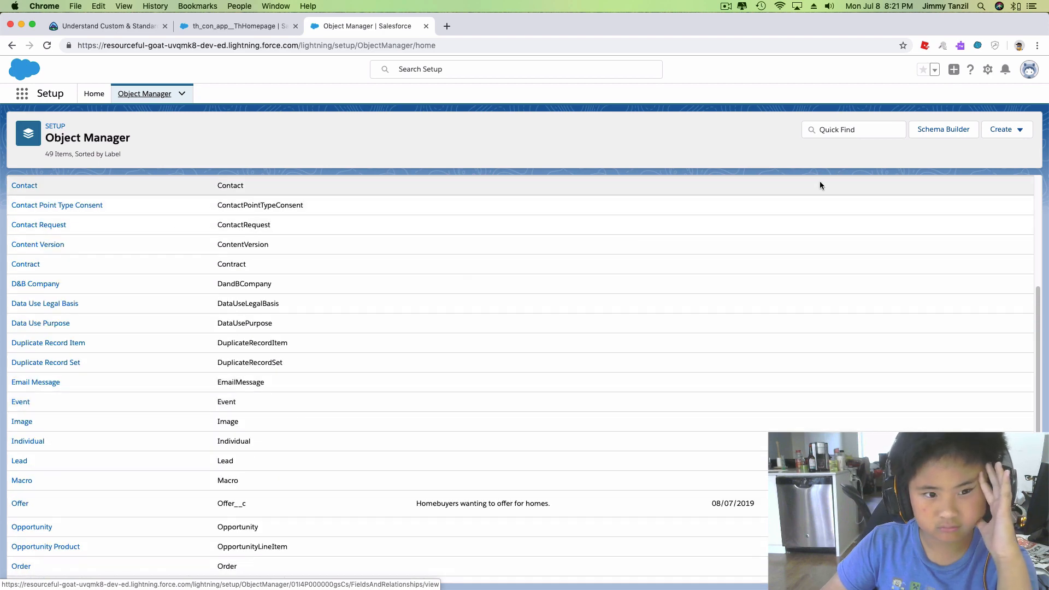
left_click(853, 129)
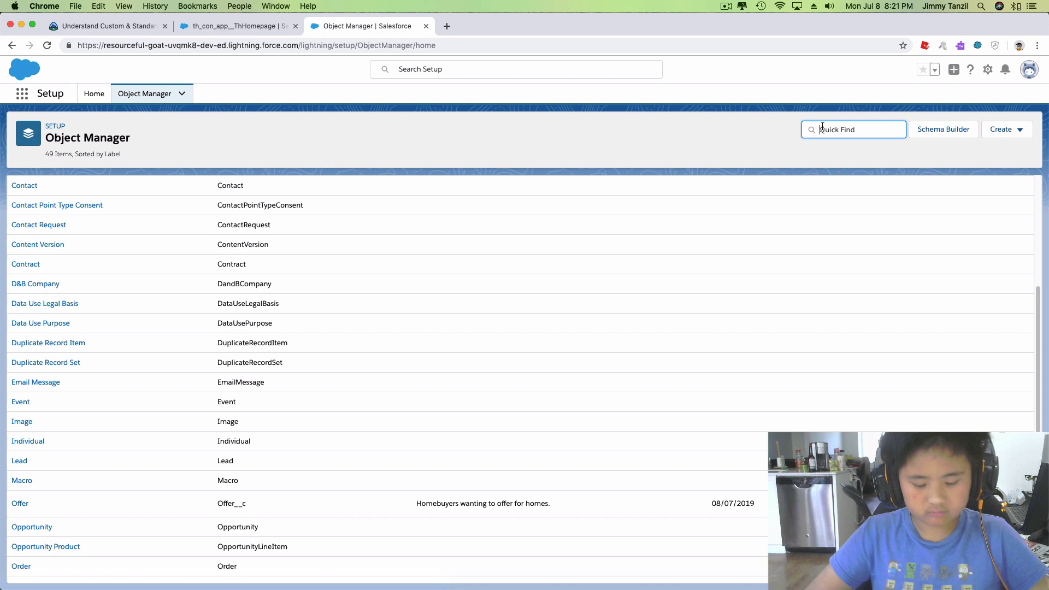
type("Offer")
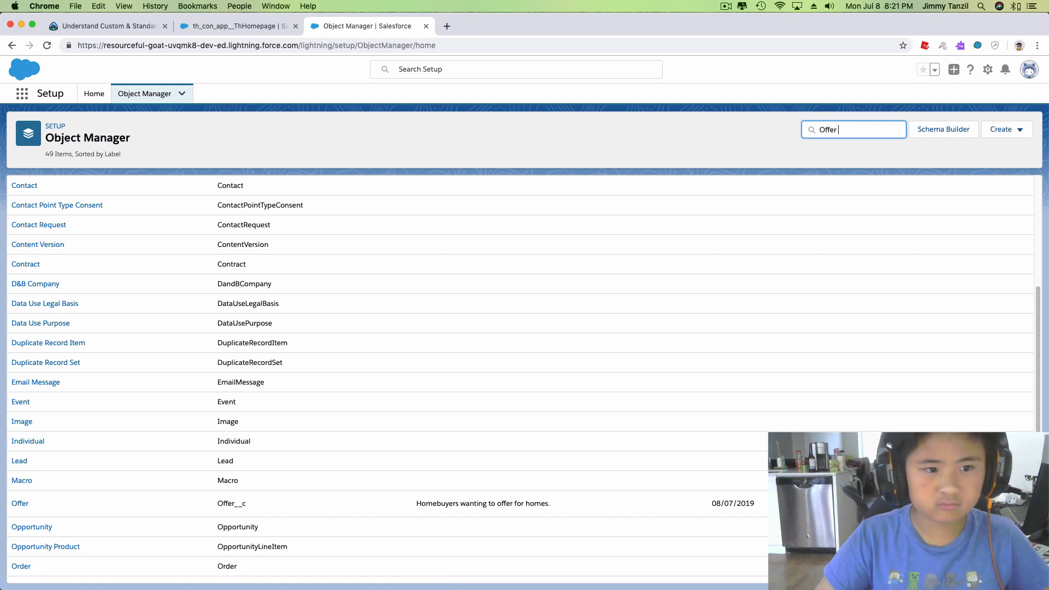
type("Close Date")
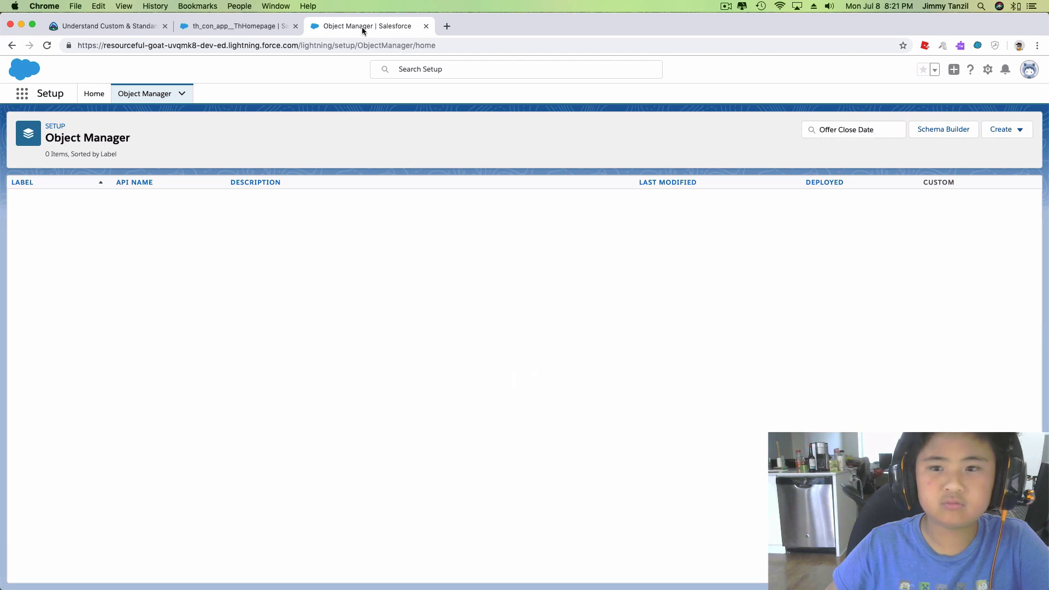
left_click(426, 26)
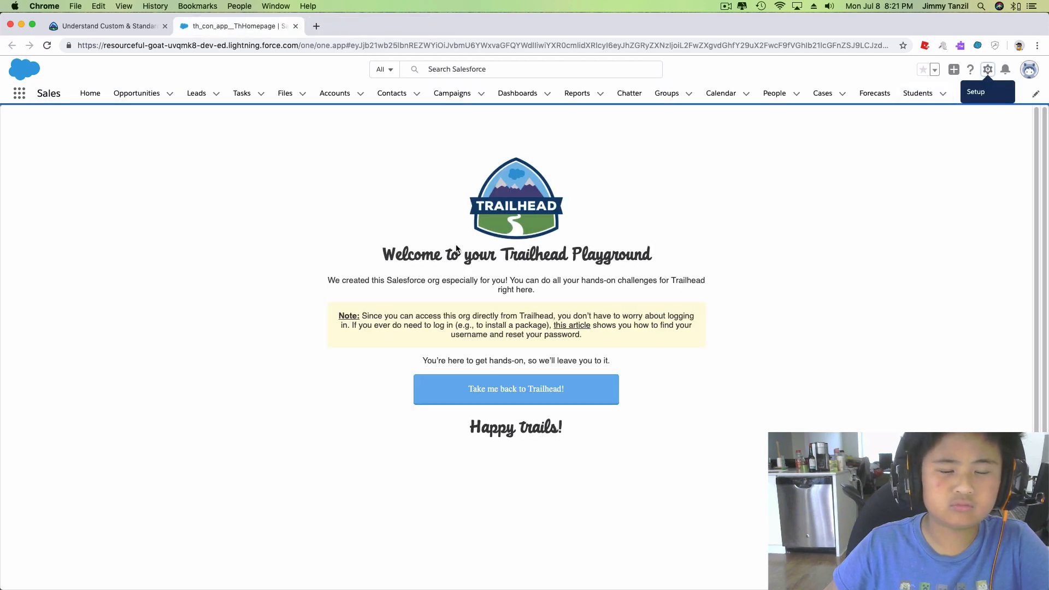
mouse_move(952, 70)
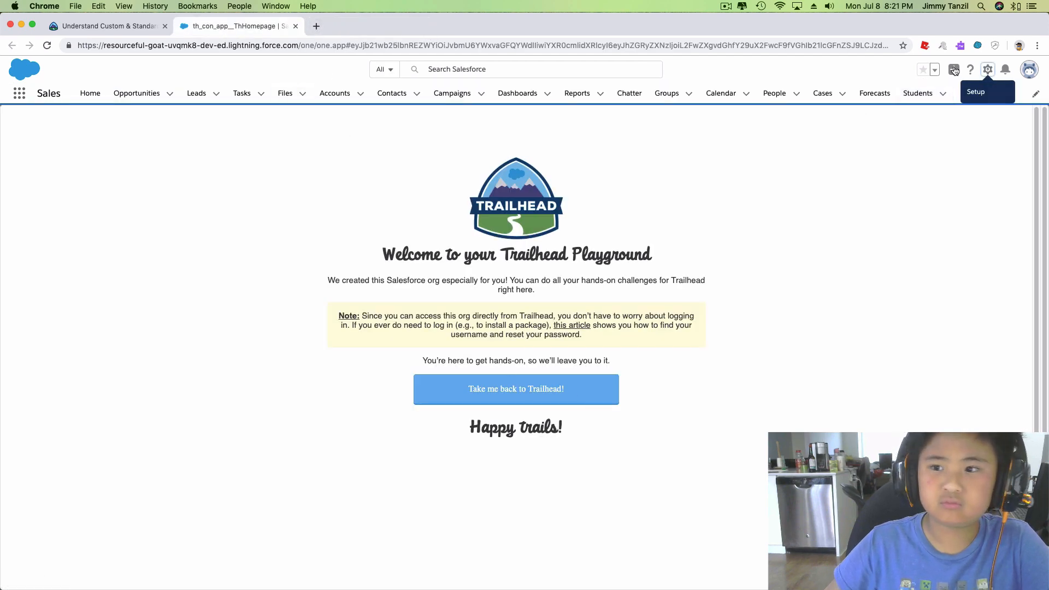
From the gear menu go through Setup and Object Manager to Offer and start a new custom field.
left_click(986, 68)
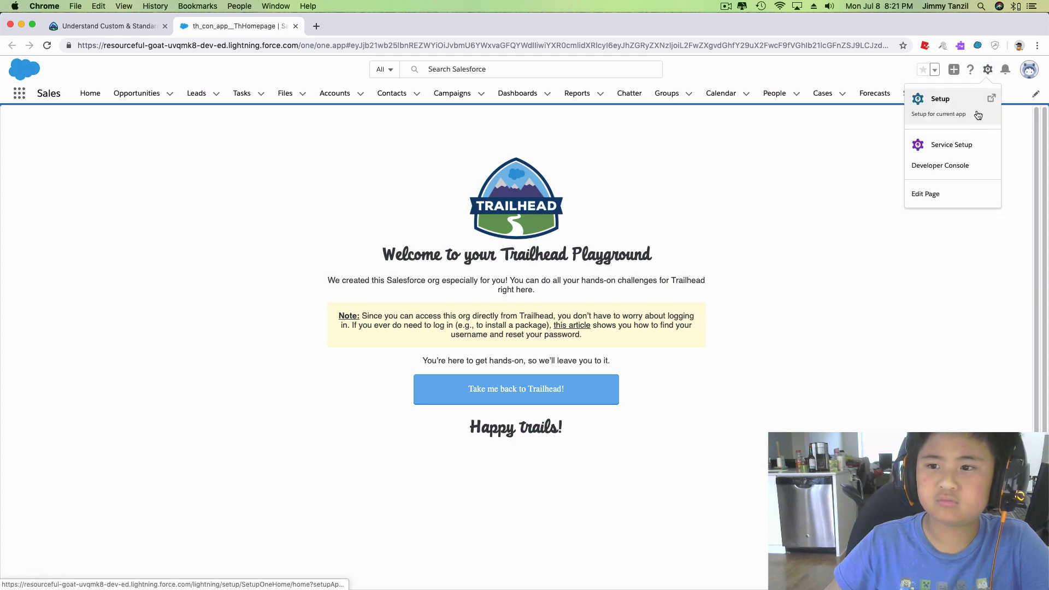
left_click(939, 98)
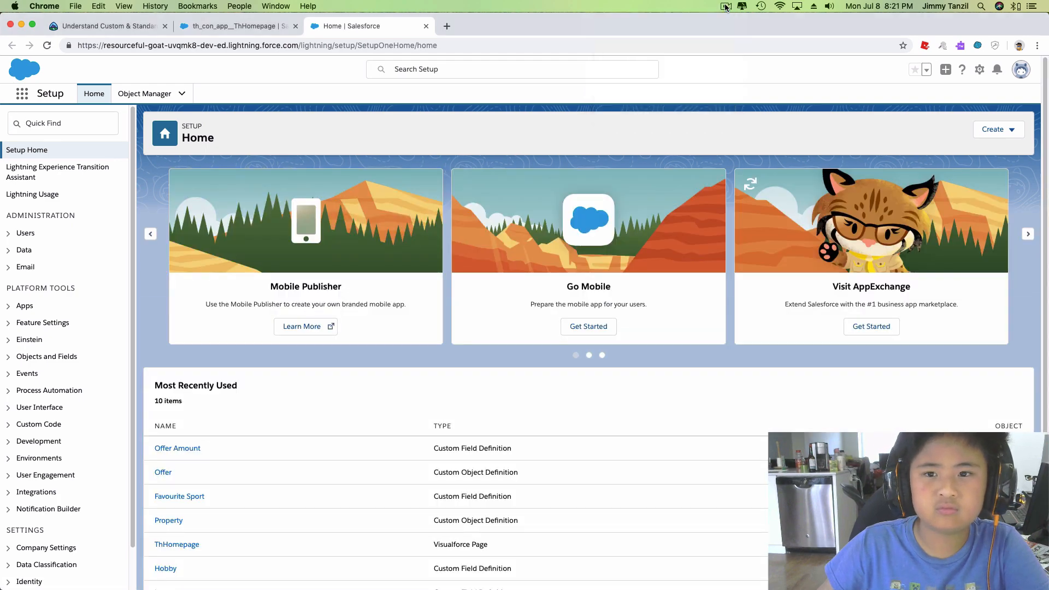
scroll("down", 3)
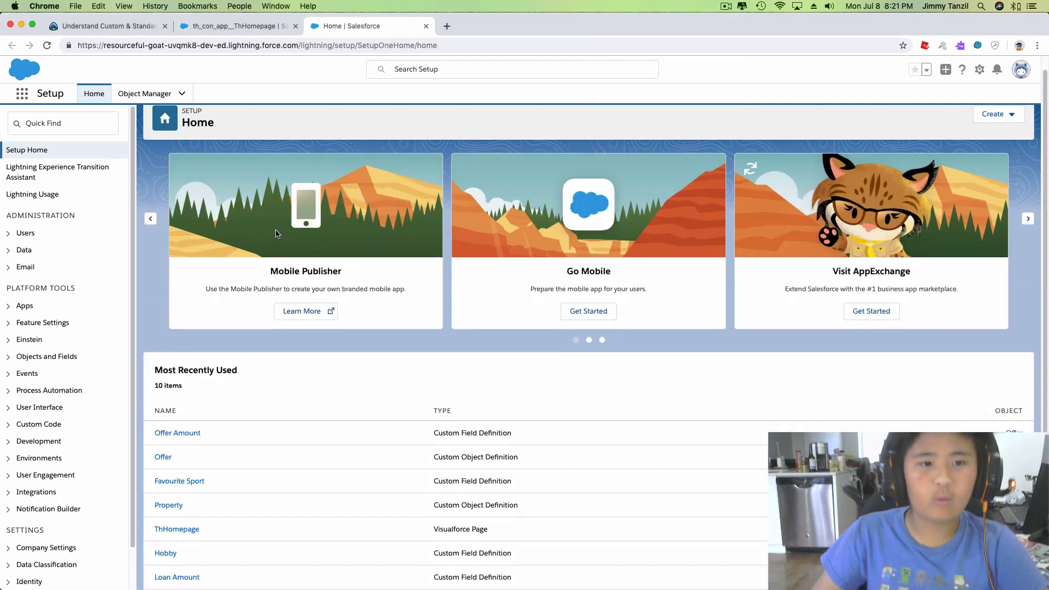
scroll("down", 3)
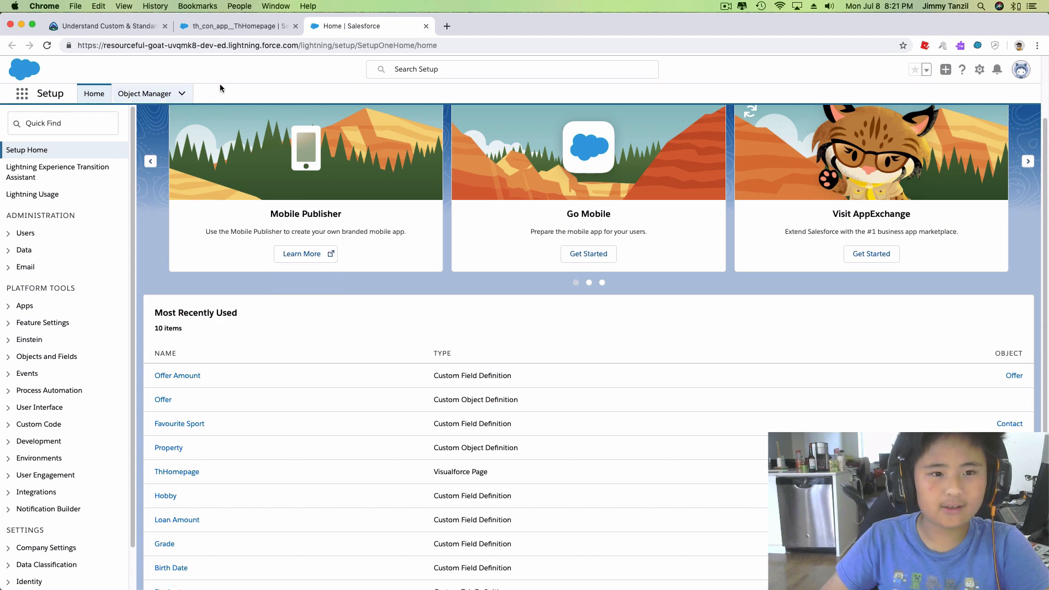
left_click(144, 93)
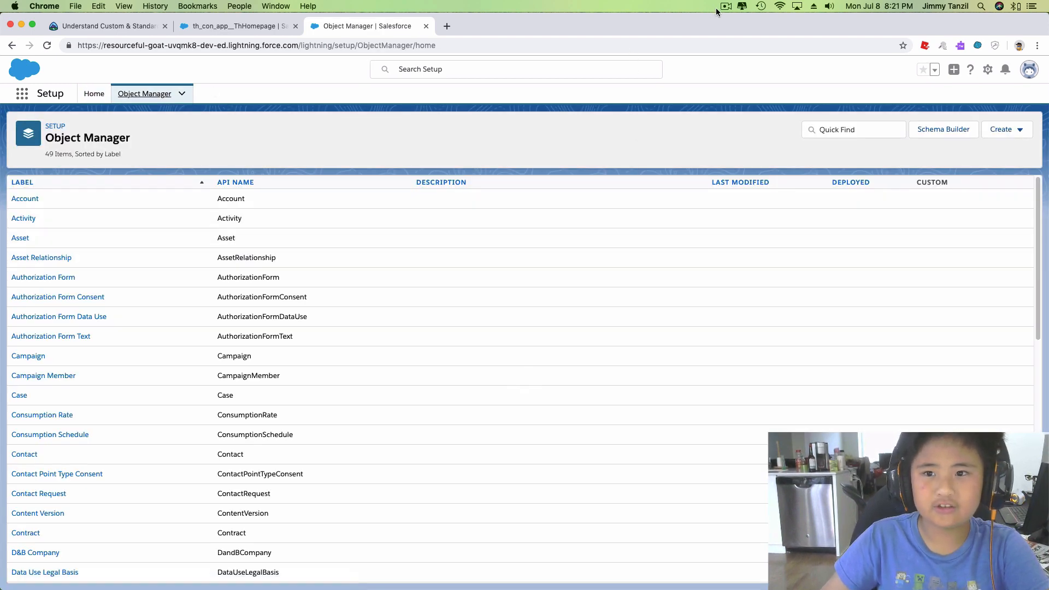
left_click(726, 5)
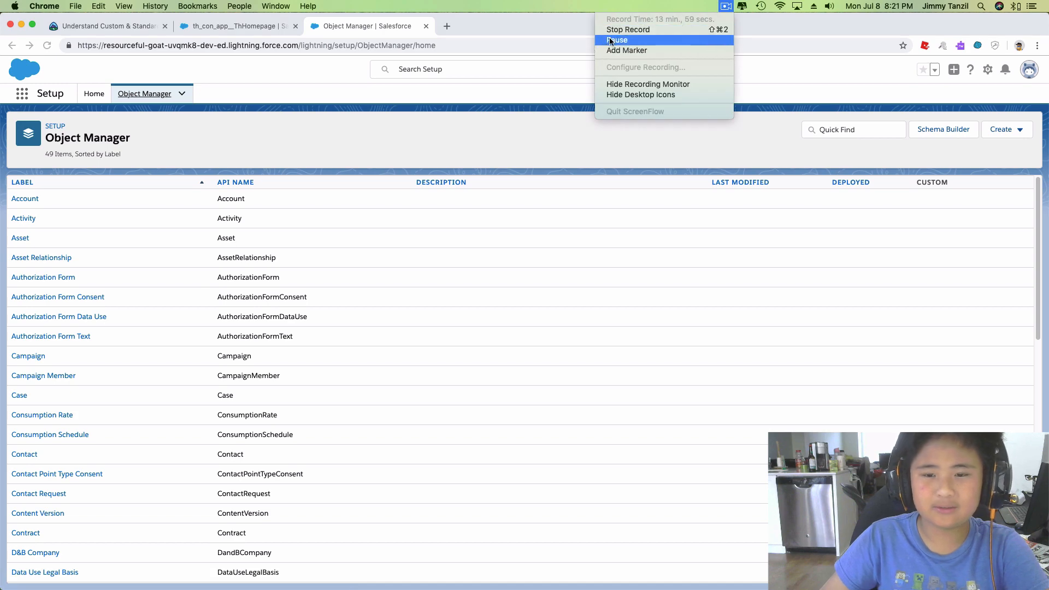
mouse_move(515, 223)
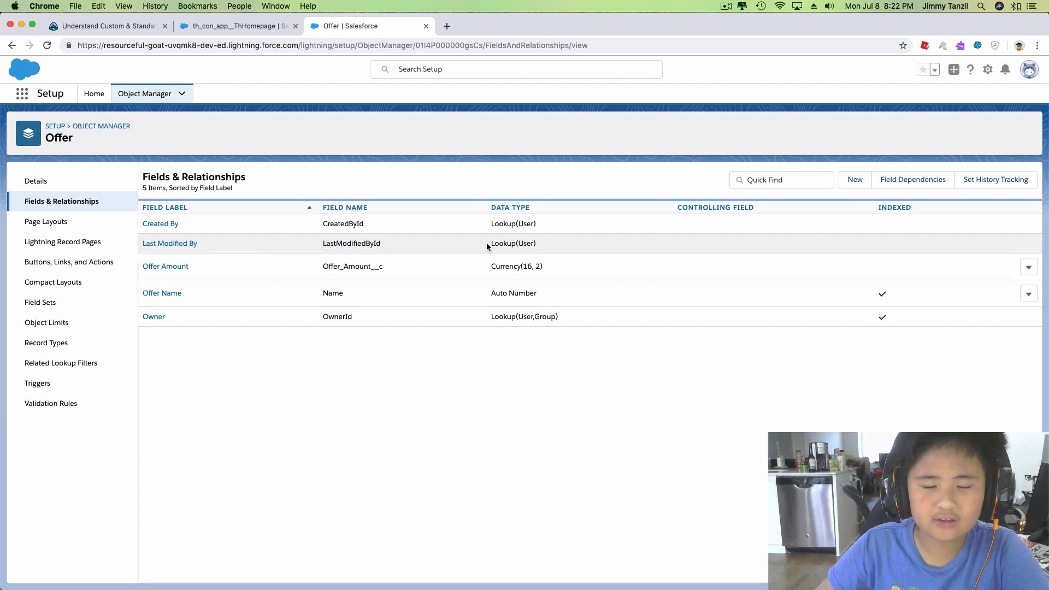
mouse_move(279, 301)
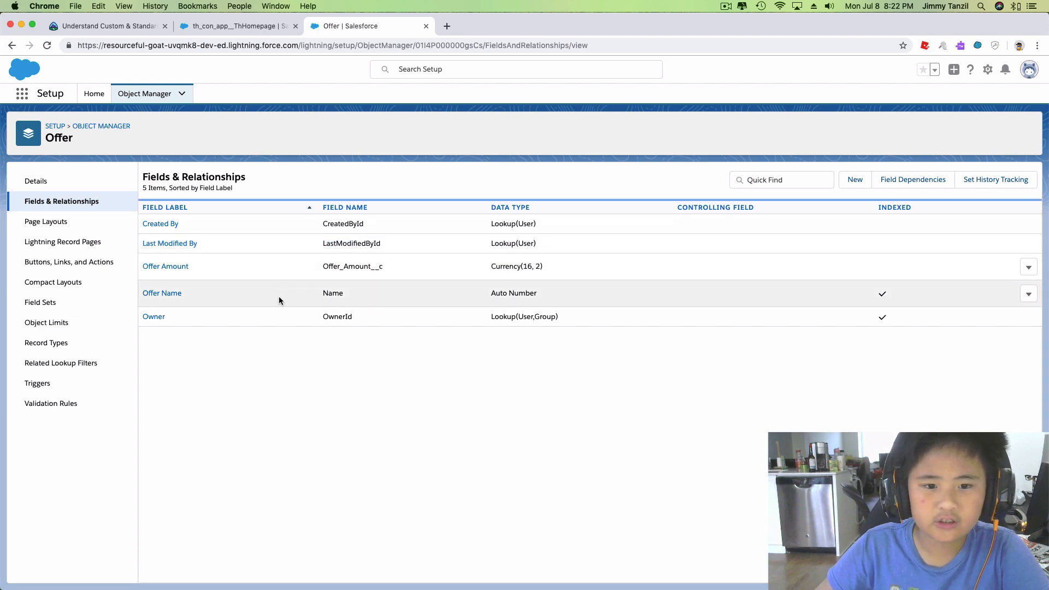
mouse_move(300, 271)
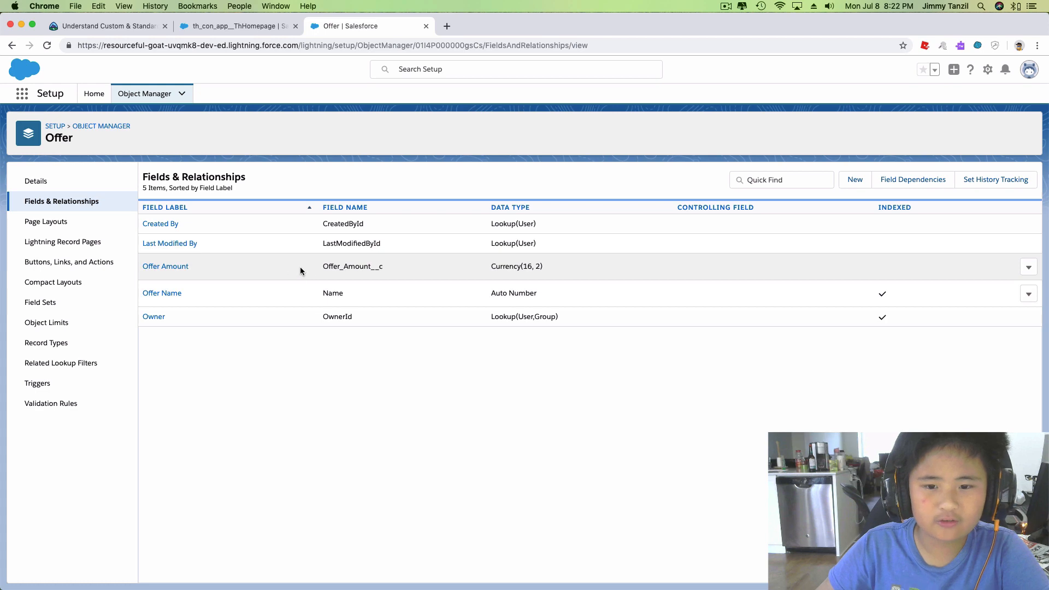
mouse_move(728, 10)
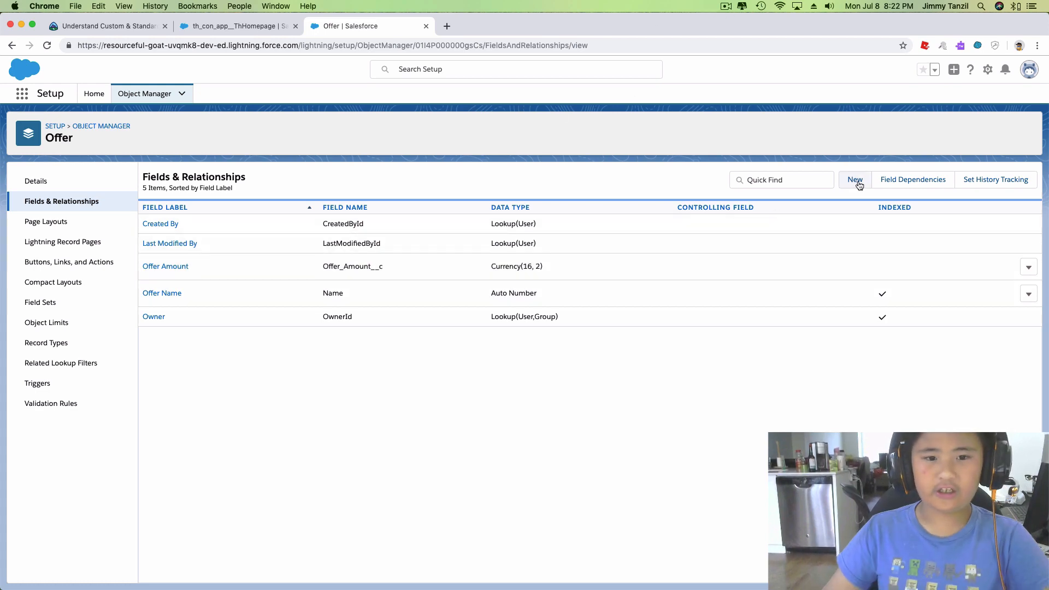
mouse_move(854, 179)
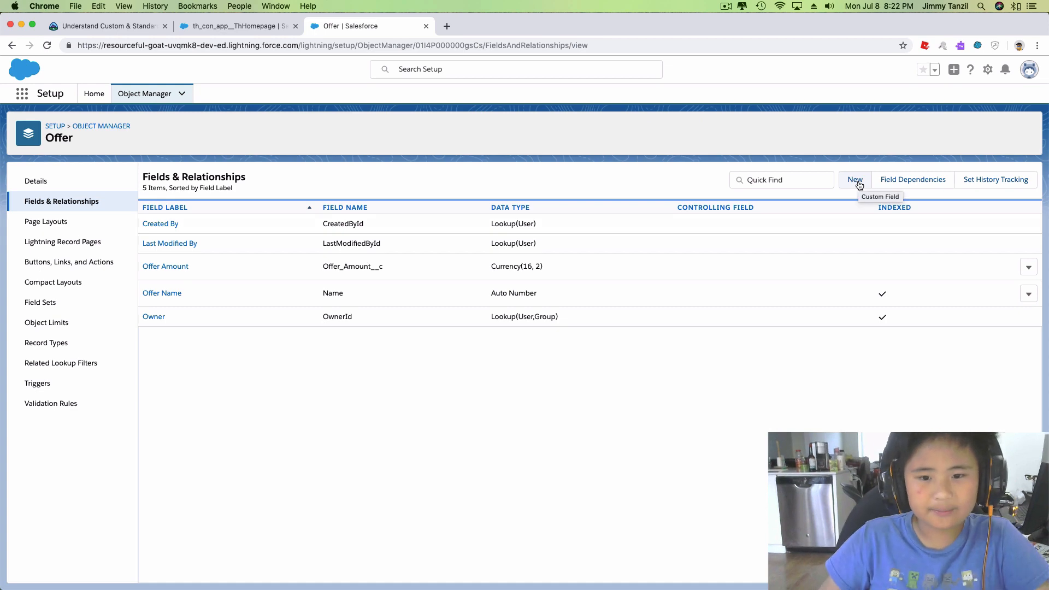
left_click(854, 179)
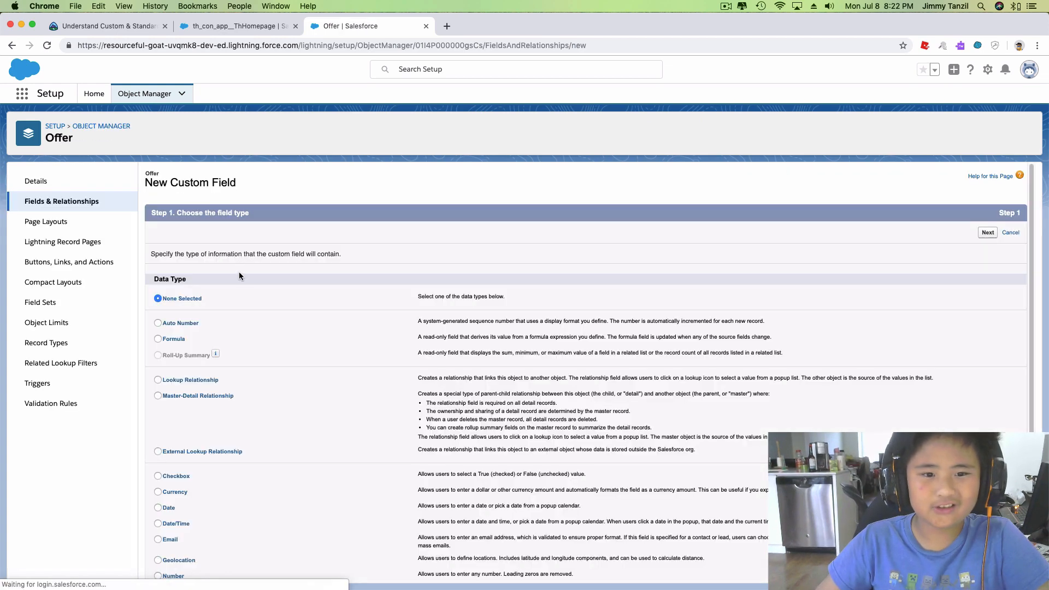
Choose Date as the new Offer field's data type and continue to its details.
scroll("down", 3)
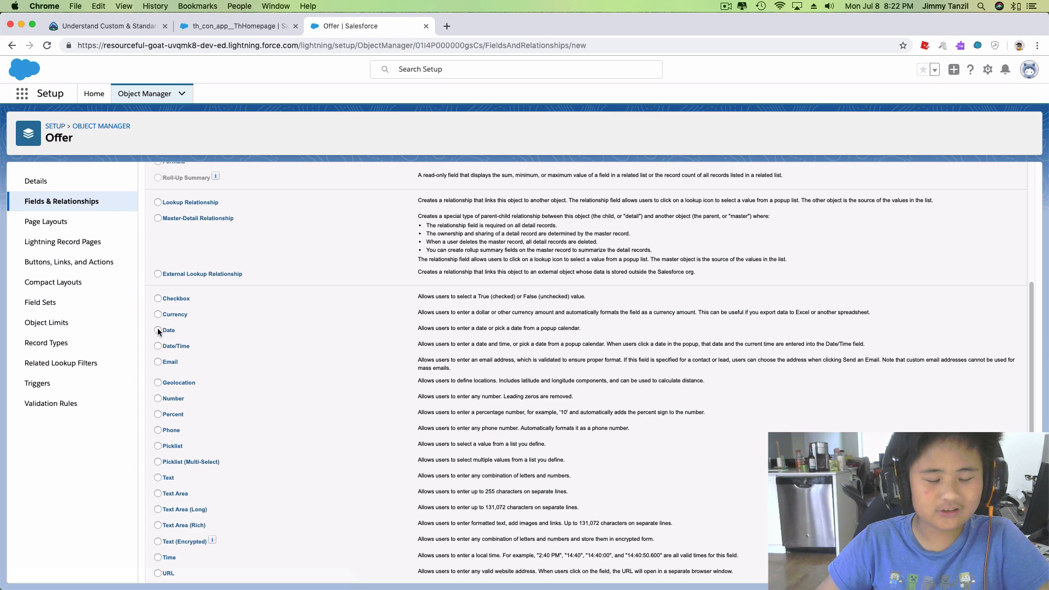
left_click(107, 26)
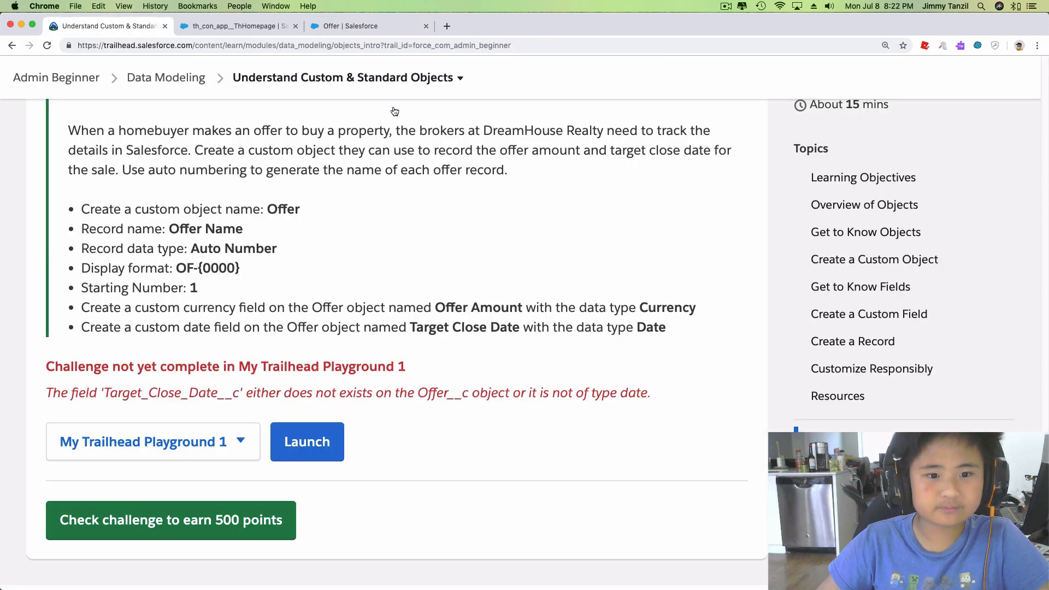
mouse_move(221, 334)
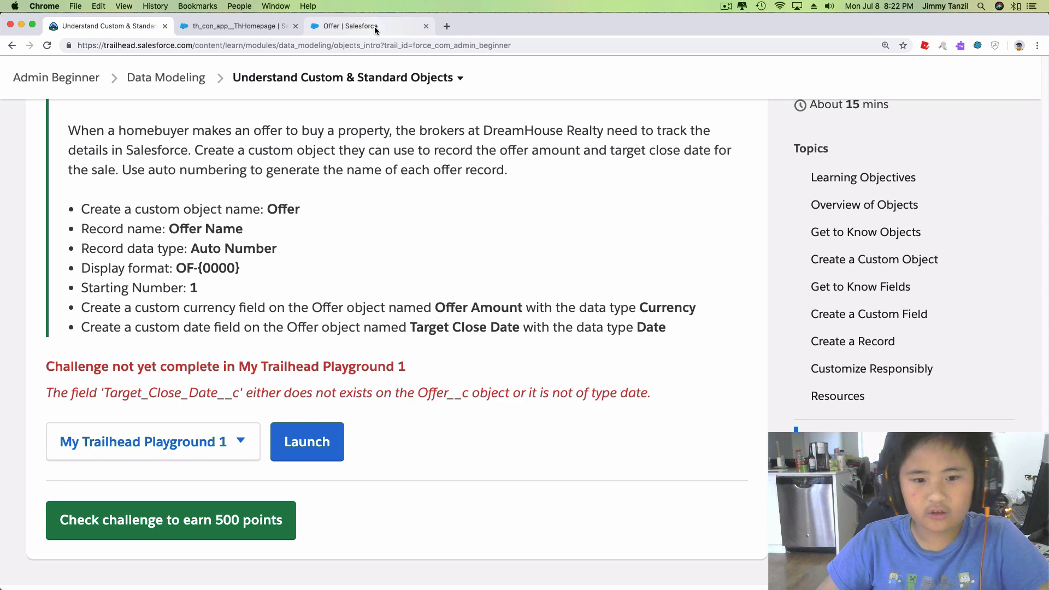
left_click(349, 26)
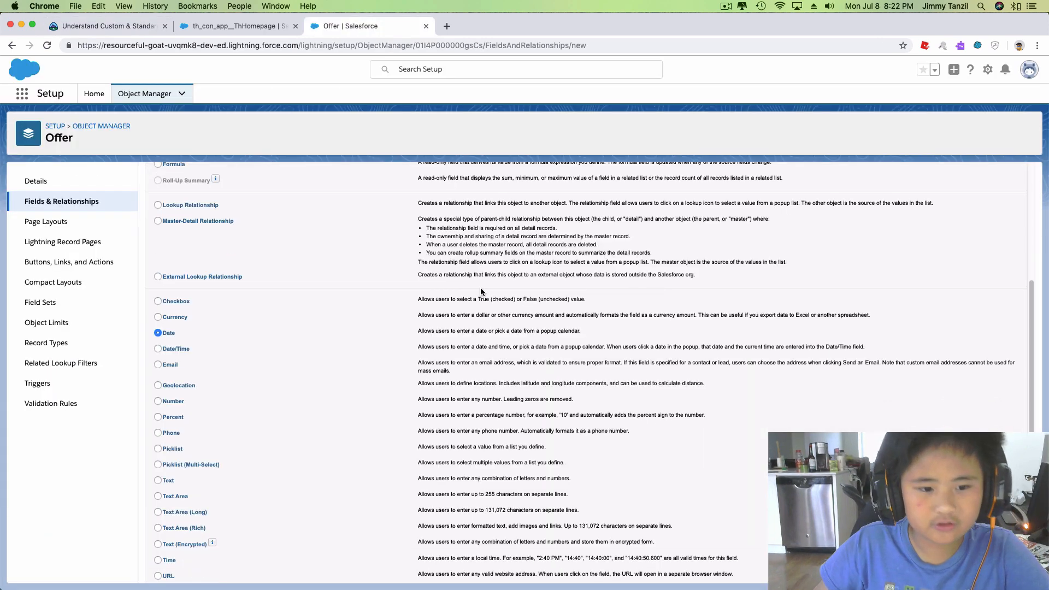
left_click(996, 231)
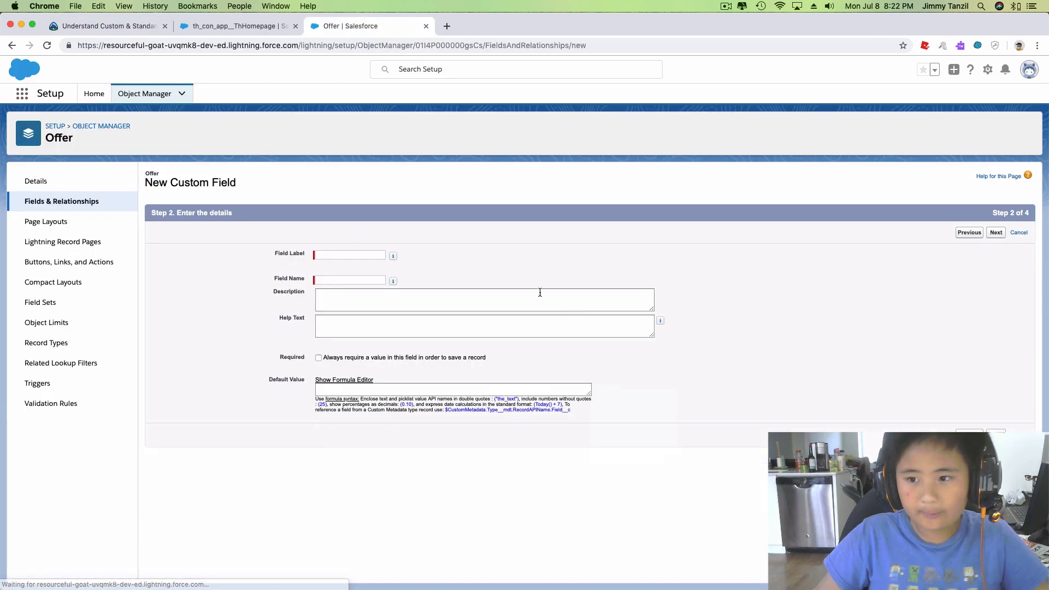
Label the field Target Close Date and check it against the challenge requirements.
type("Ta")
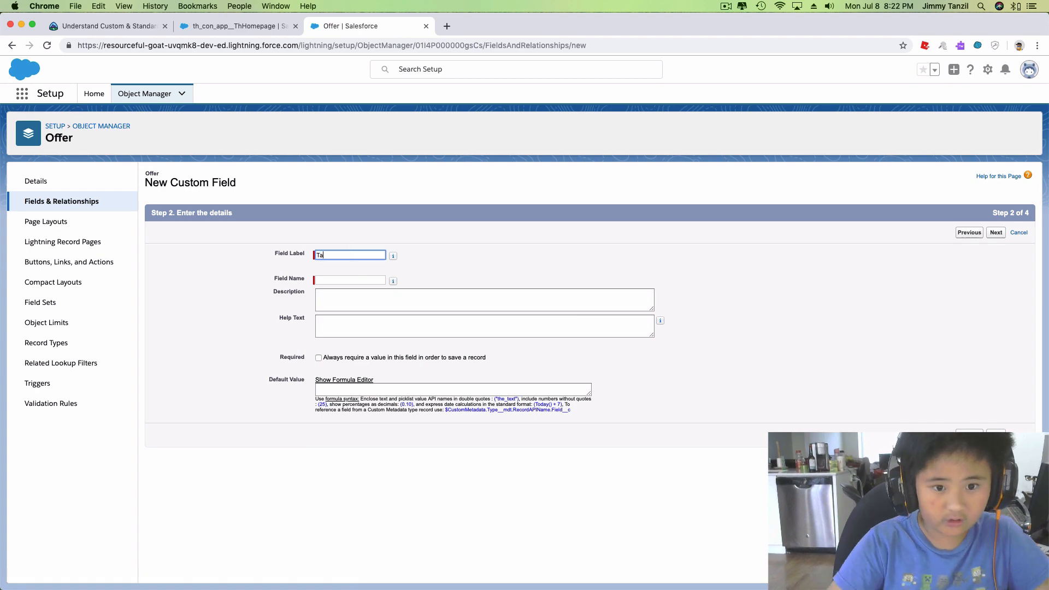
type("rget Close")
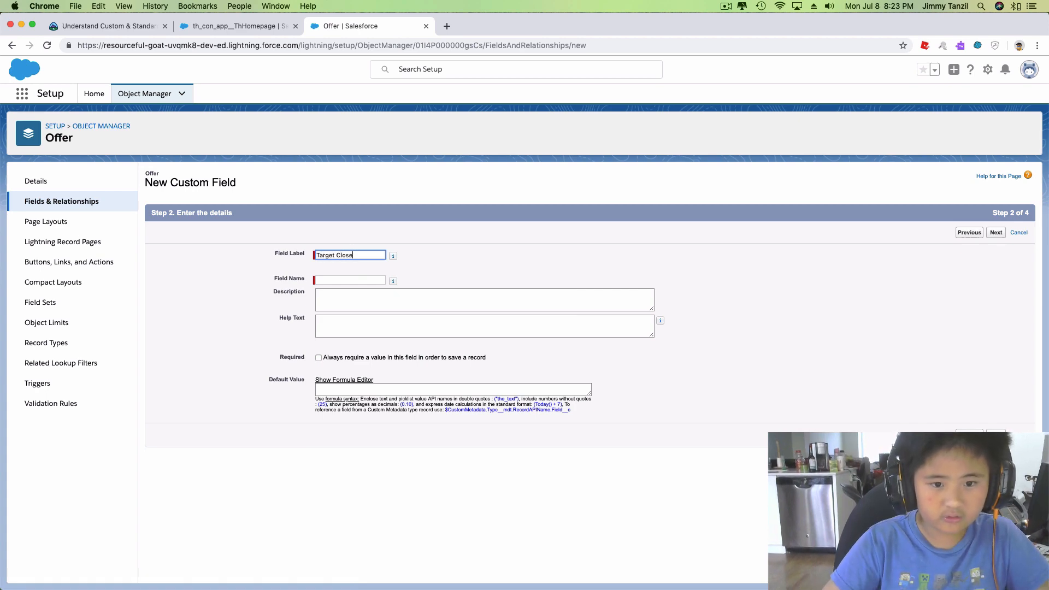
type("Date")
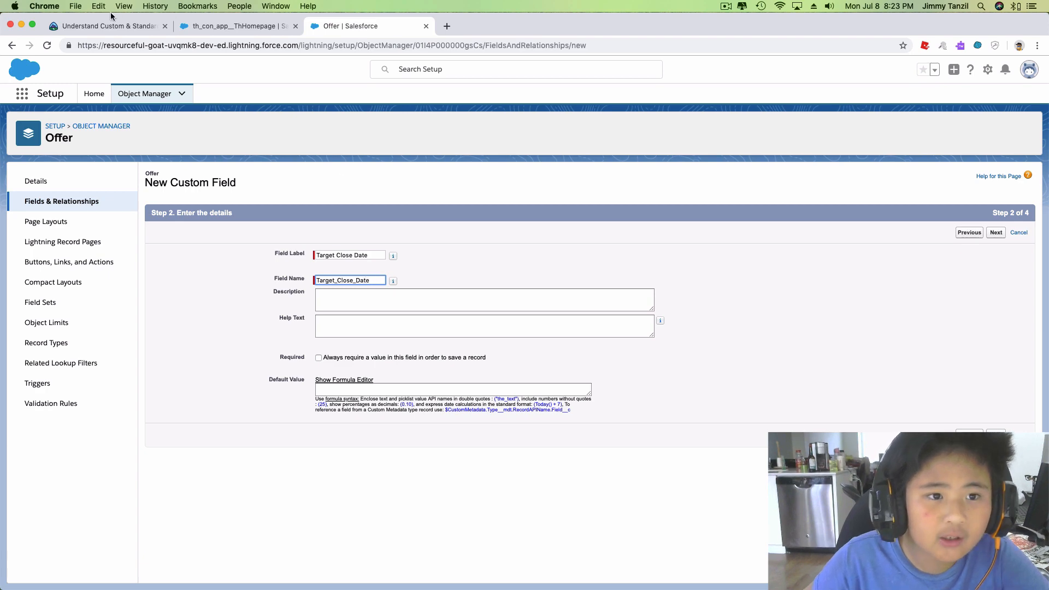
left_click(107, 26)
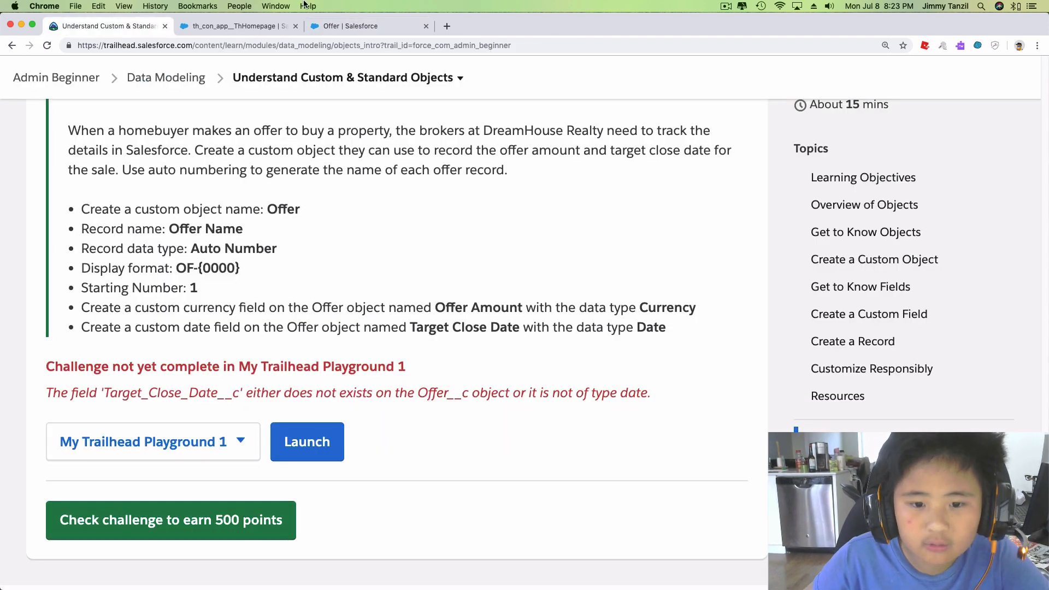
left_click(345, 26)
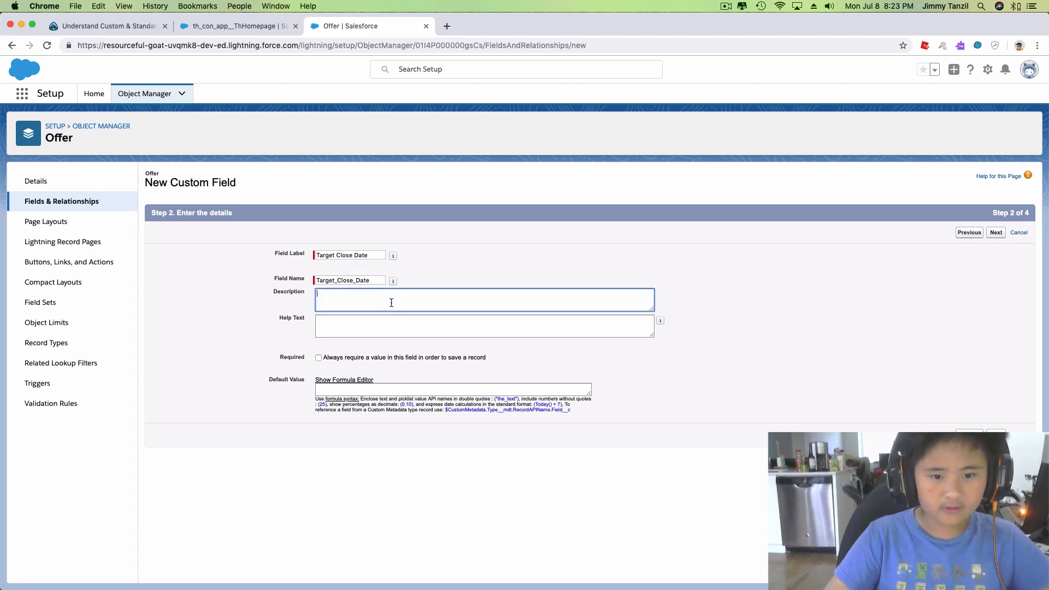
Set description and help text to 'When the buyer is moving in to the property.' and continue to field-level security.
type("H")
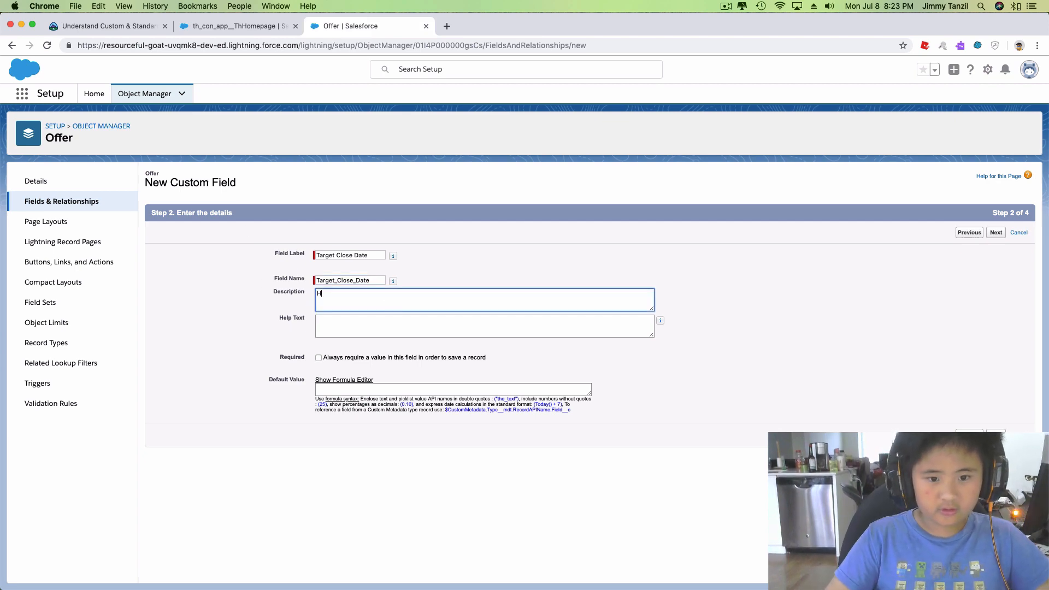
type("Whne th")
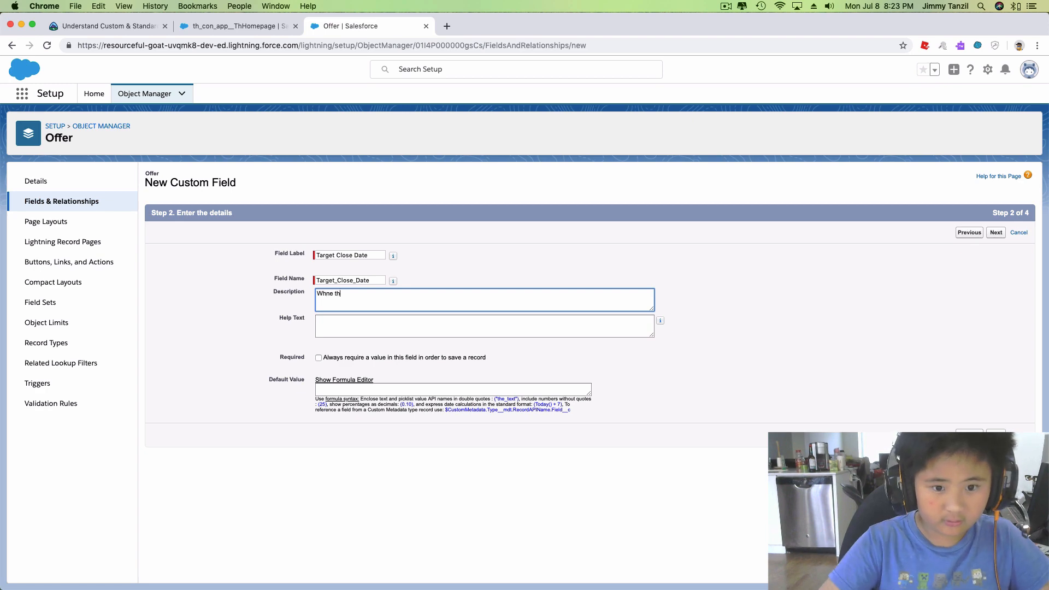
type("When the buyer is")
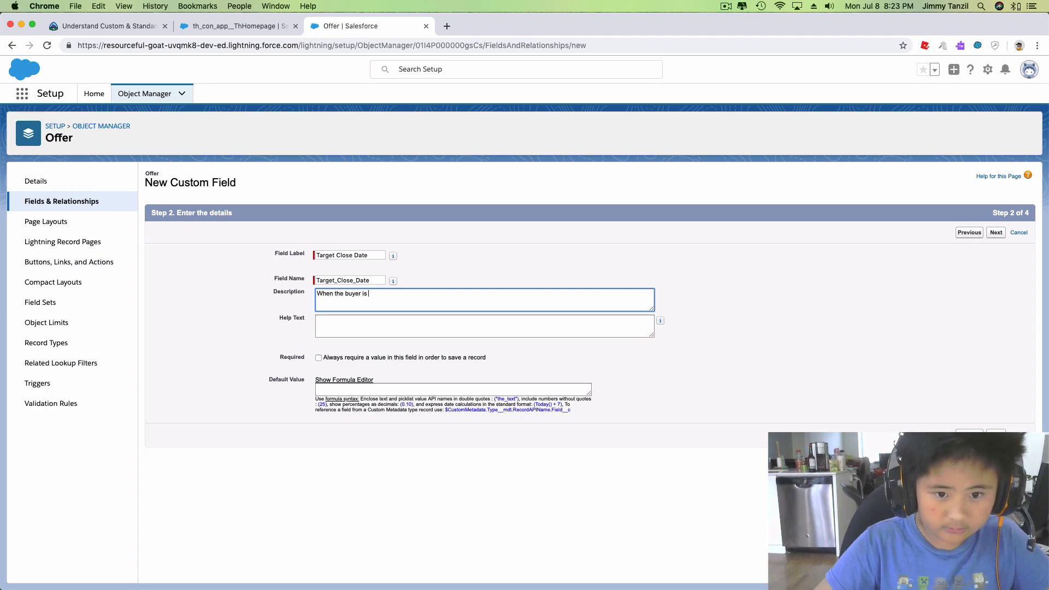
type("moving in to the")
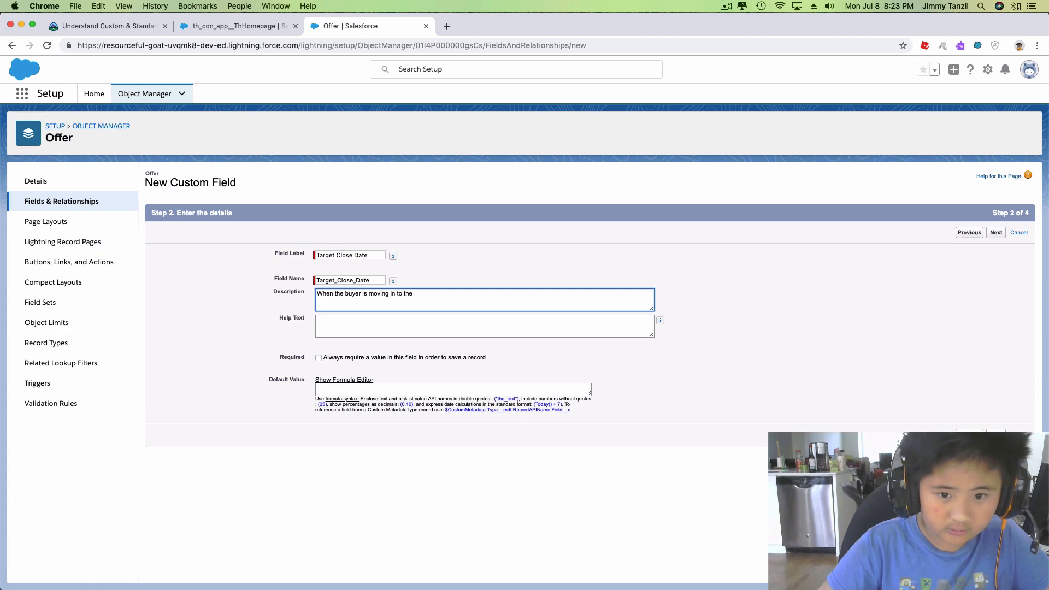
type("prop")
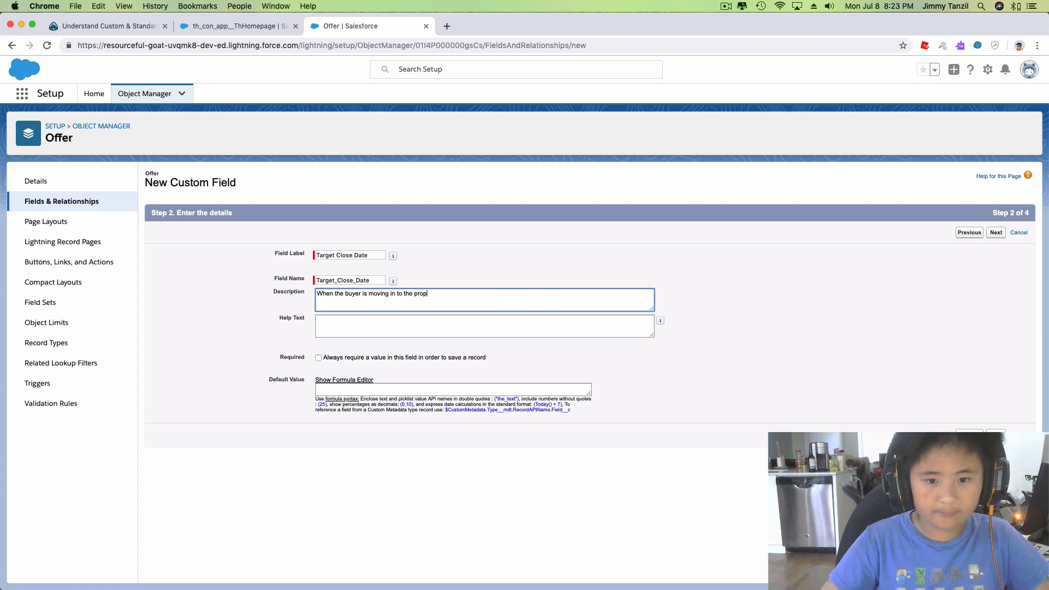
type("erty.")
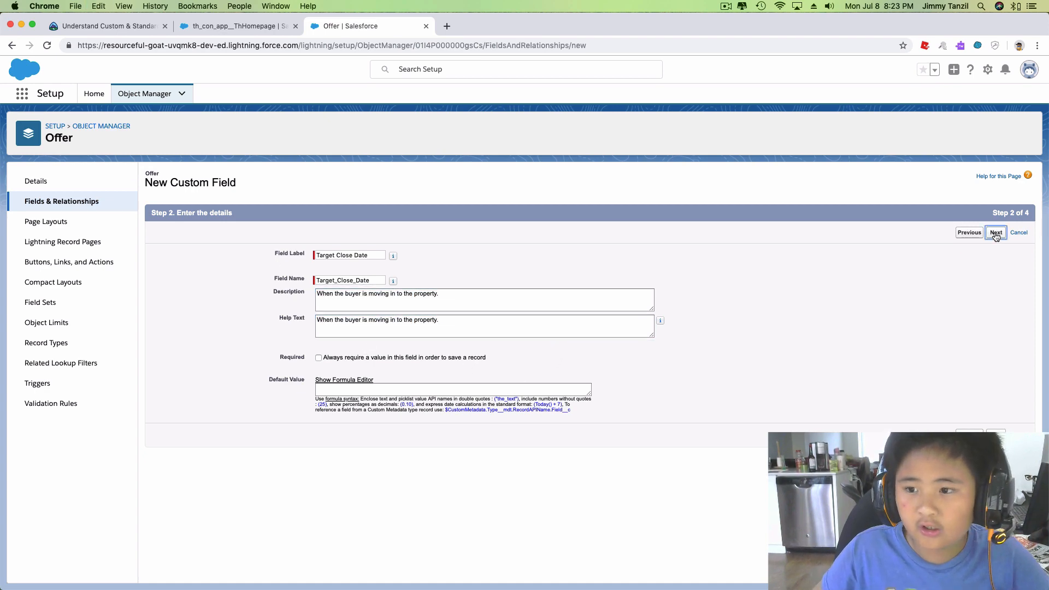
left_click(995, 232)
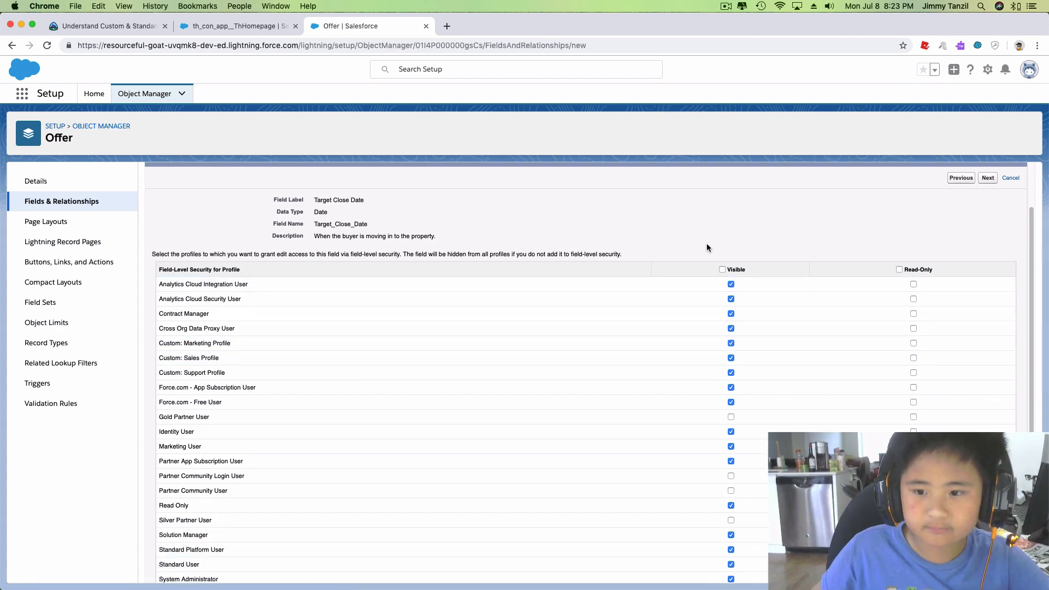
Make the field visible to all profiles, keep Offer Layout, and save Target Close Date.
left_click(722, 269)
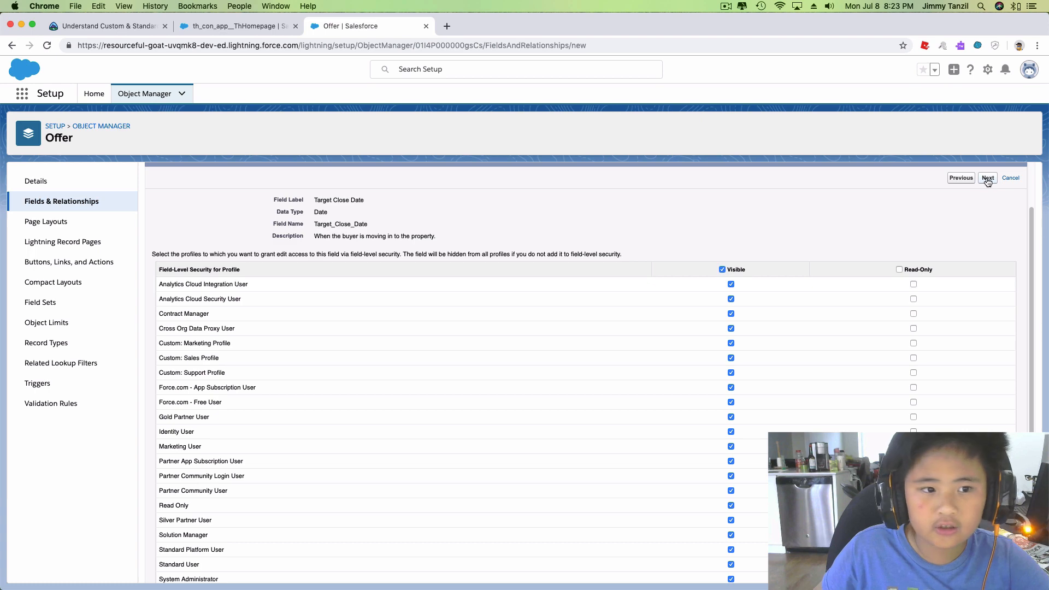
left_click(987, 178)
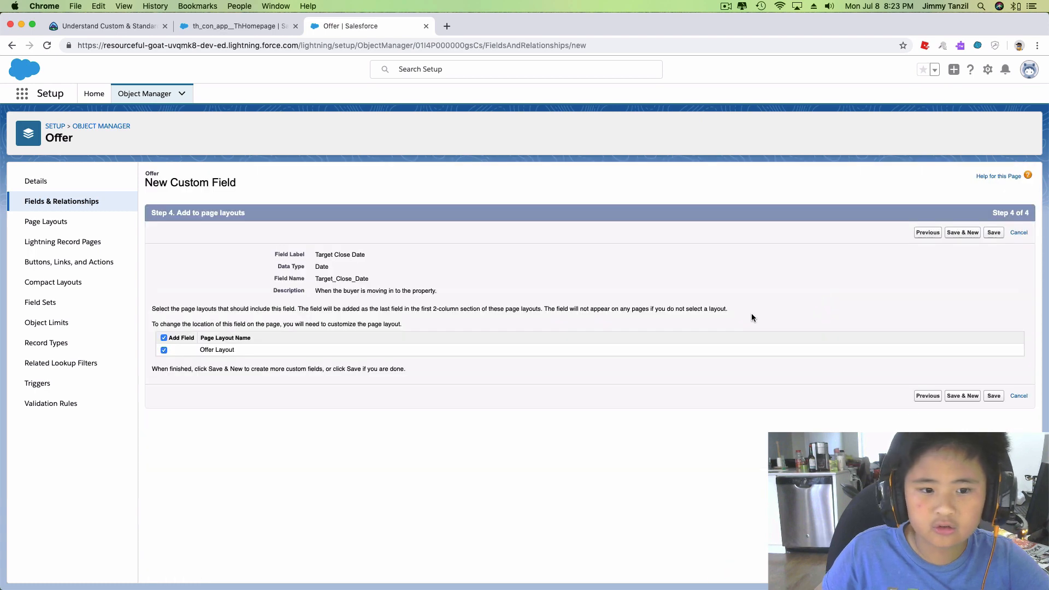
mouse_move(993, 231)
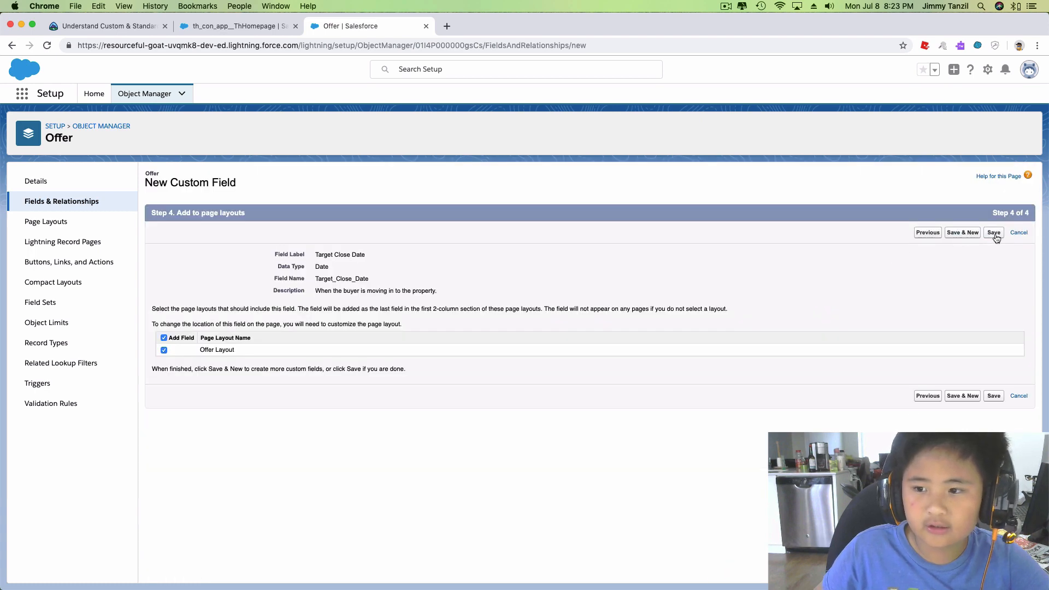
left_click(993, 232)
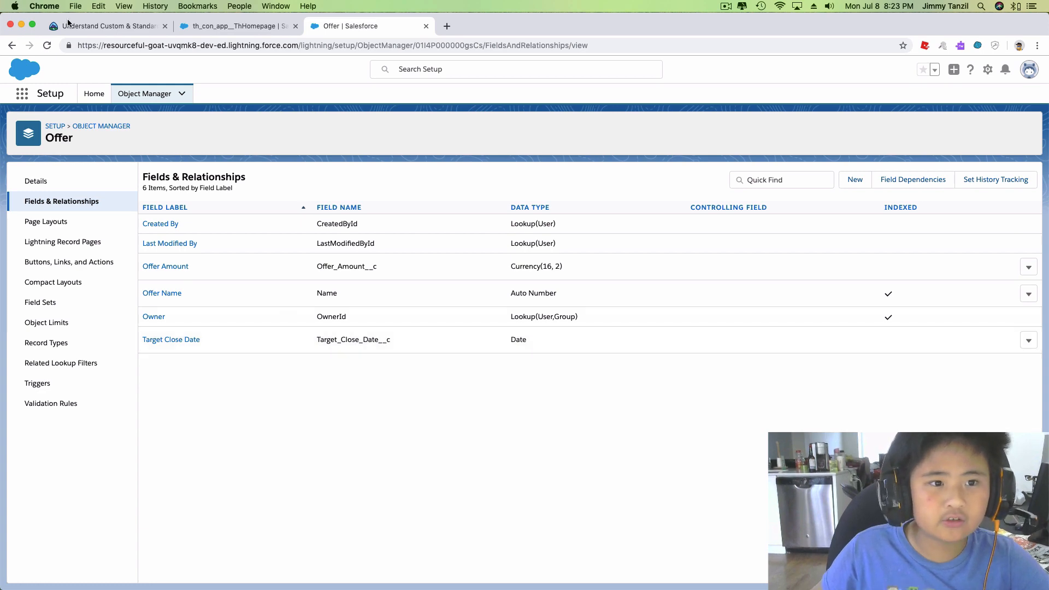
Return to Trailhead and verify the challenge, earning +500 points with Data Modeling at 33%.
left_click(104, 25)
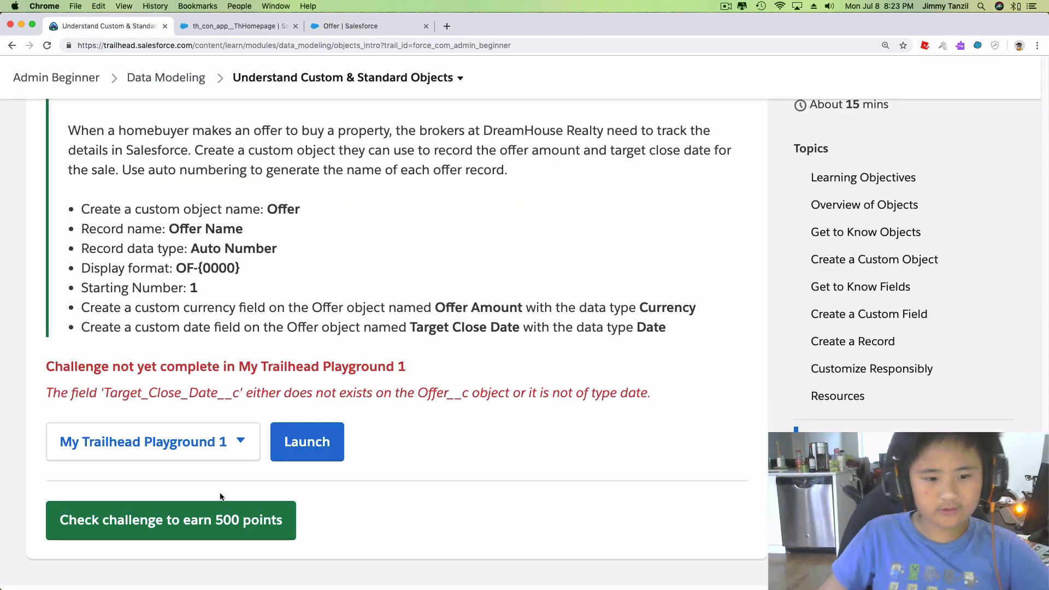
mouse_move(47, 350)
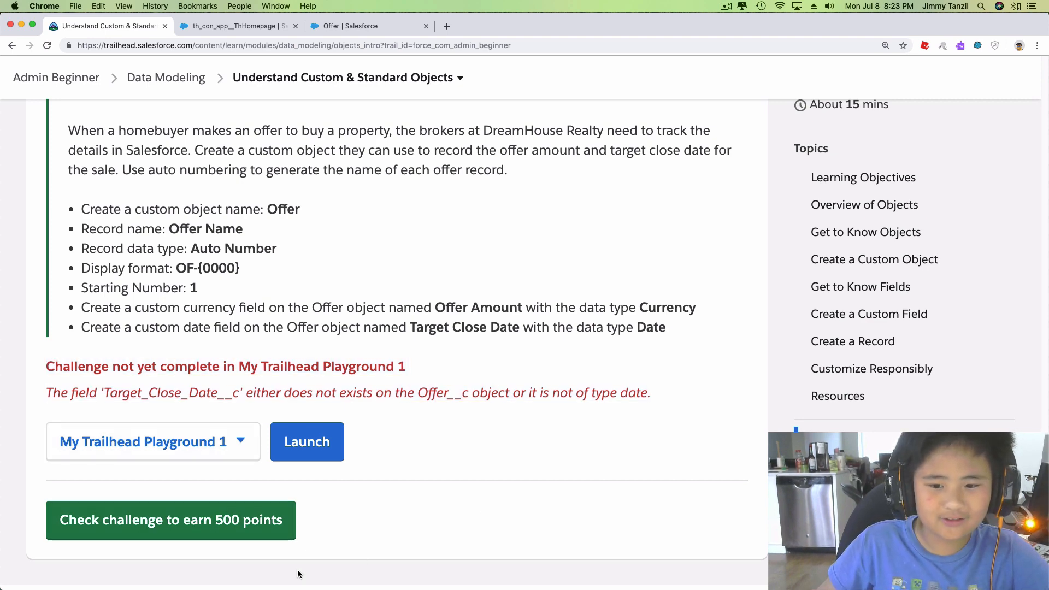
mouse_move(129, 538)
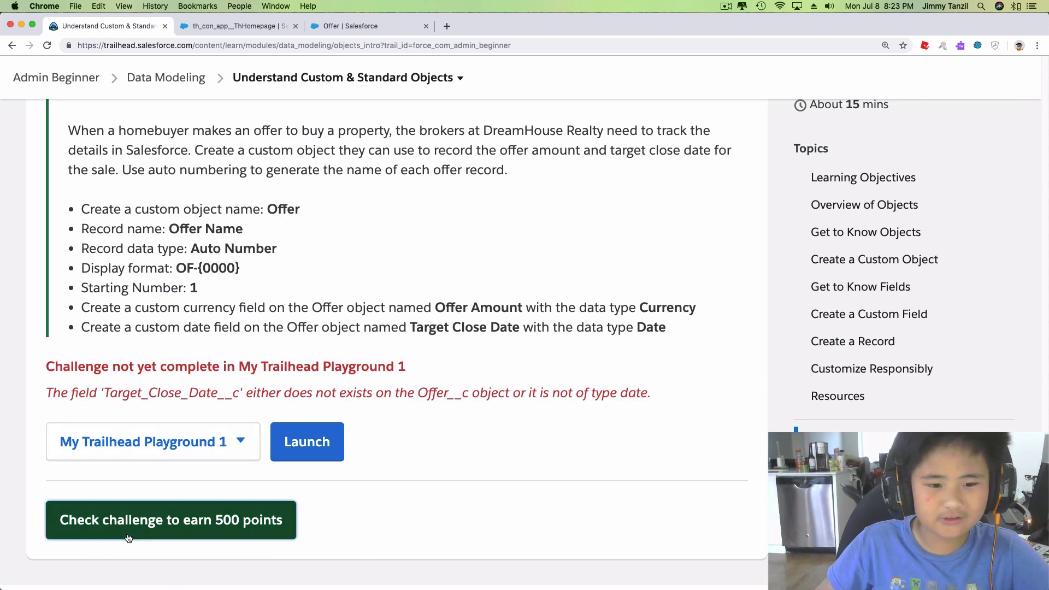
left_click(171, 520)
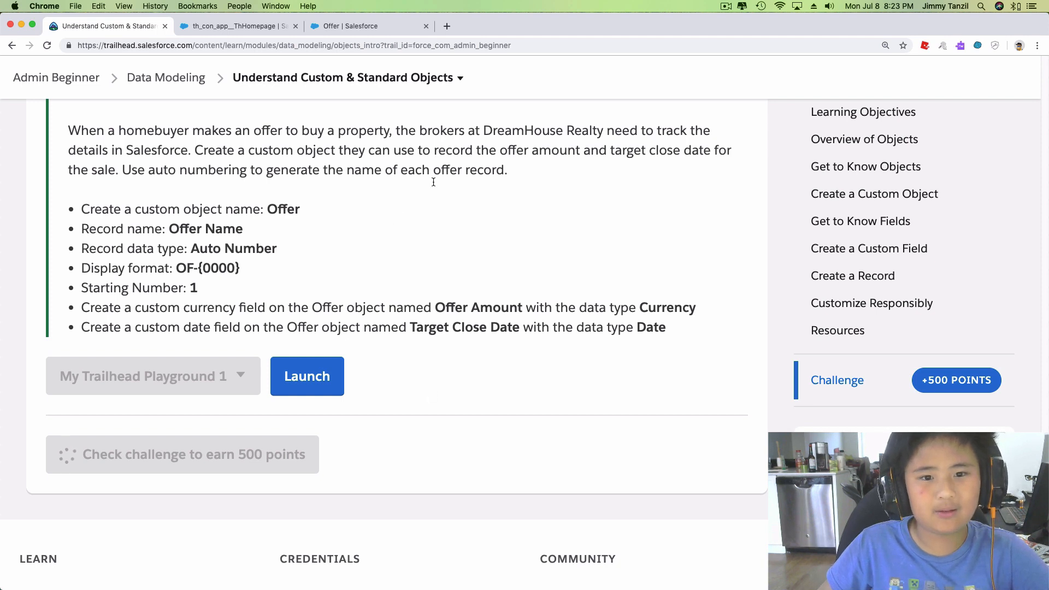
scroll("down", 3)
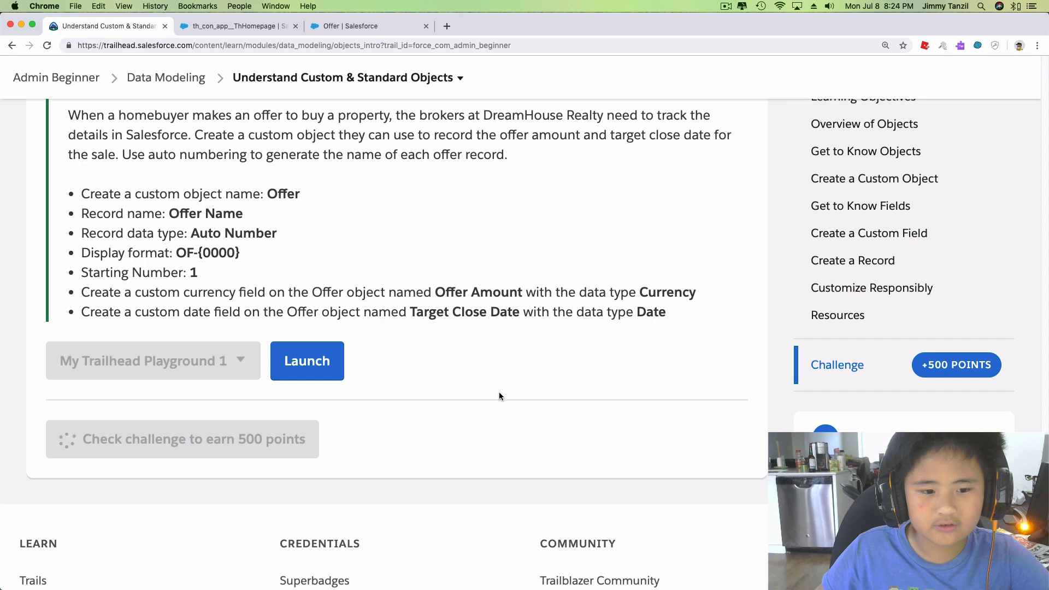
mouse_move(495, 391)
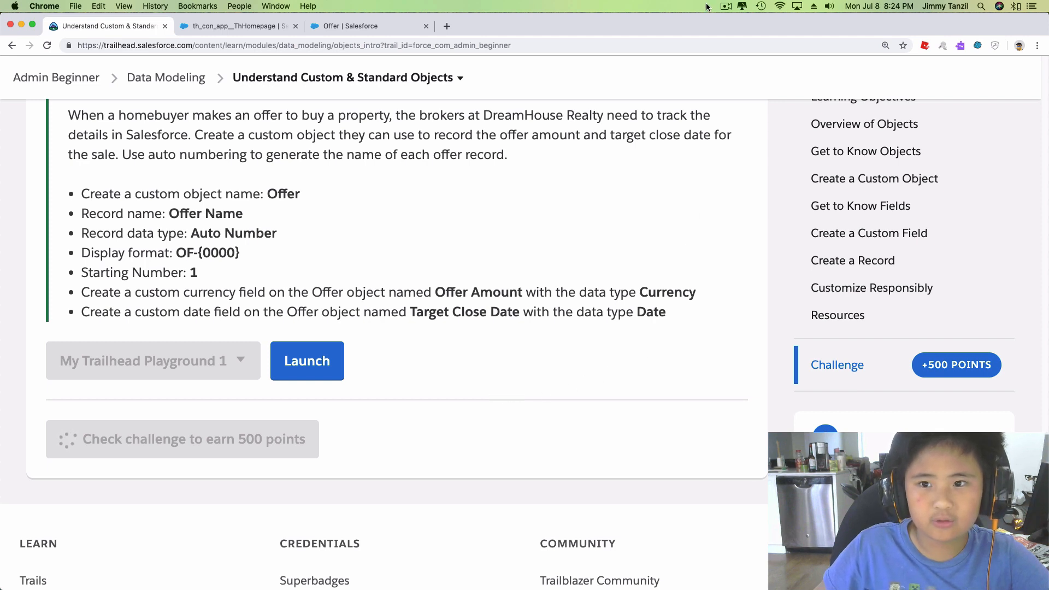
left_click(183, 439)
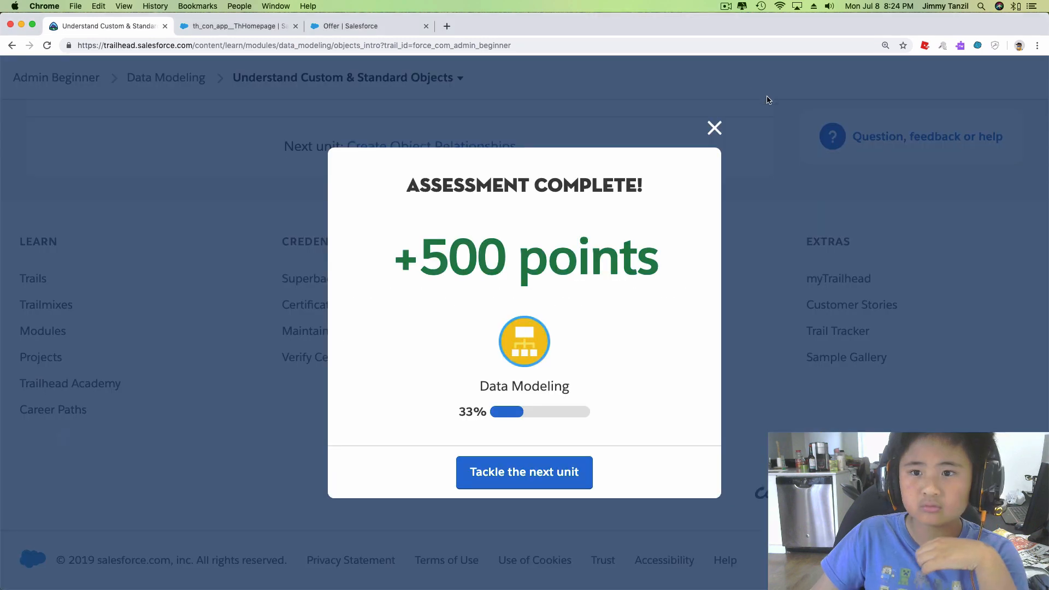
mouse_move(607, 415)
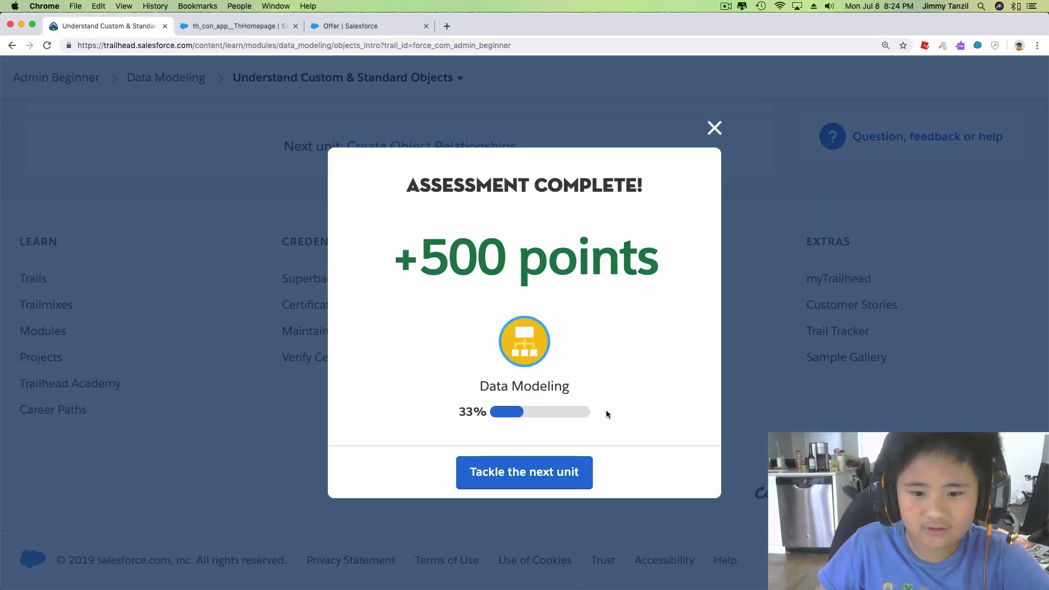
mouse_move(499, 232)
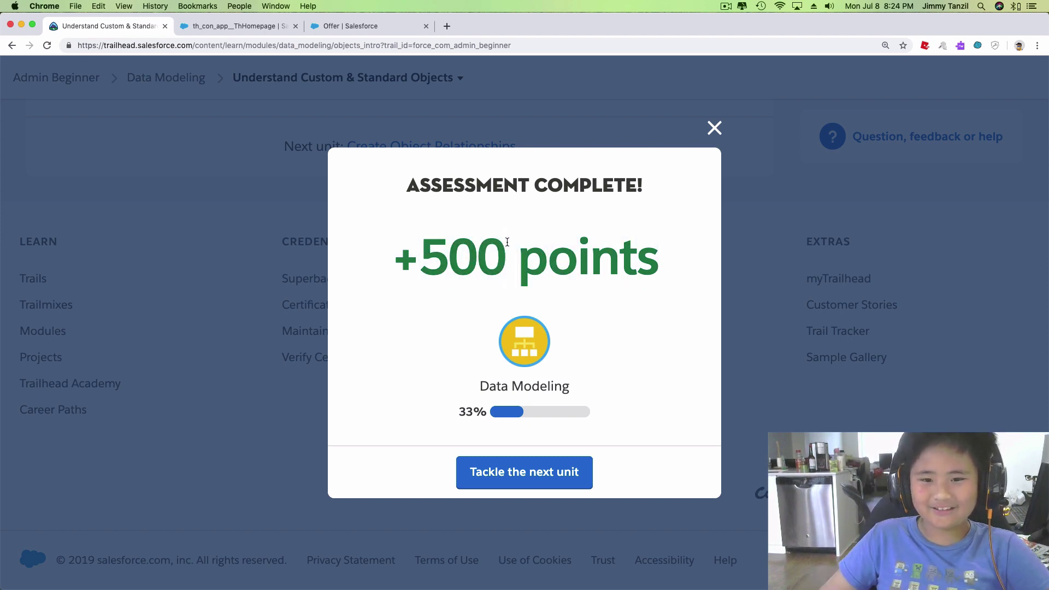
mouse_move(682, 223)
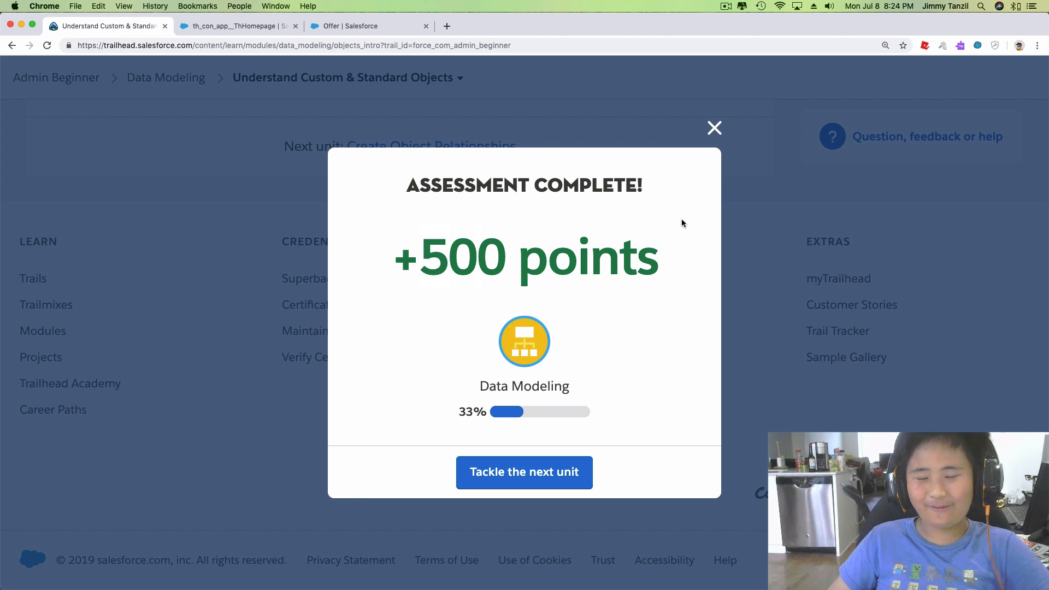
mouse_move(609, 203)
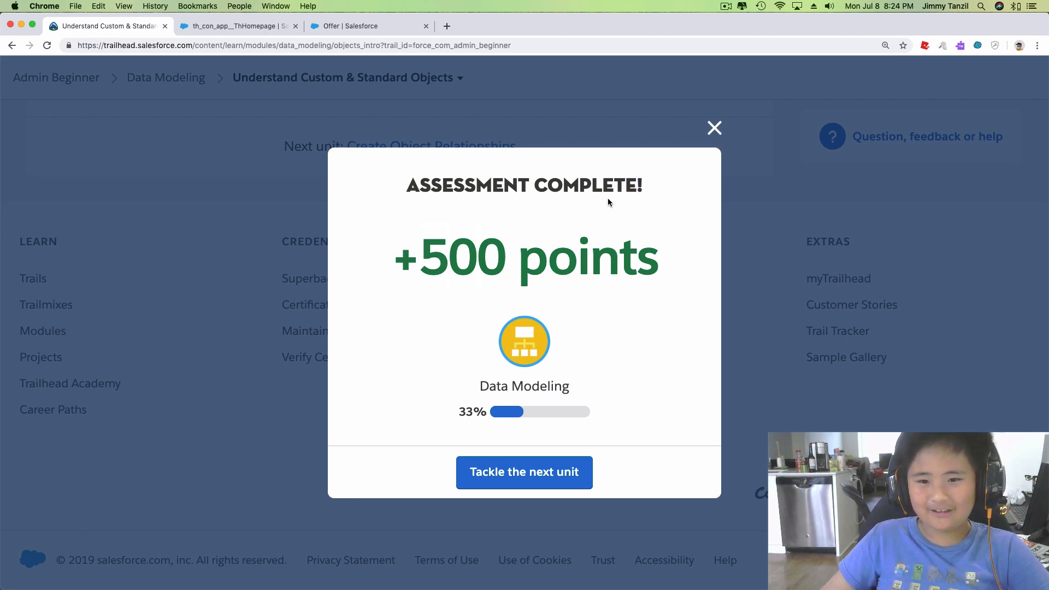
mouse_move(641, 379)
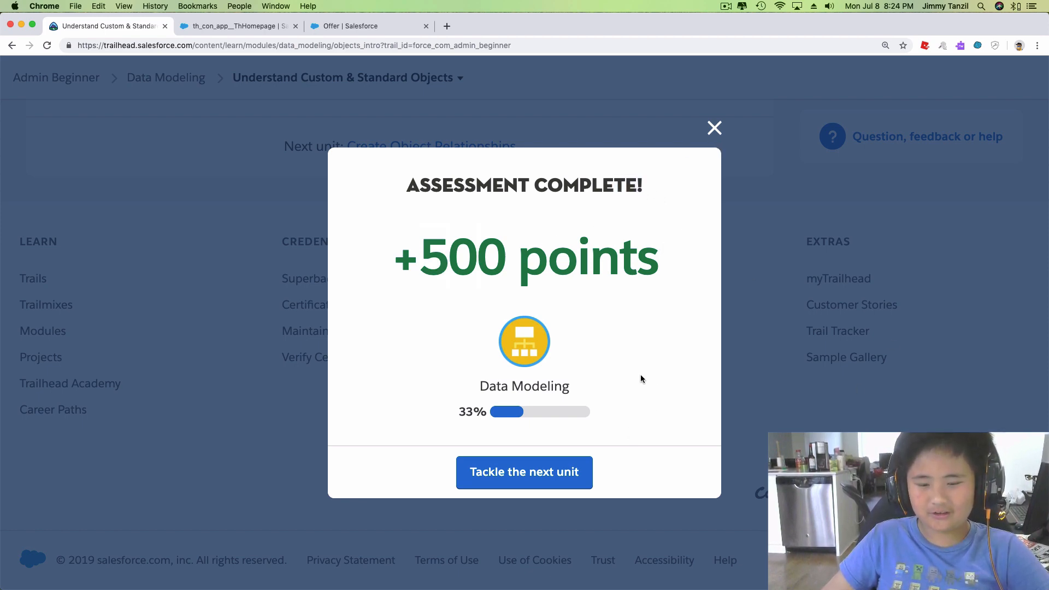
mouse_move(347, 301)
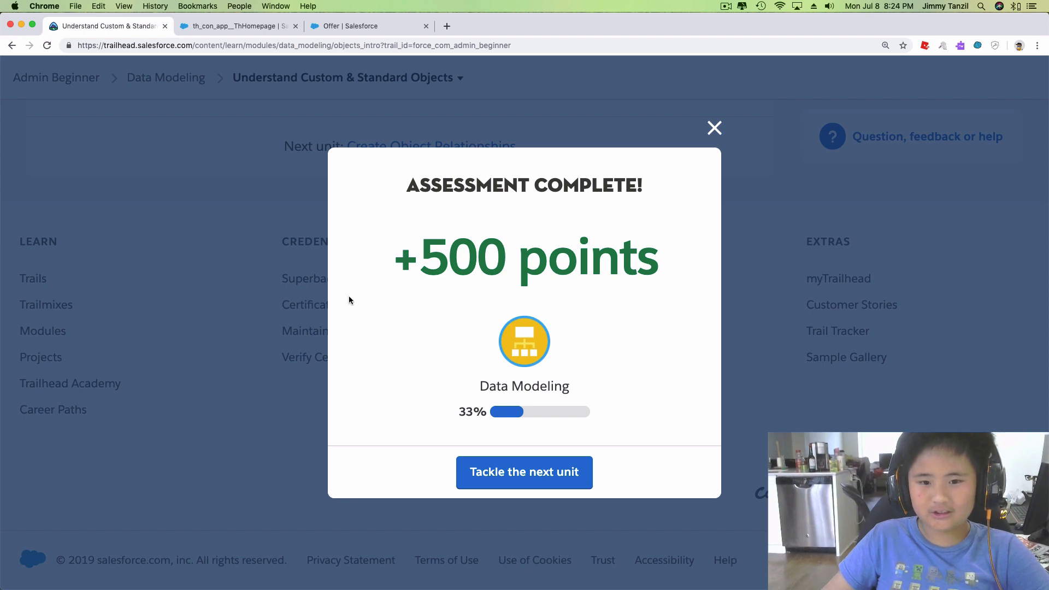
Dismiss the Assessment Complete message, leaving Create Object Relationships offered as the next unit.
left_click(714, 128)
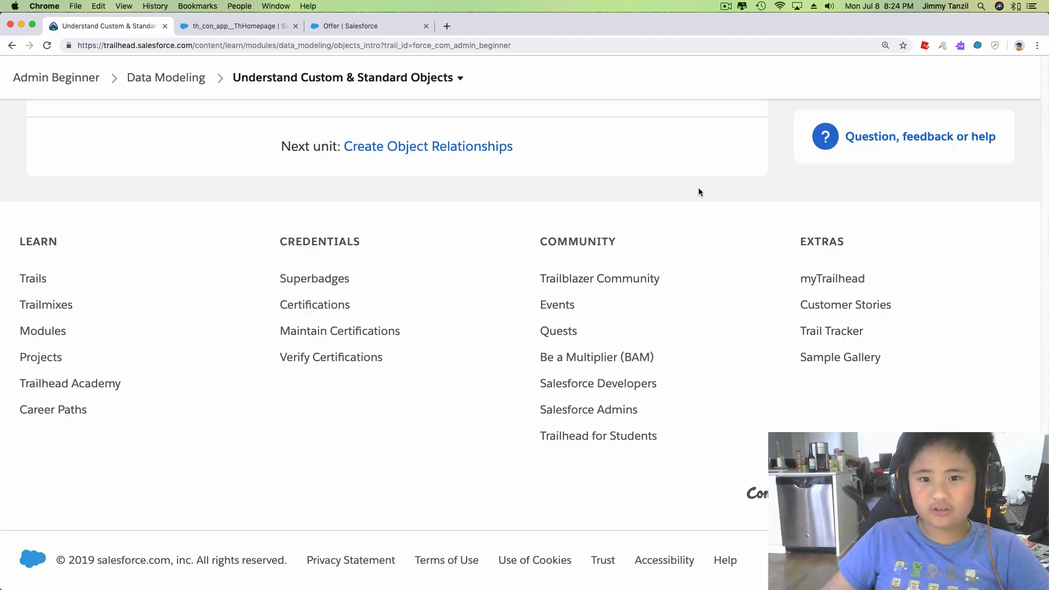
mouse_move(723, 22)
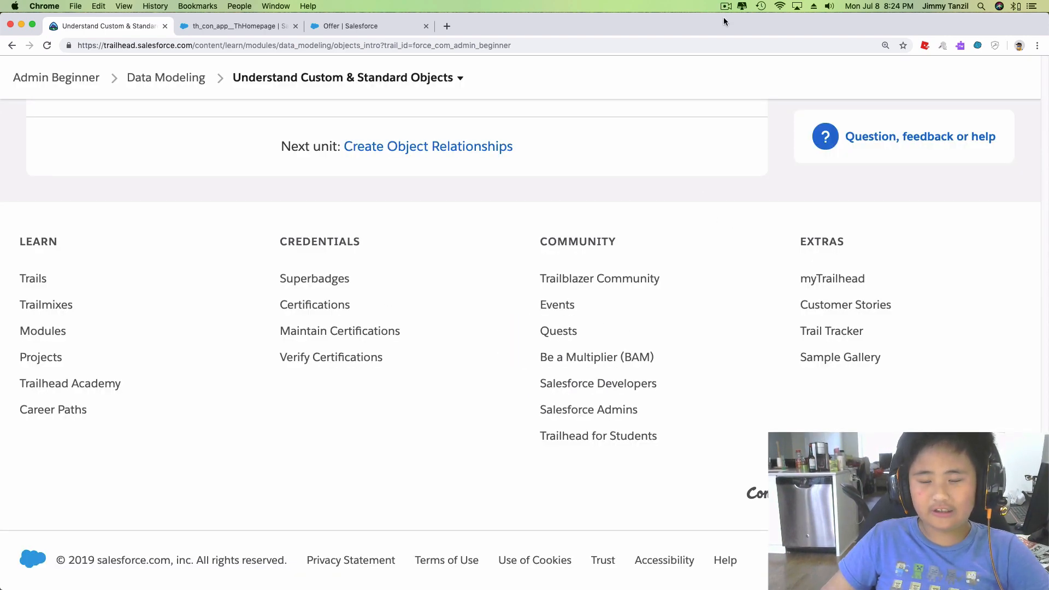